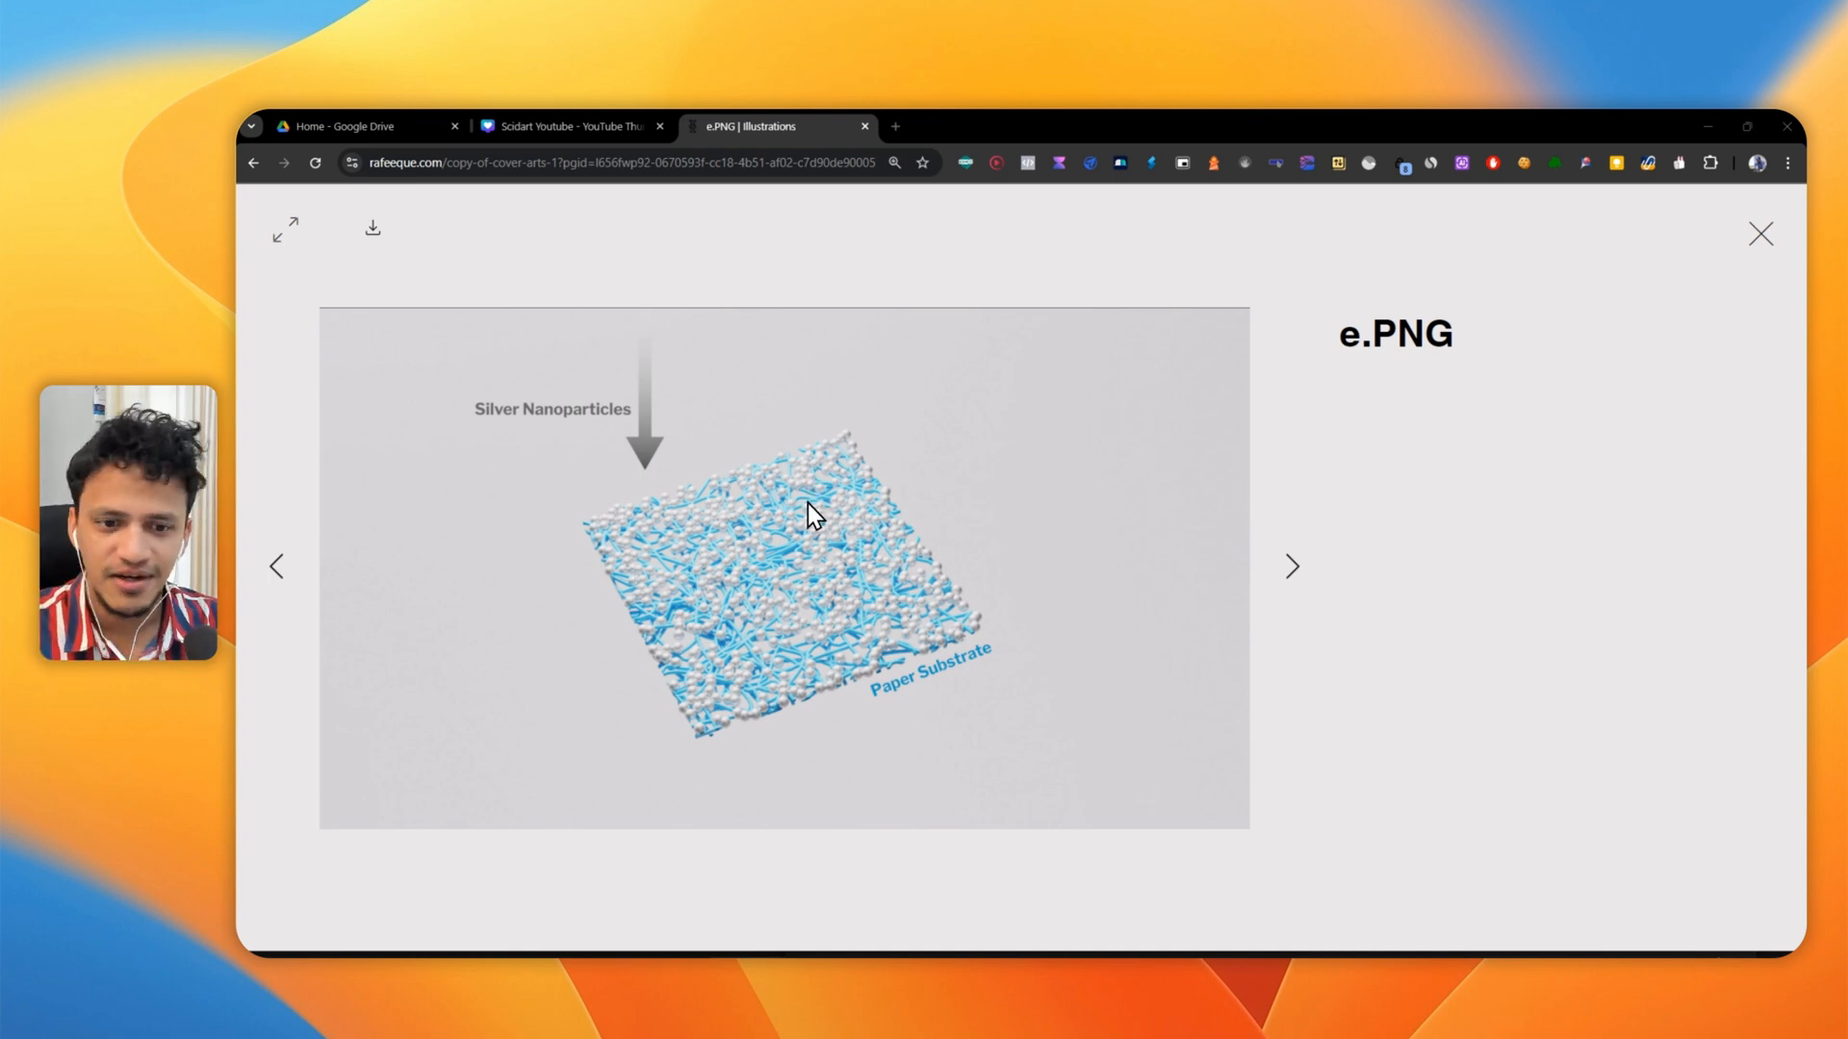
# Show the e.PNG silver-nanoparticle paper illustration full screen as reference
pyautogui.click(283, 227)
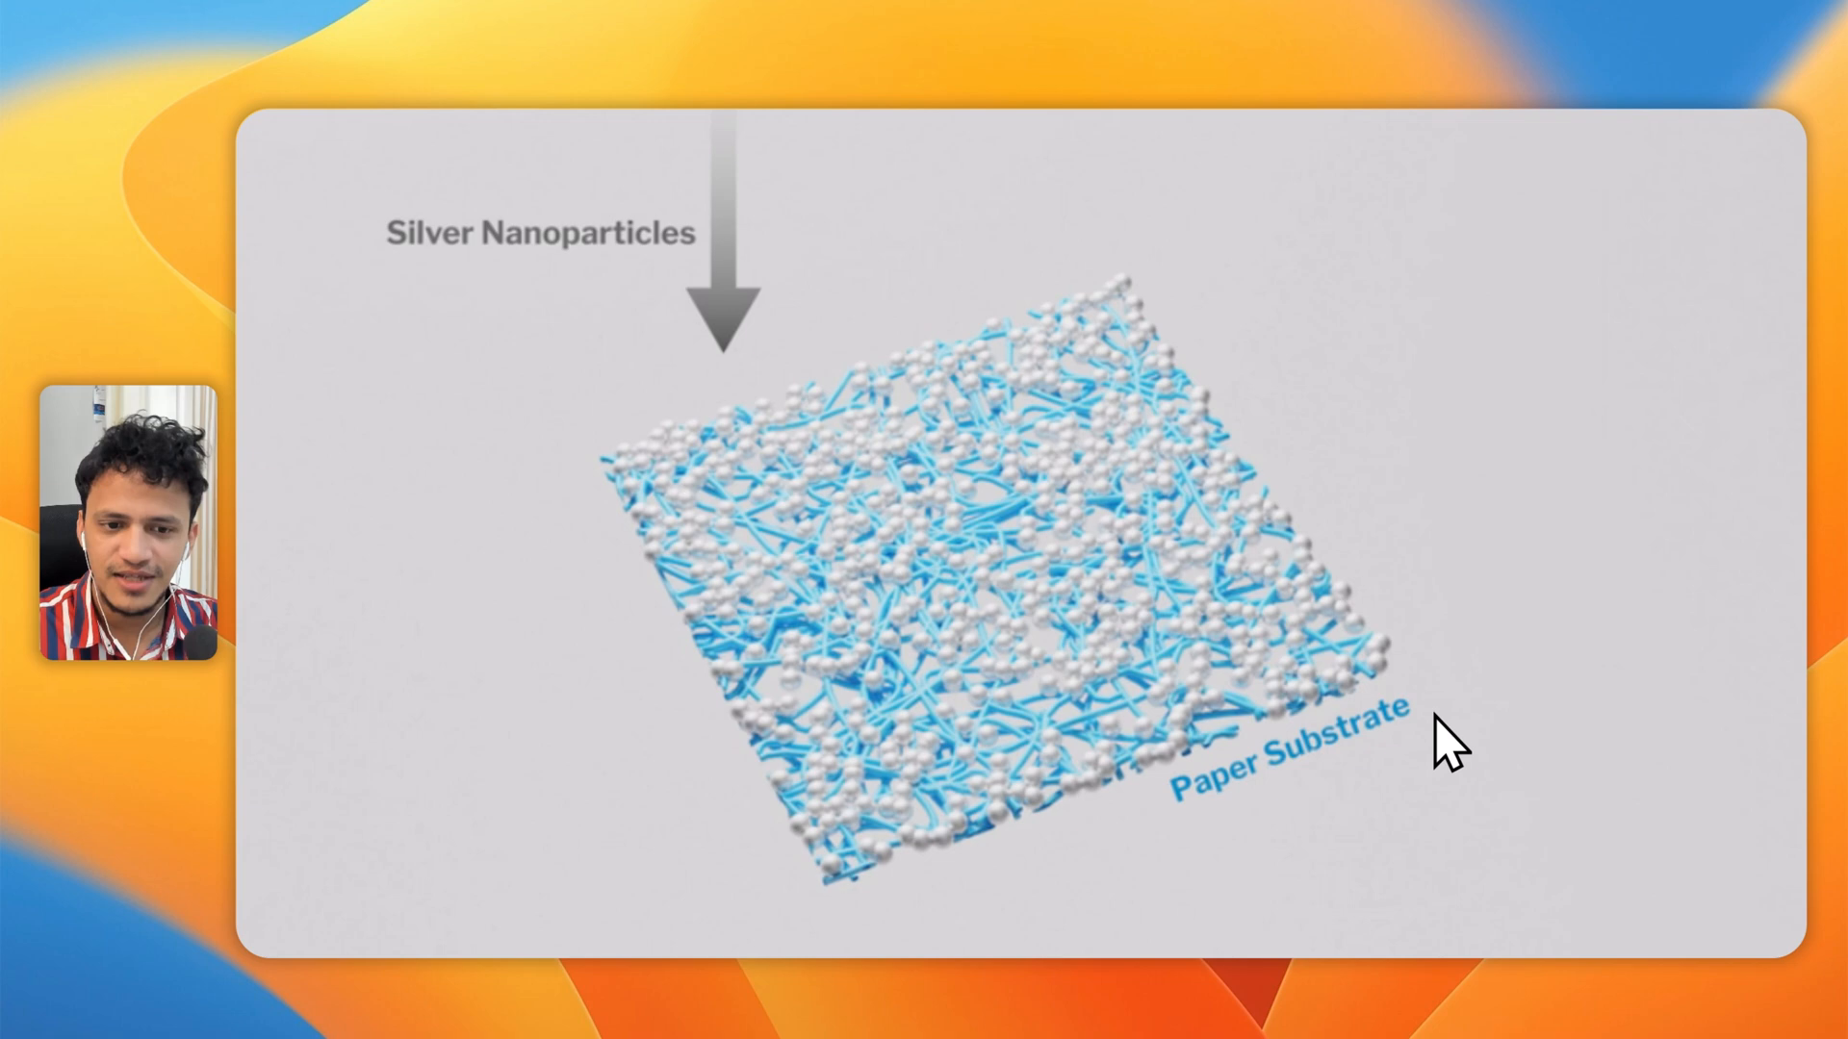
pyautogui.moveTo(1539, 639)
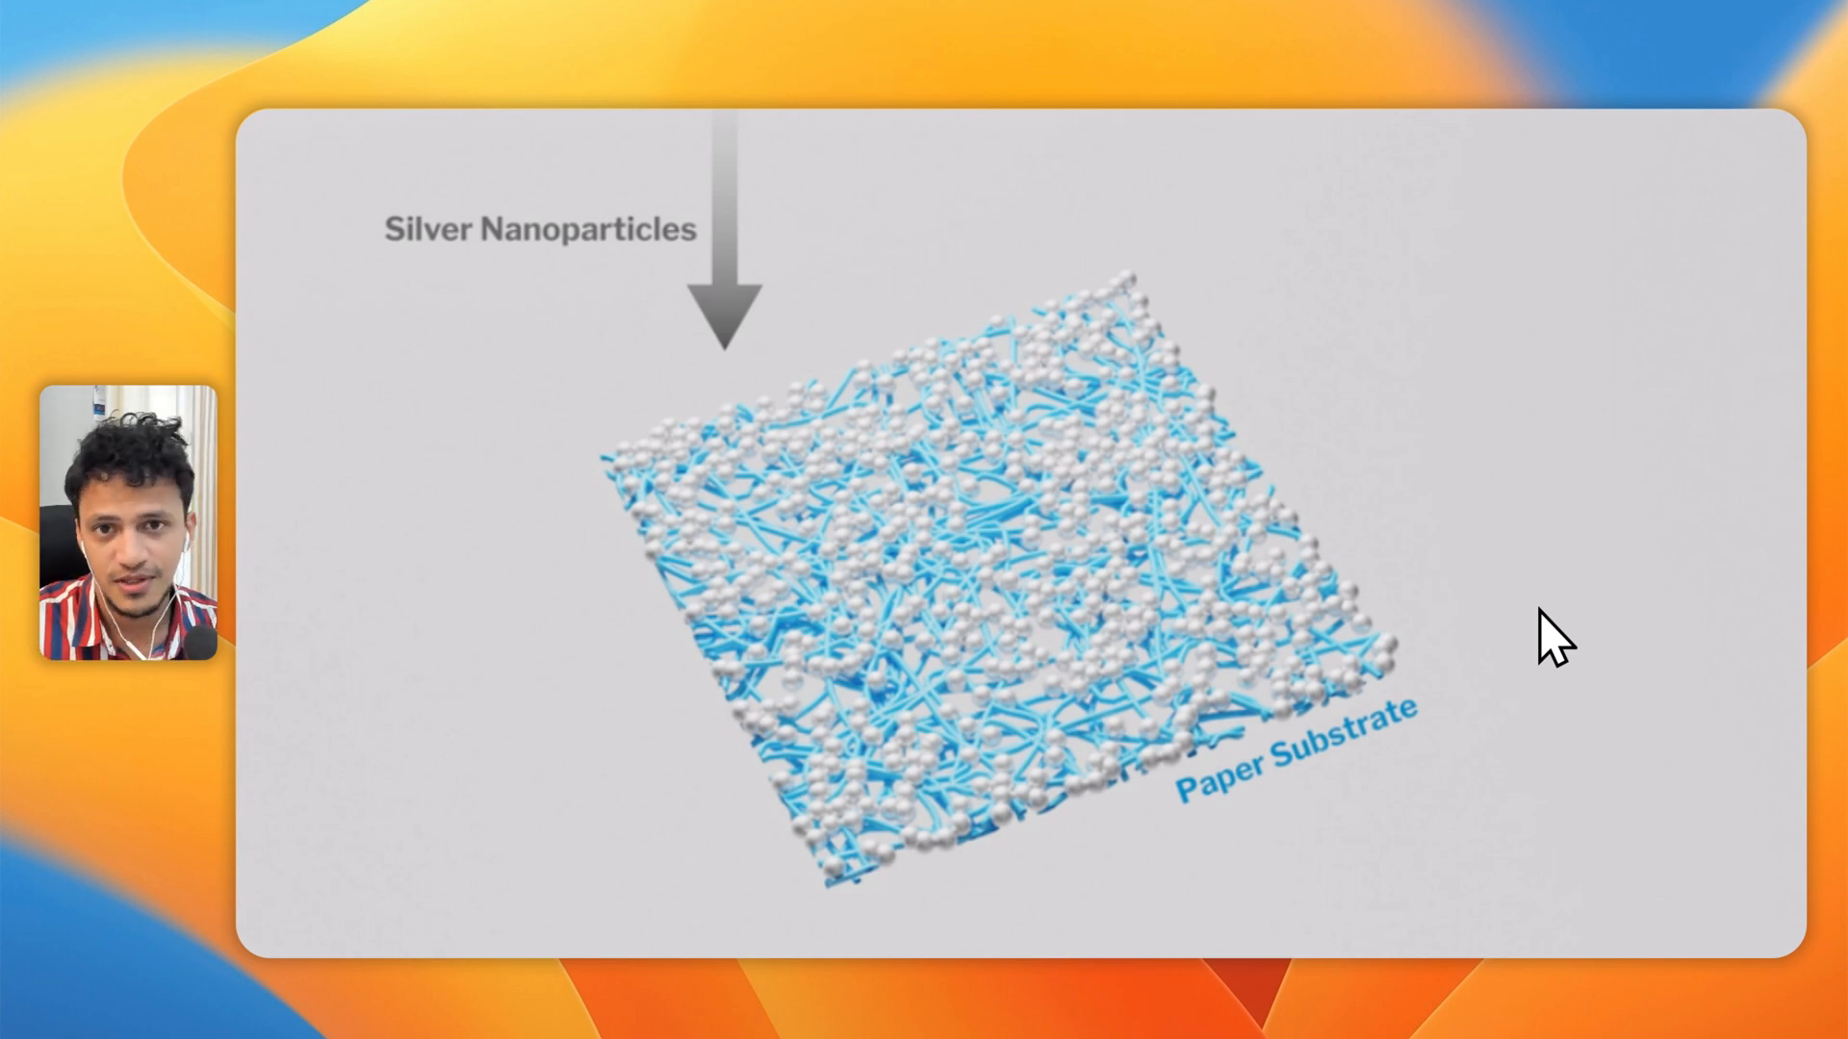
pyautogui.moveTo(1293, 517)
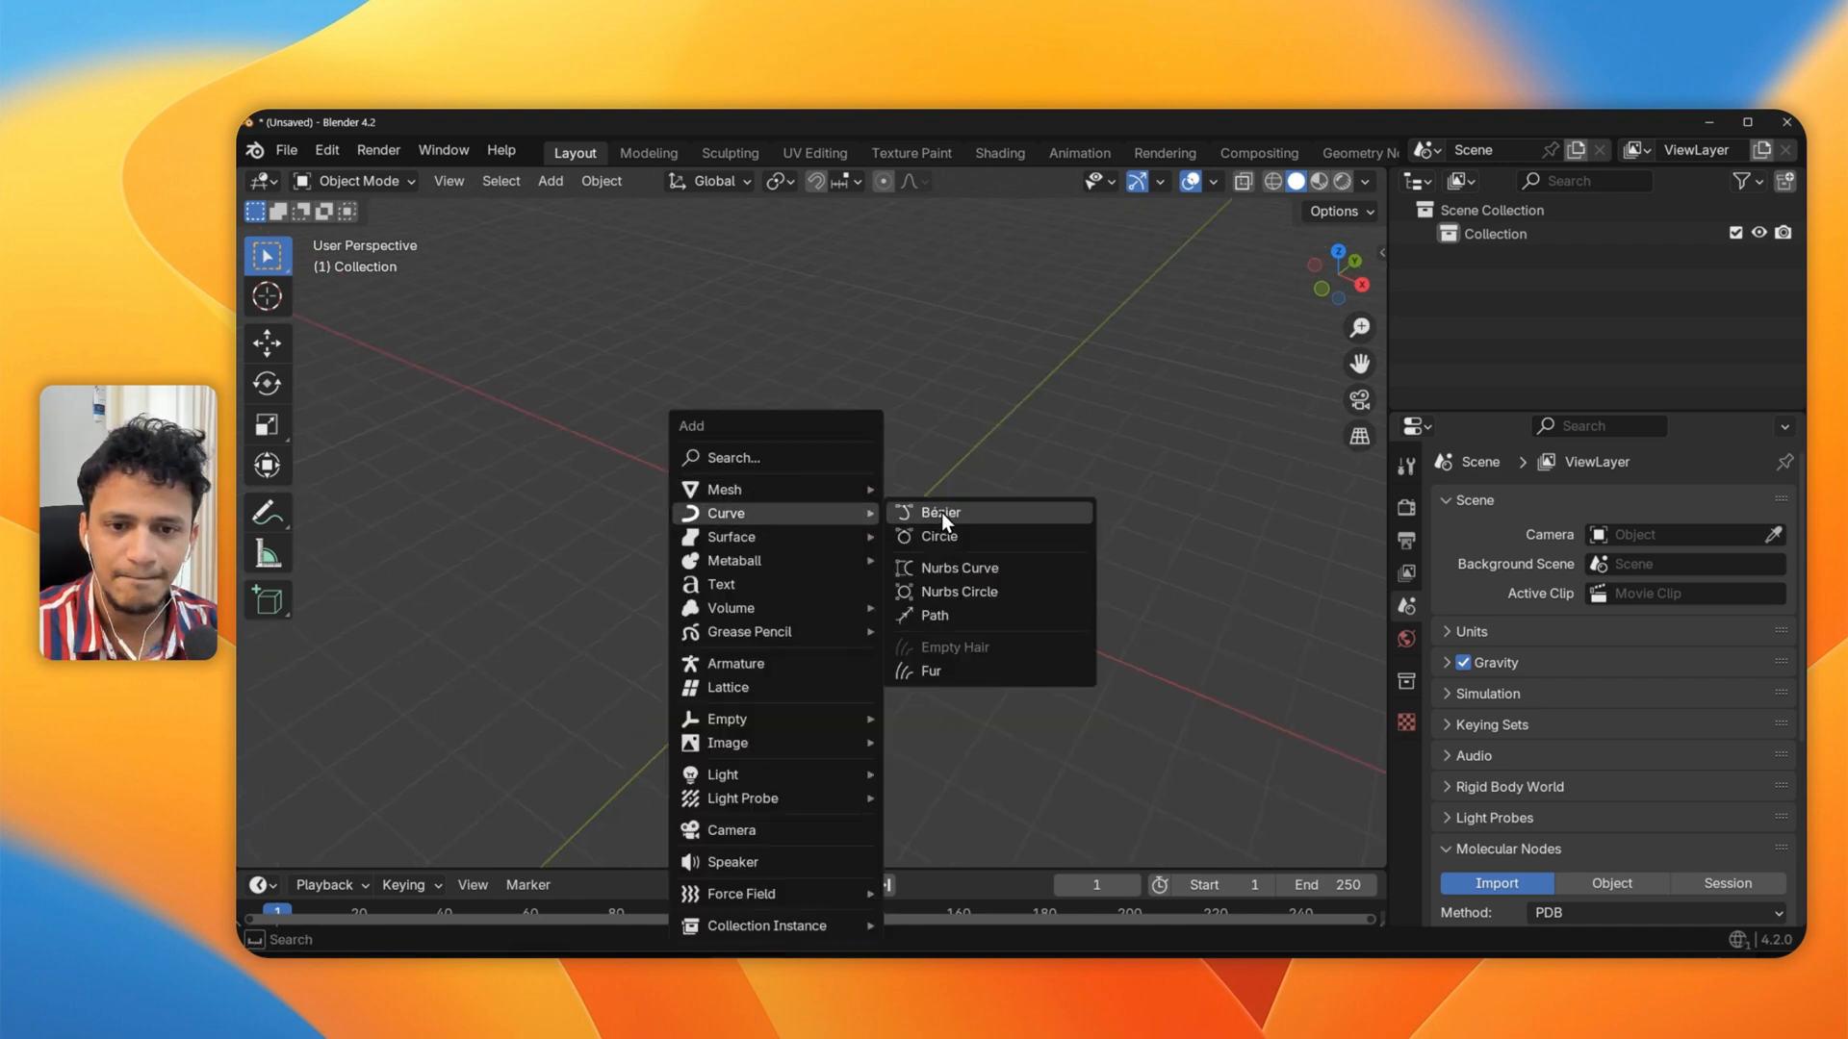
# Add a Bézier curve to the new scene
pyautogui.click(939, 512)
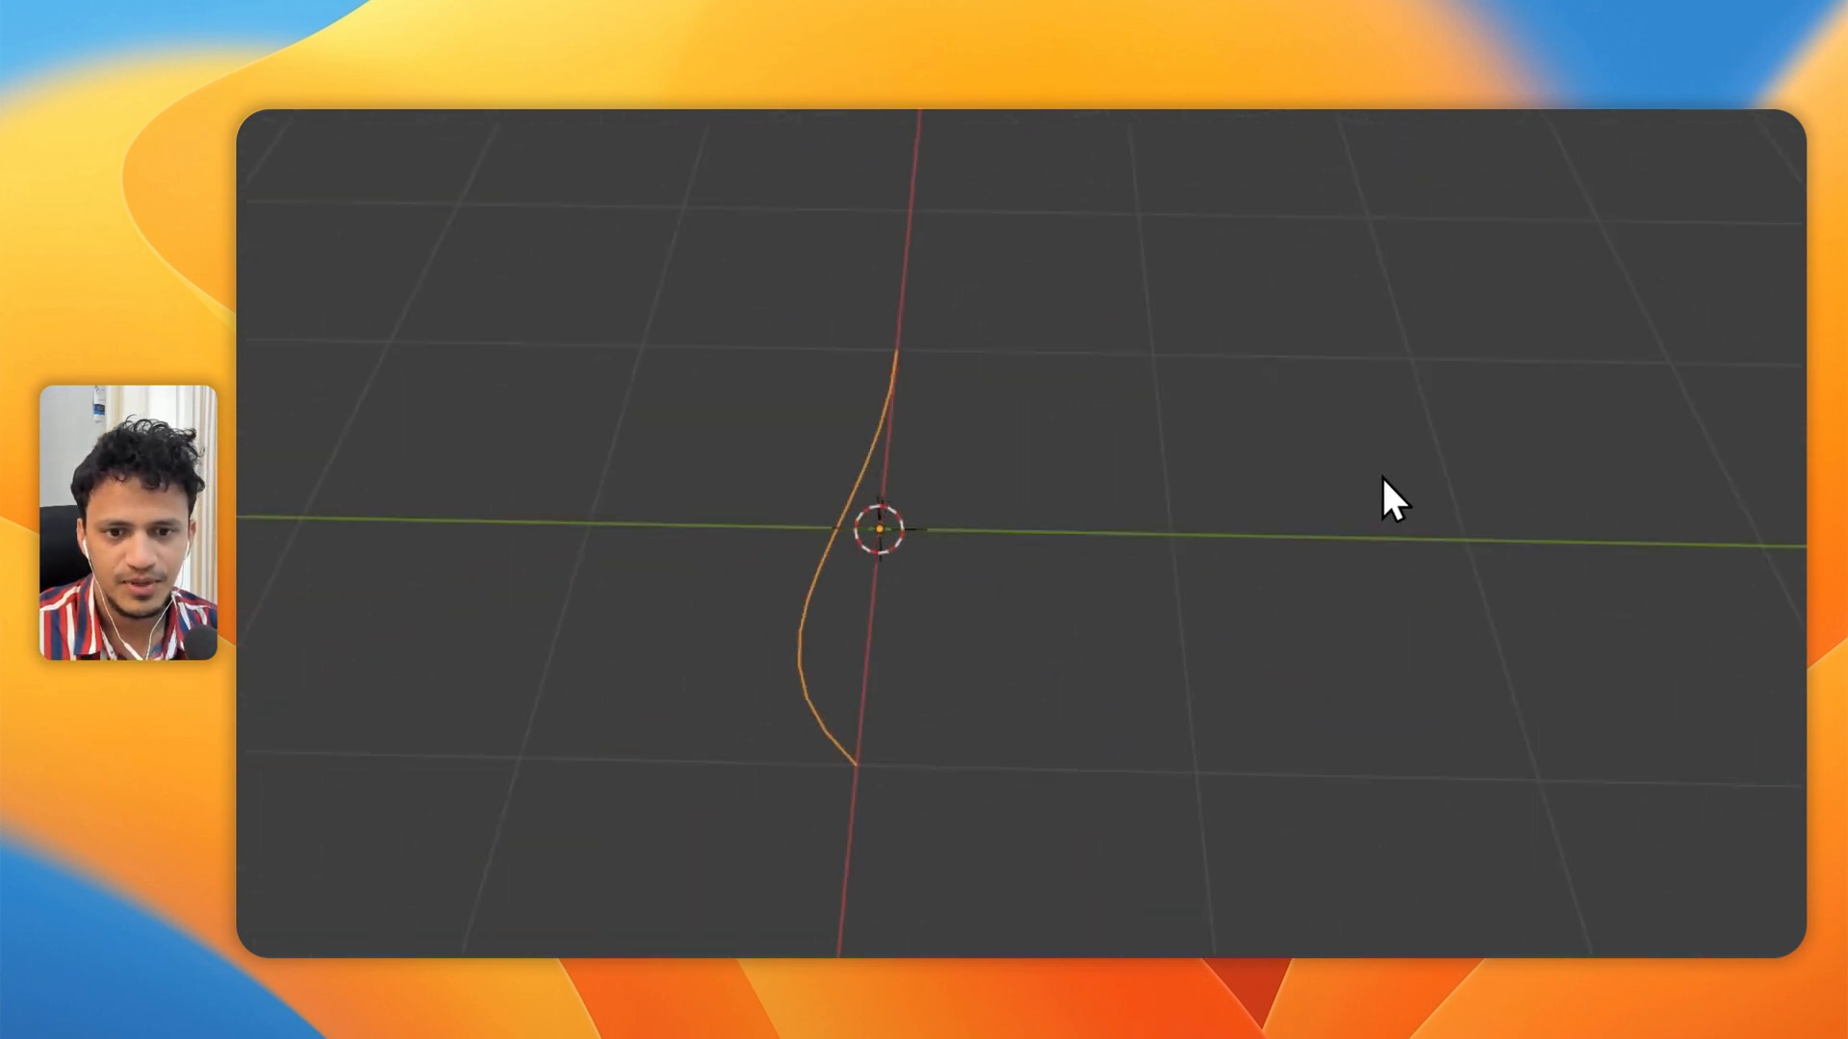
pyautogui.moveTo(1389, 494); pyautogui.dragTo(883, 531)
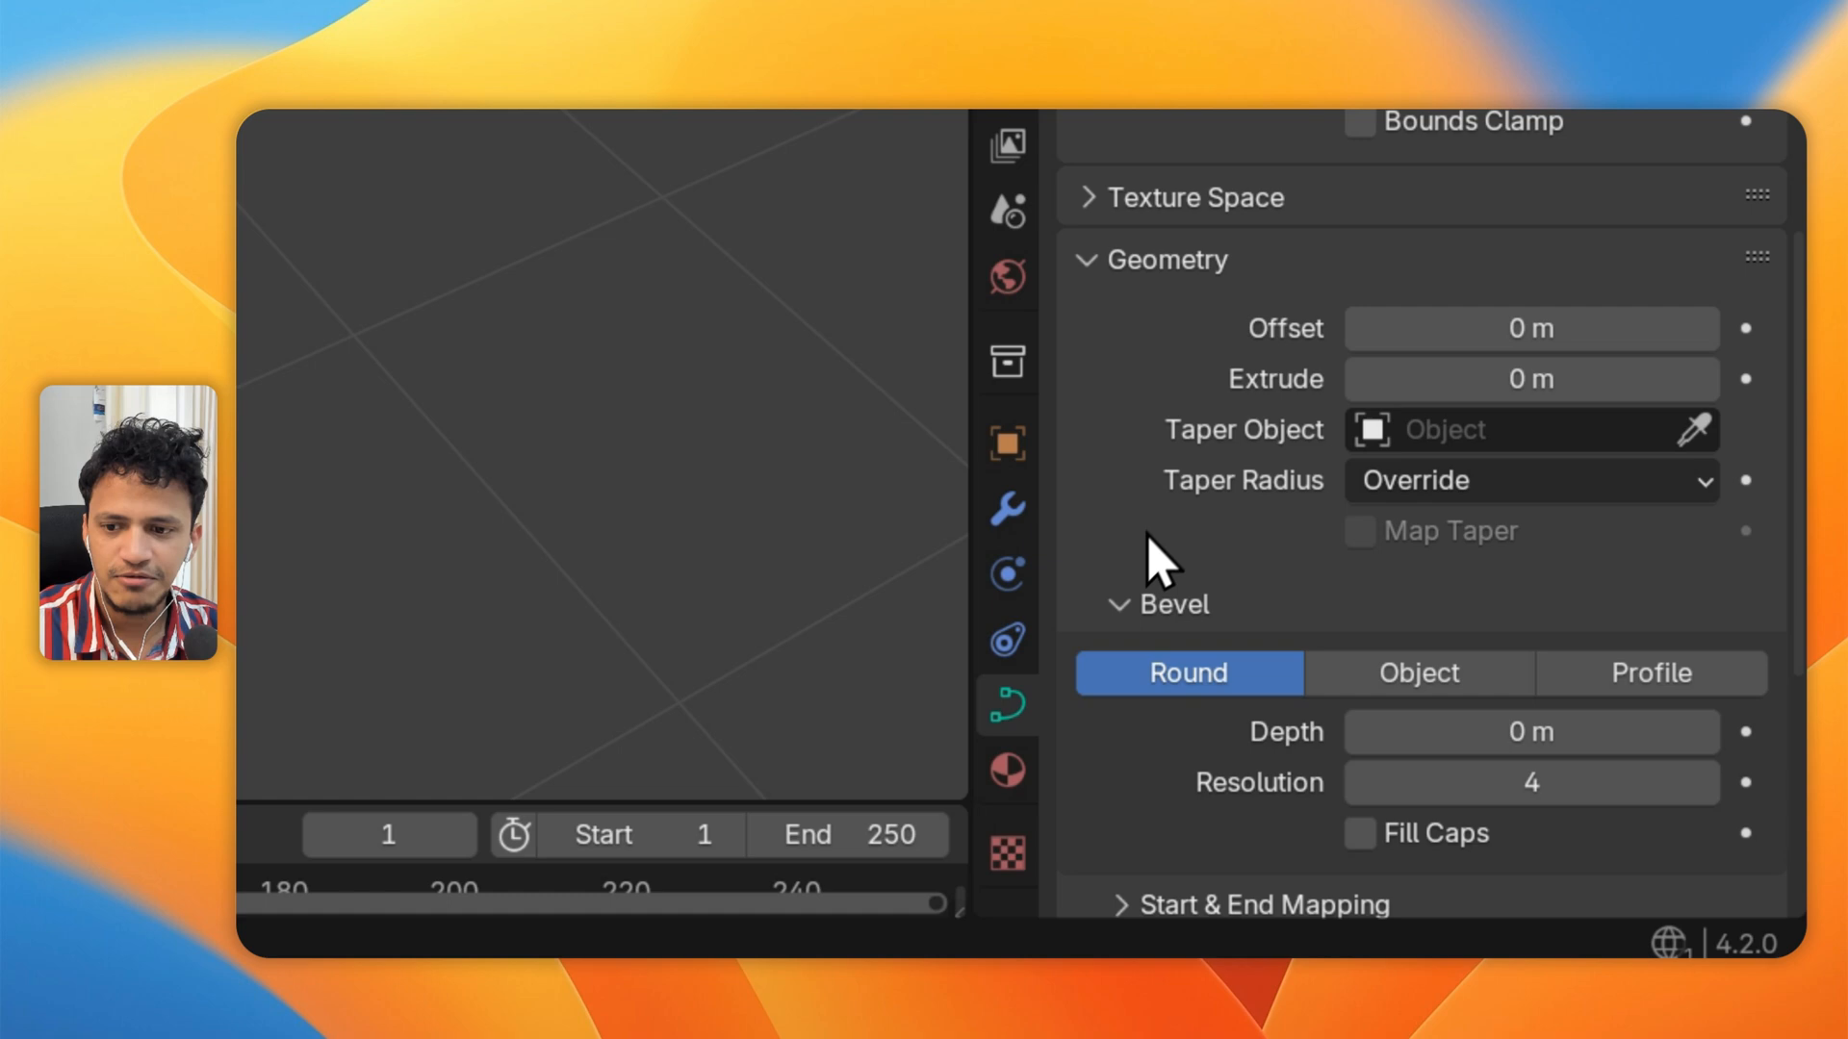
# Set the curve's bevel depth to 0.04 m and view it straight down from the top
pyautogui.scroll(-3)
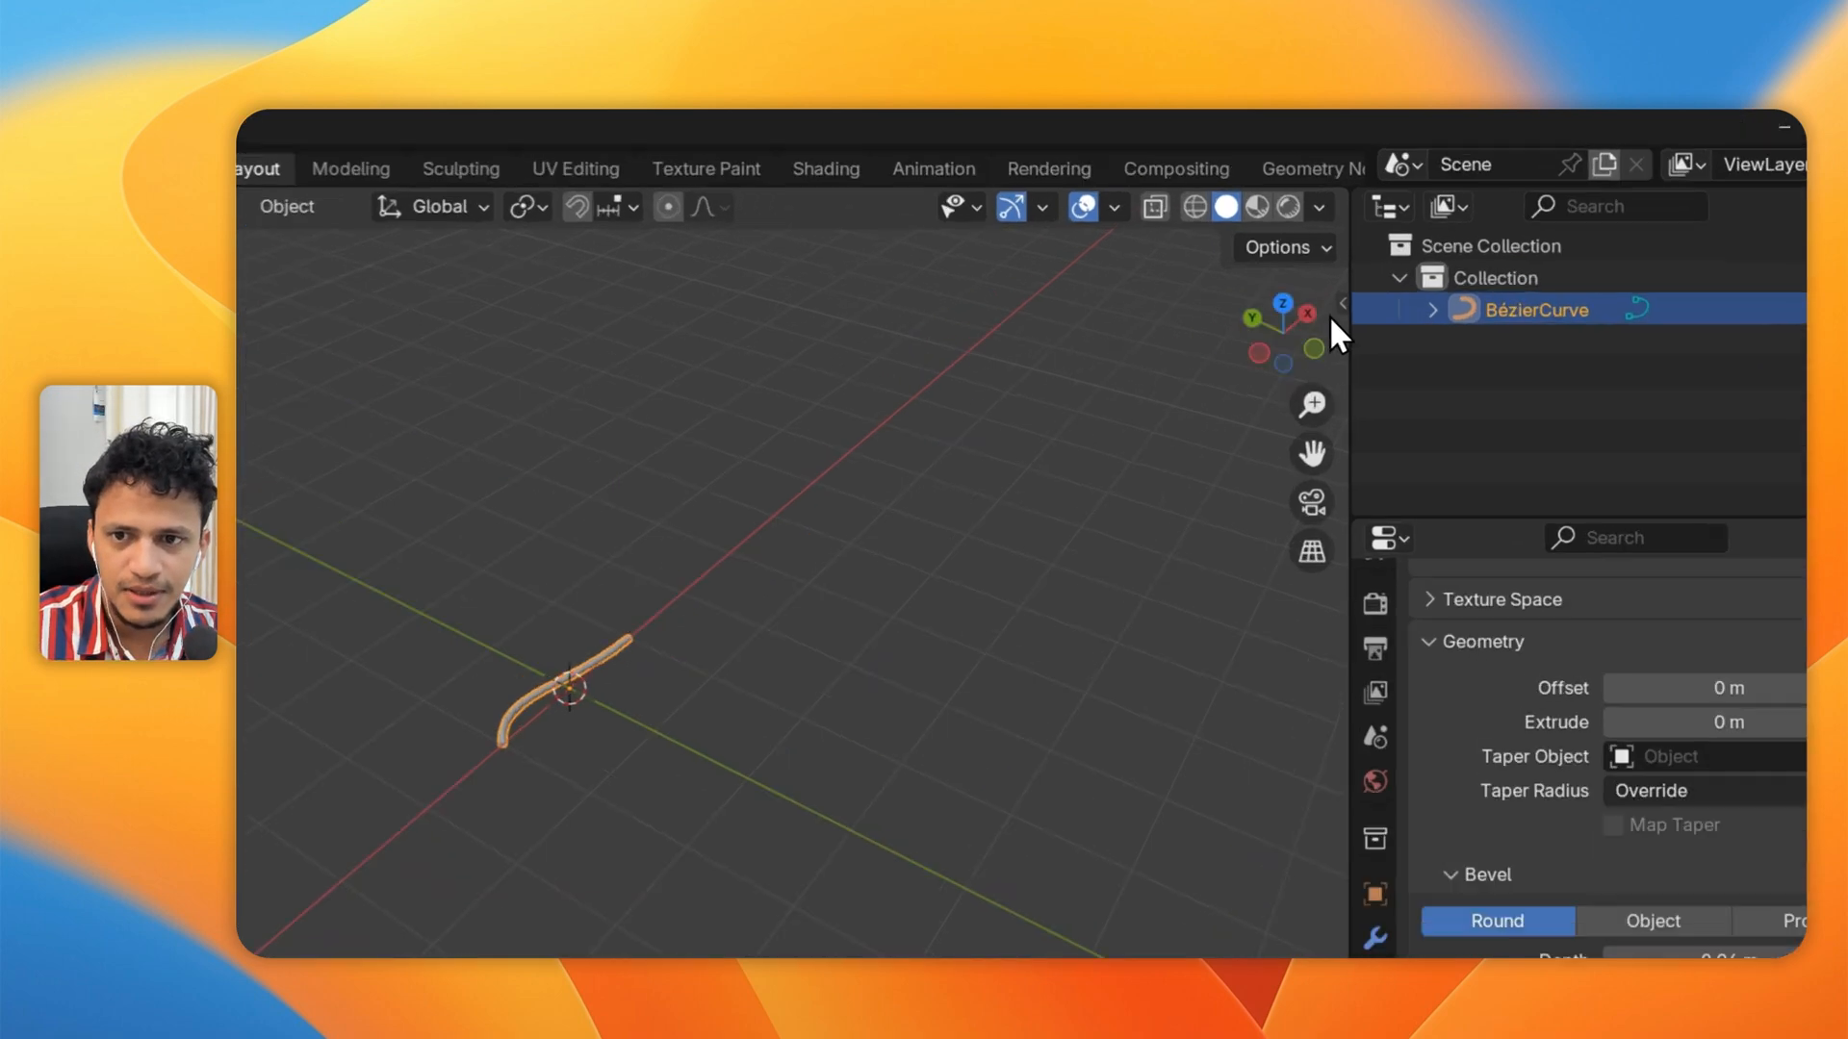
pyautogui.moveTo(1180, 396)
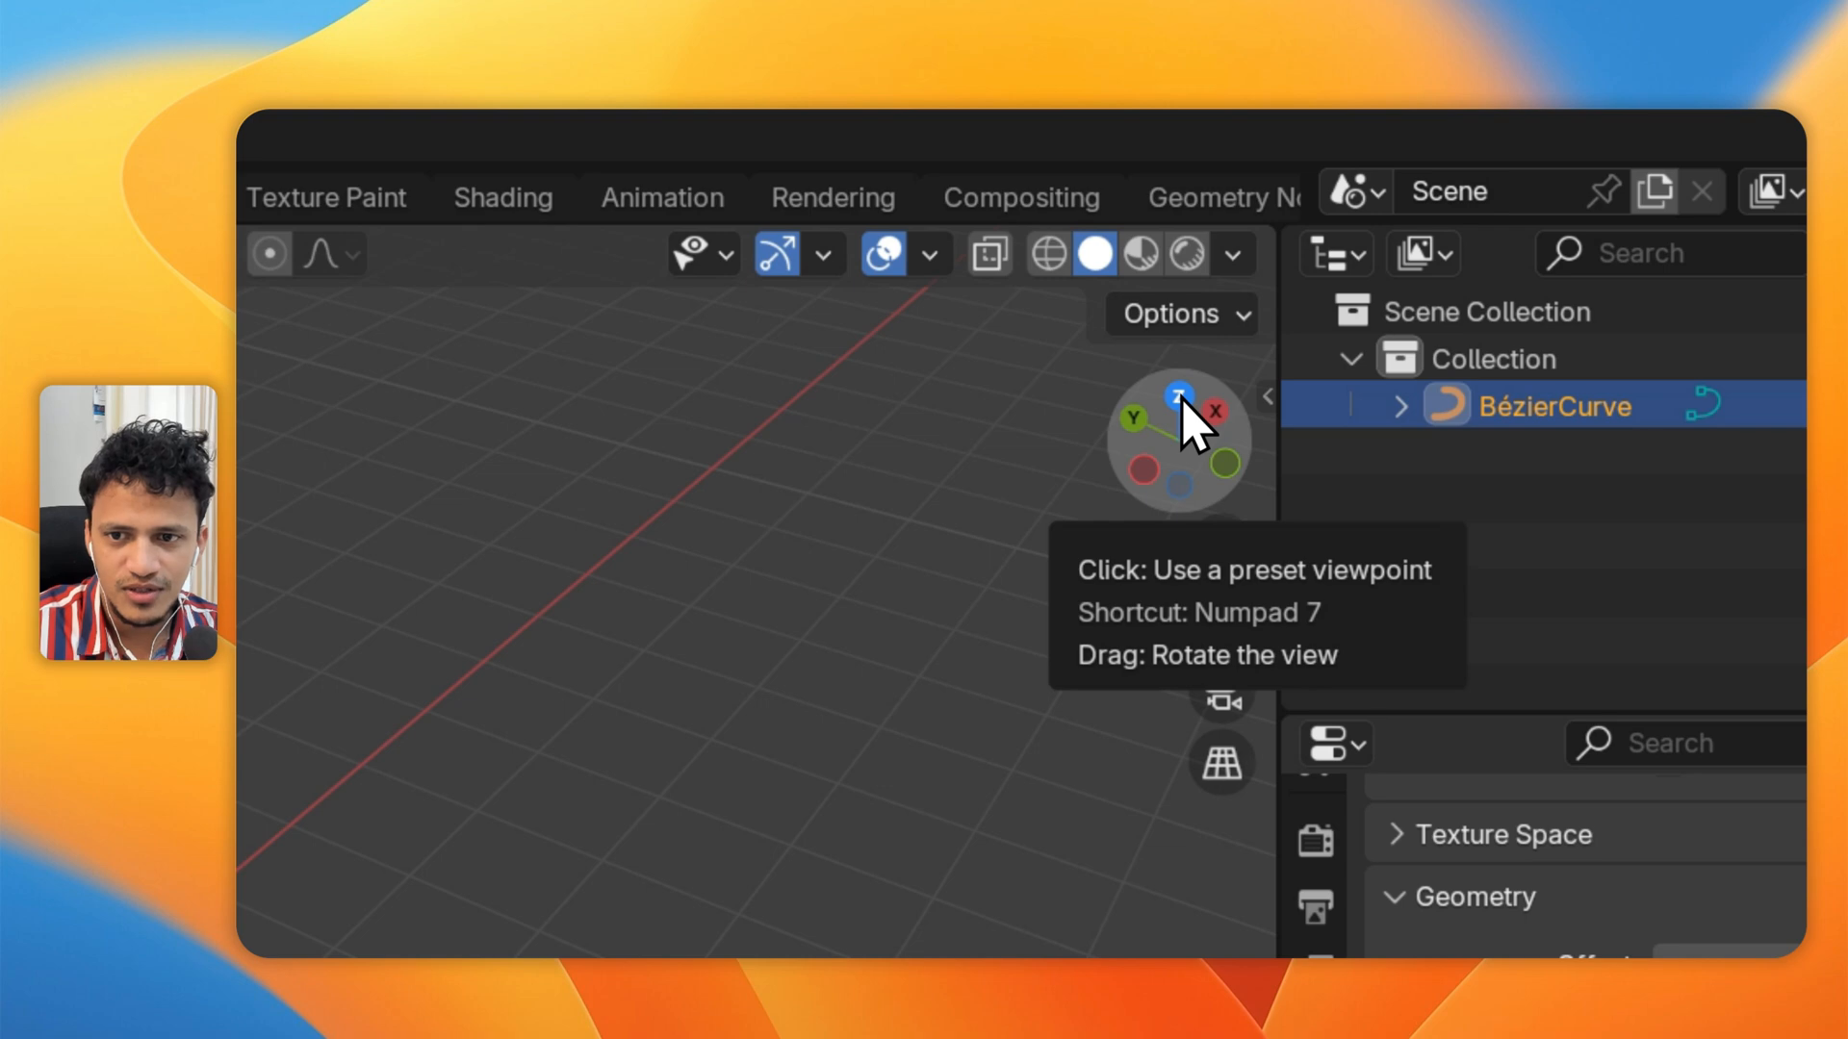
pyautogui.click(1178, 393)
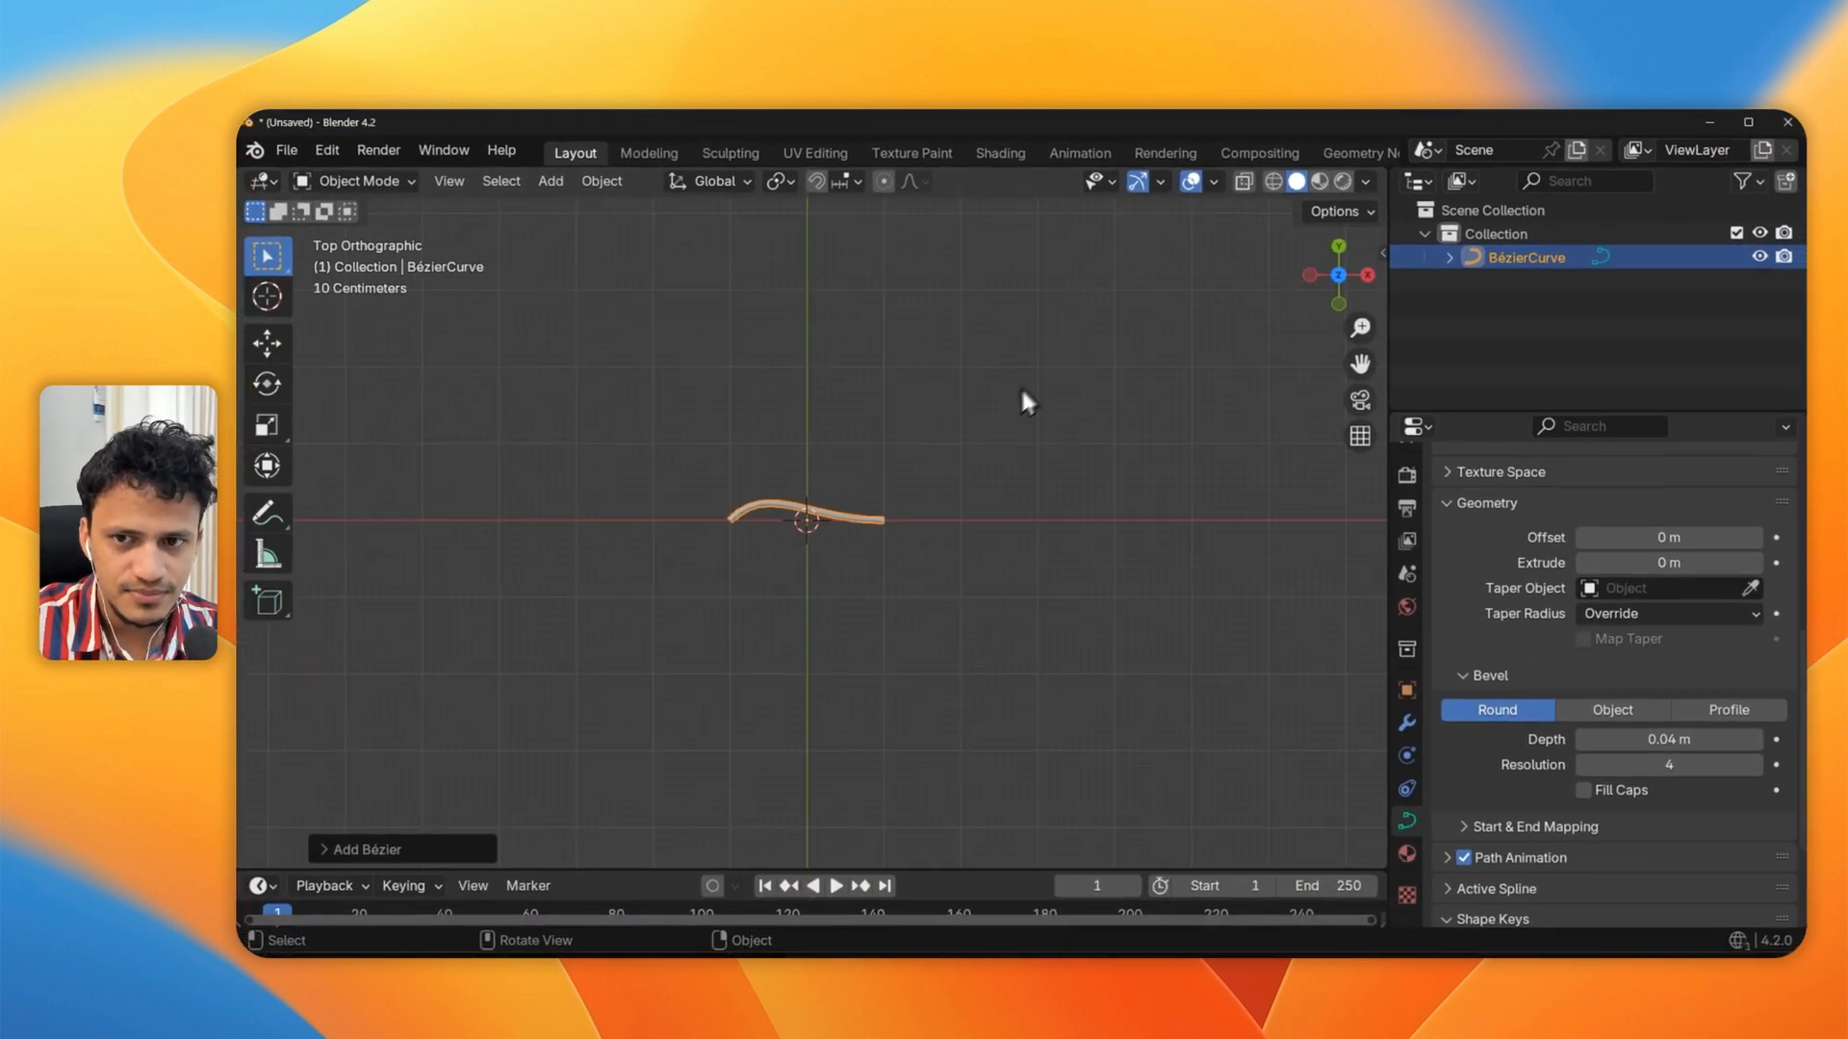
pyautogui.moveTo(1051, 383)
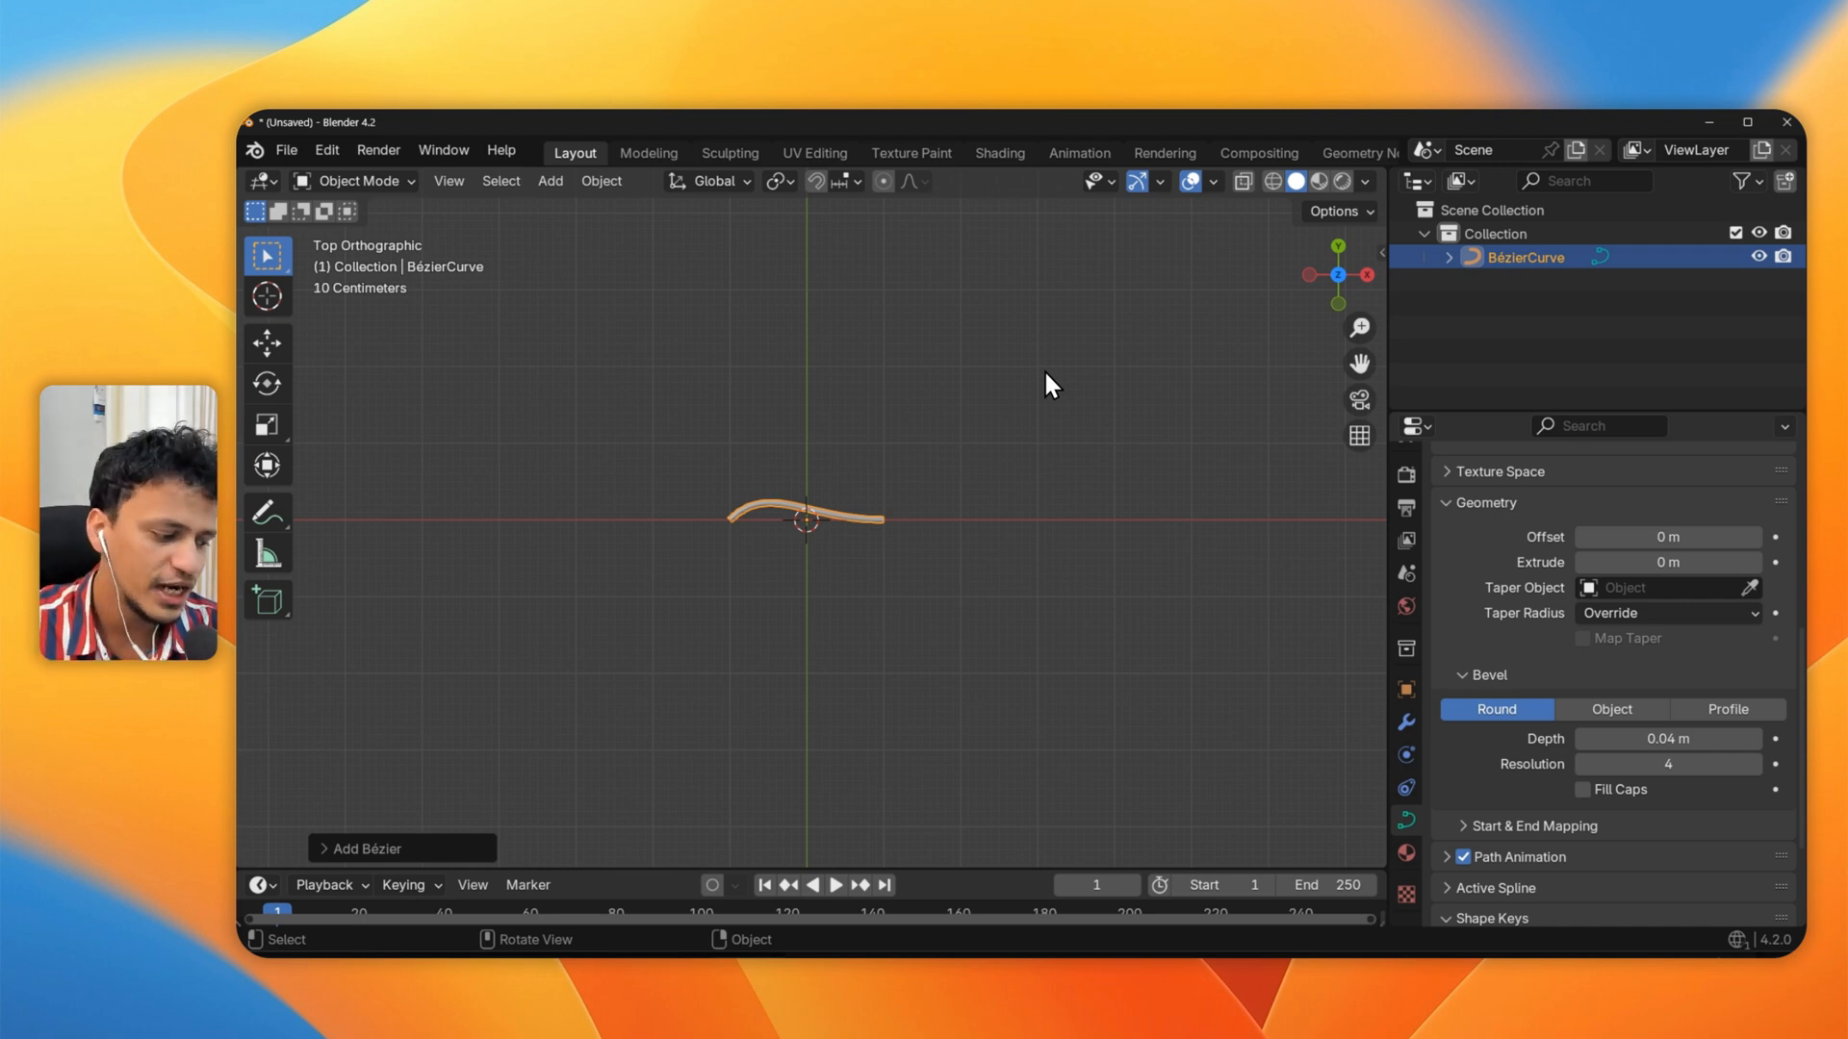
pyautogui.moveTo(361, 208)
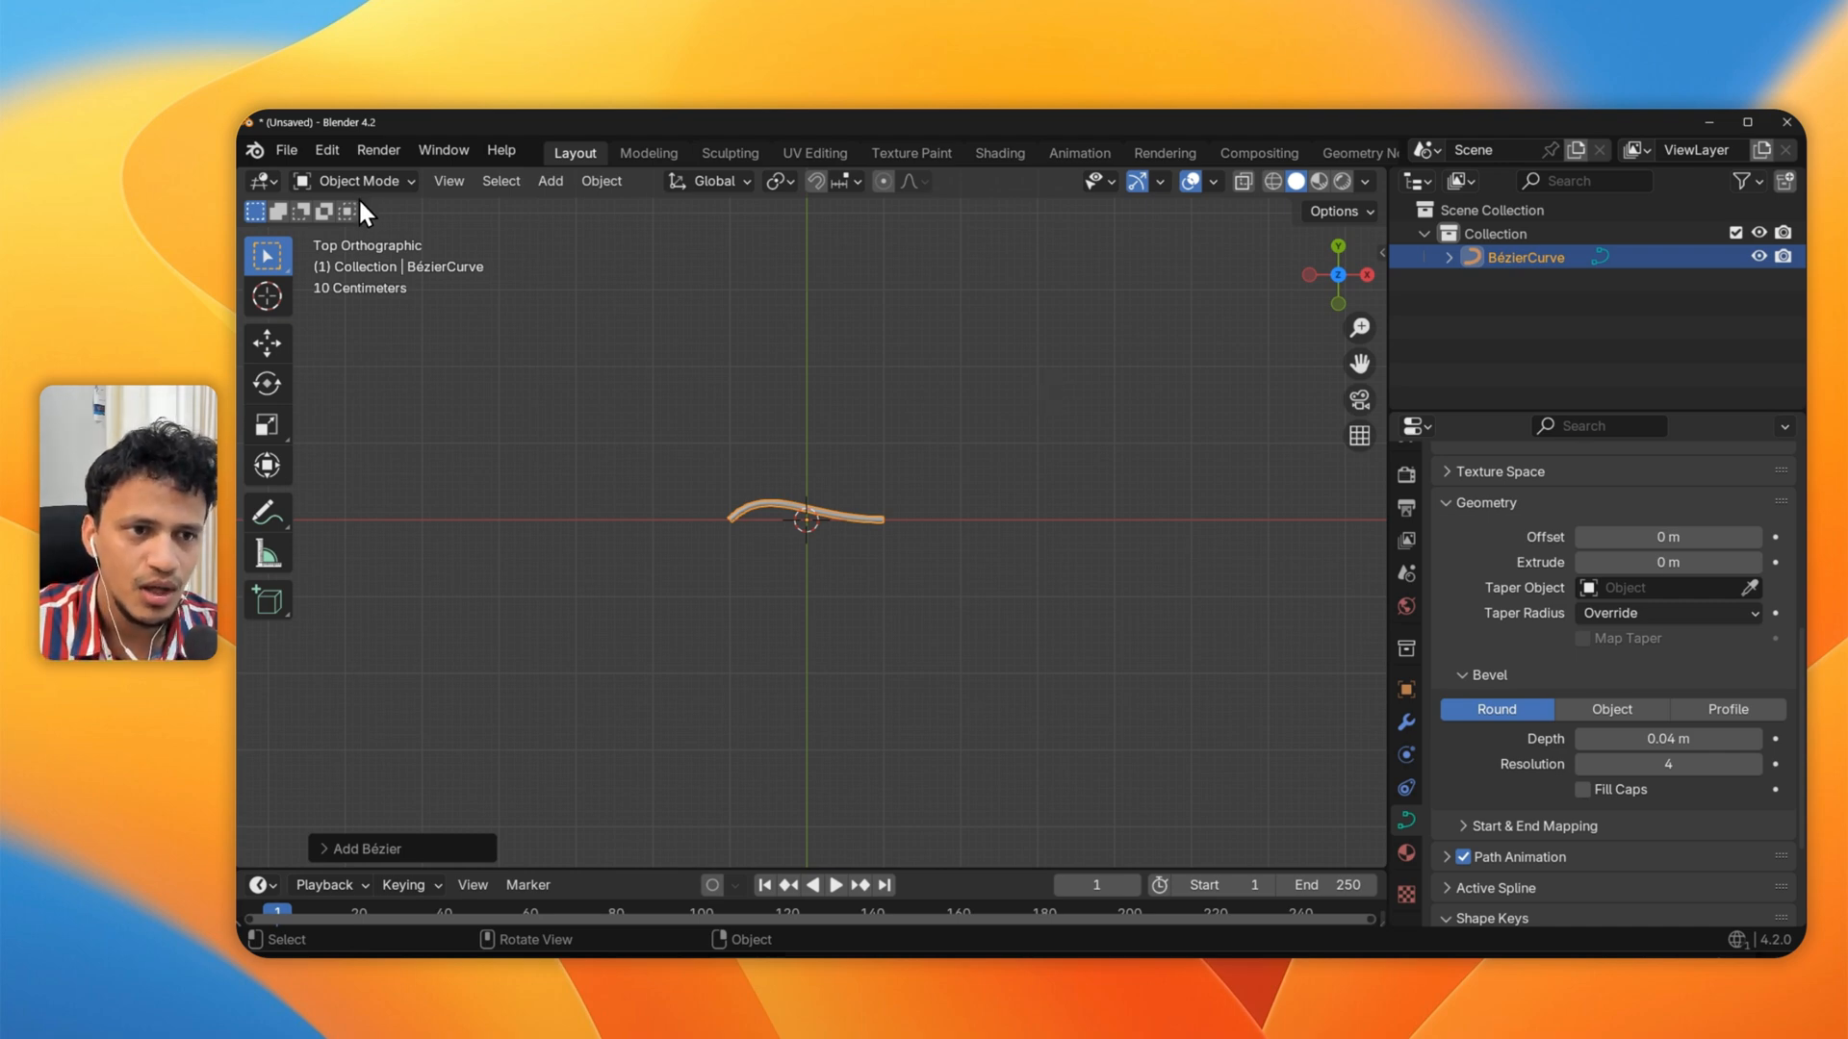
# In Edit Mode, move the control points to stretch the tube into a longer wavy strand
pyautogui.press('Tab')
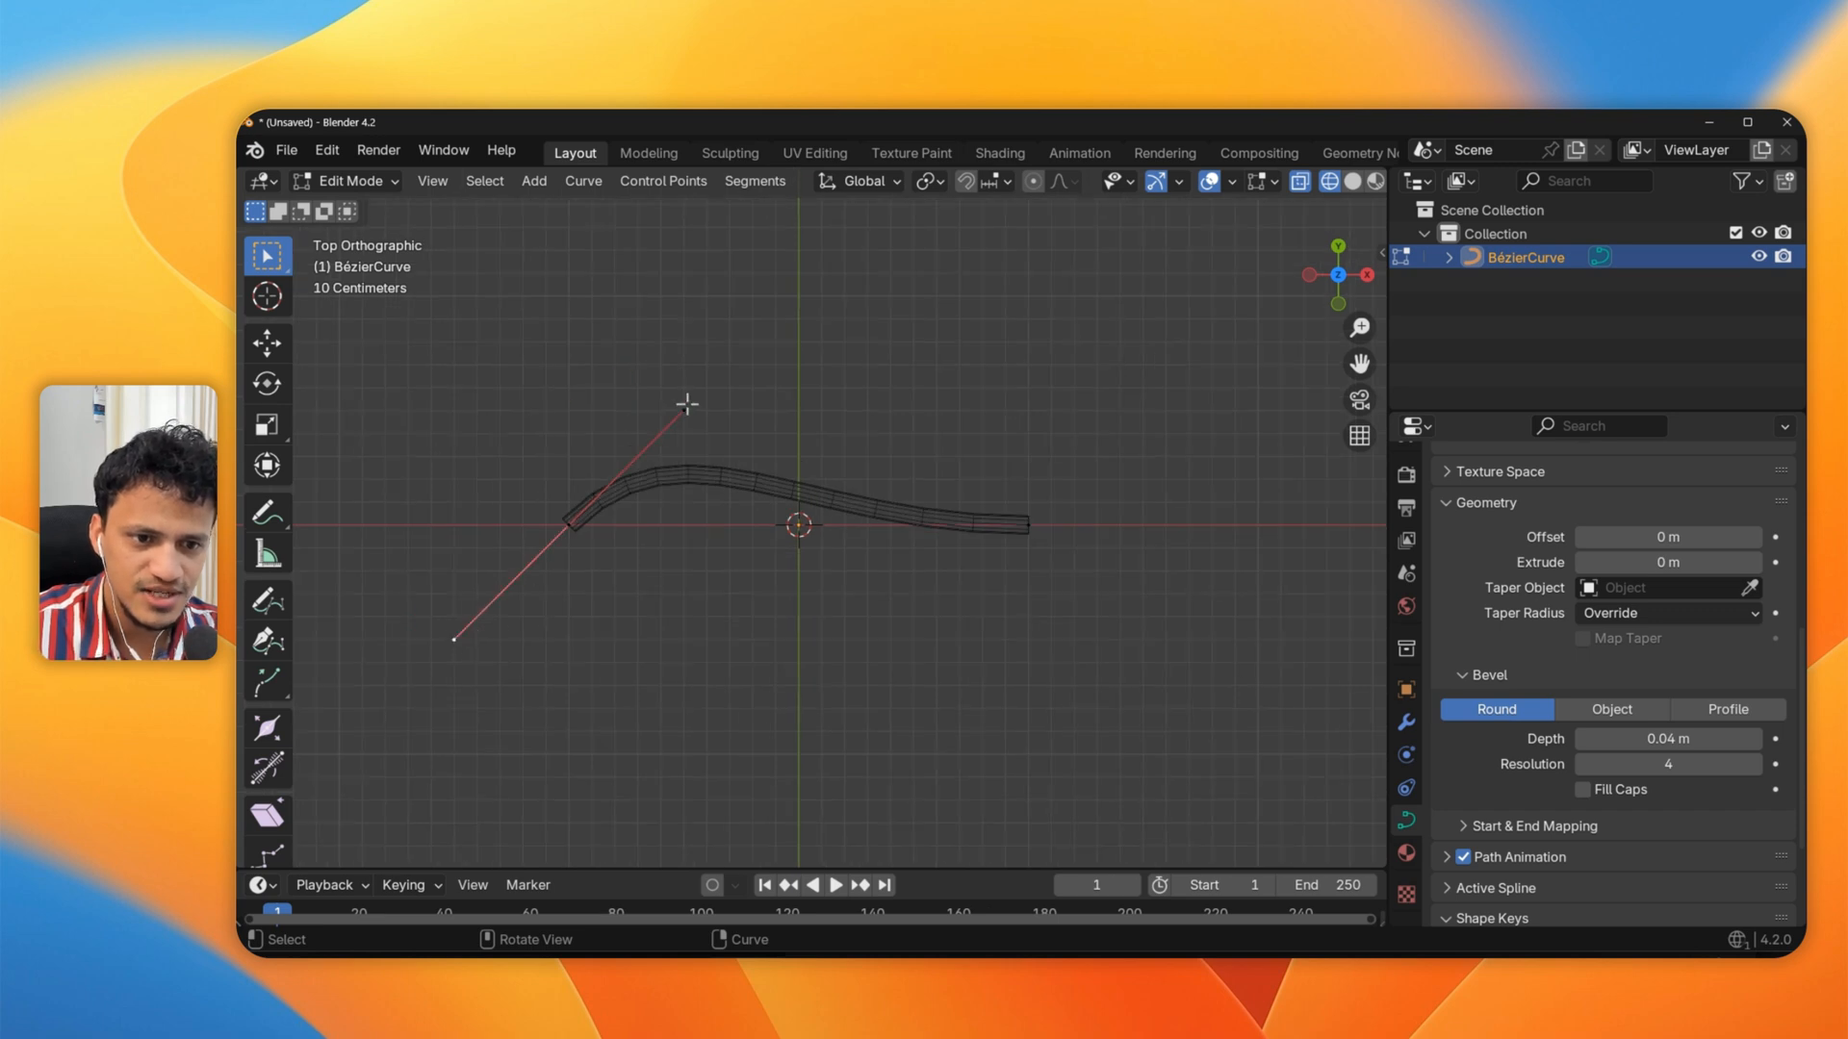
pyautogui.click(267, 342)
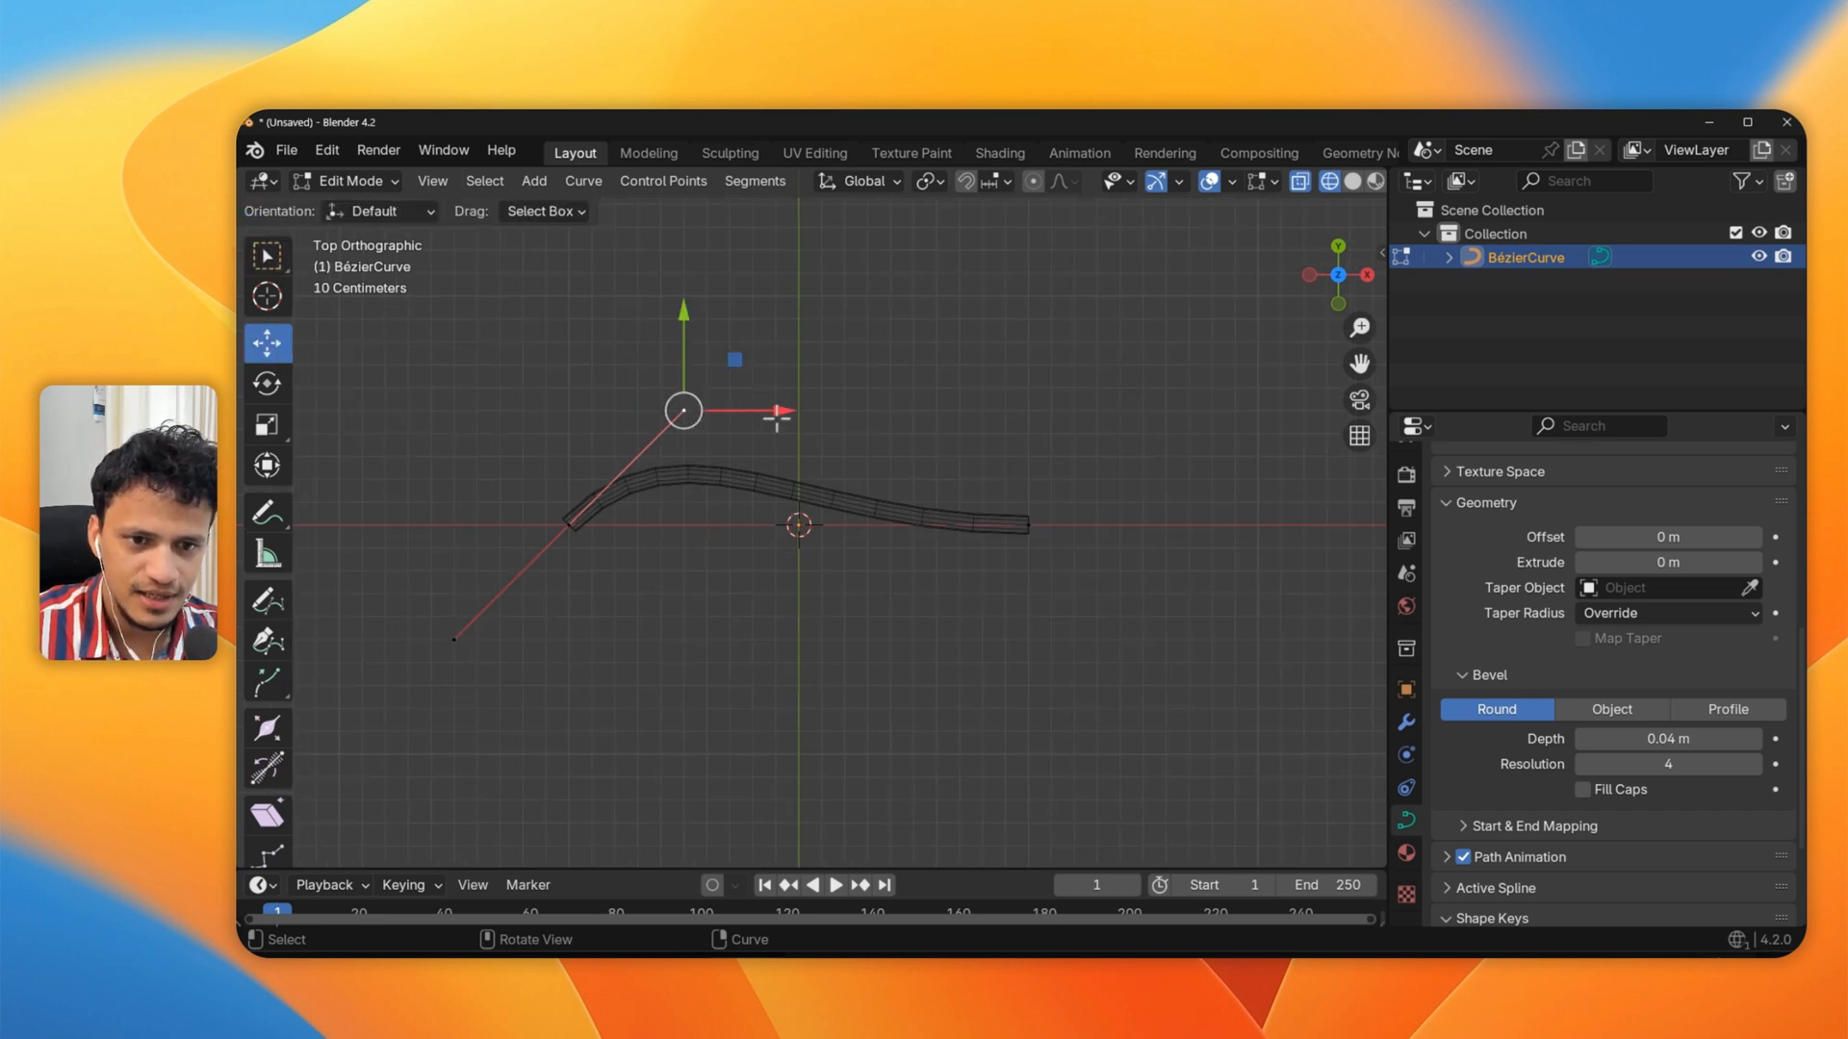
pyautogui.moveTo(683, 412); pyautogui.dragTo(648, 422)
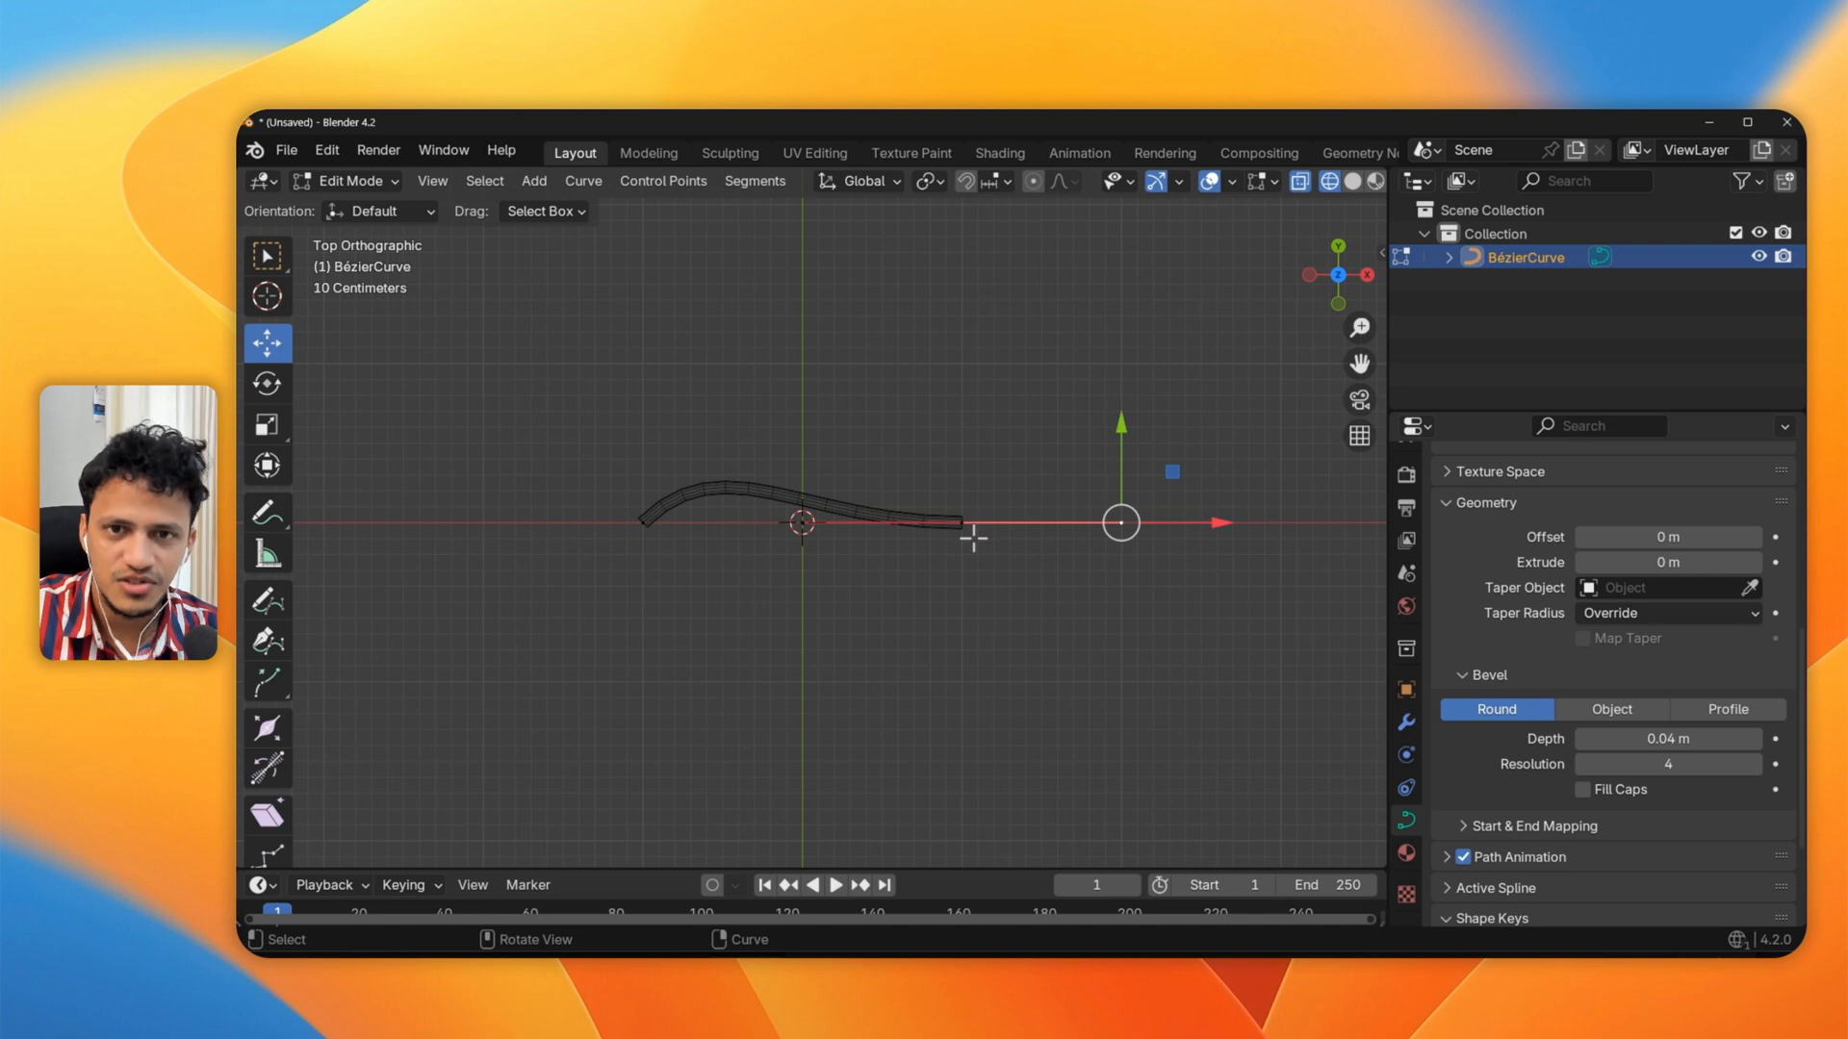
pyautogui.moveTo(1003, 416)
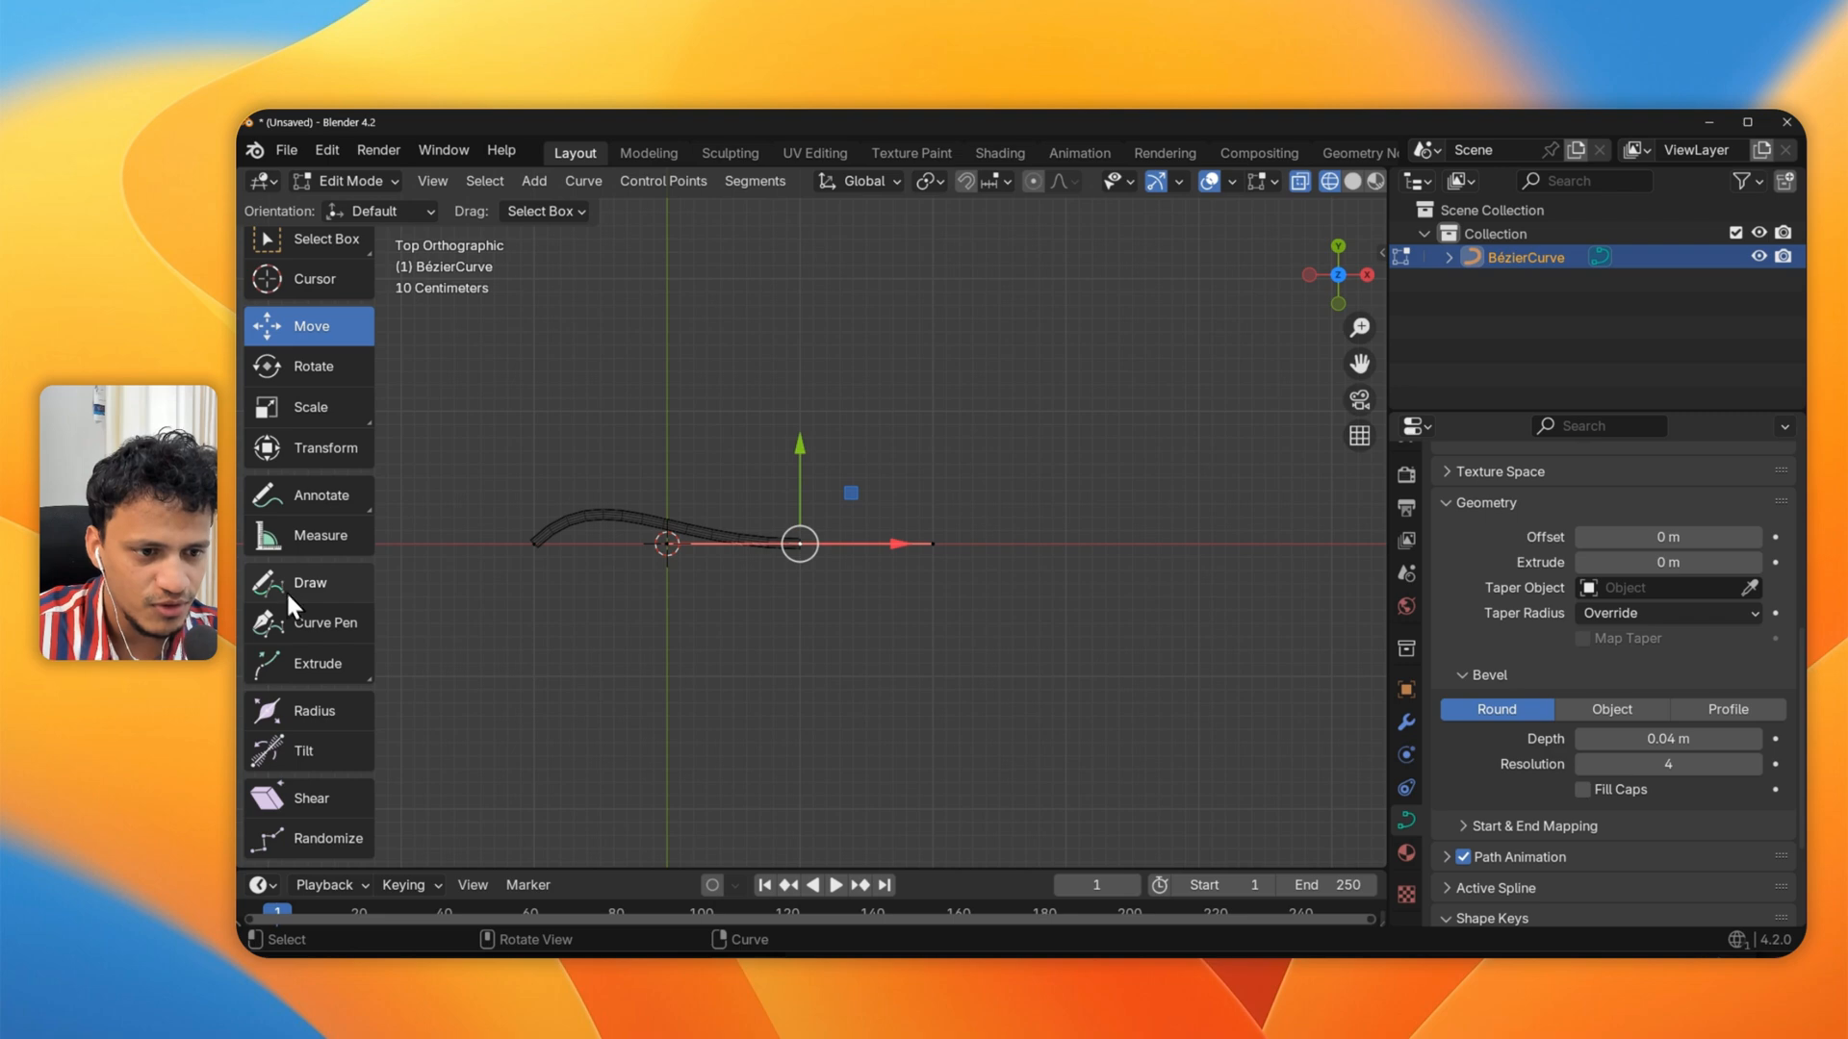
# Sketch more crossing strands with Draw, Curve Pen and Extrude, then adjust points with Move
pyautogui.click(310, 581)
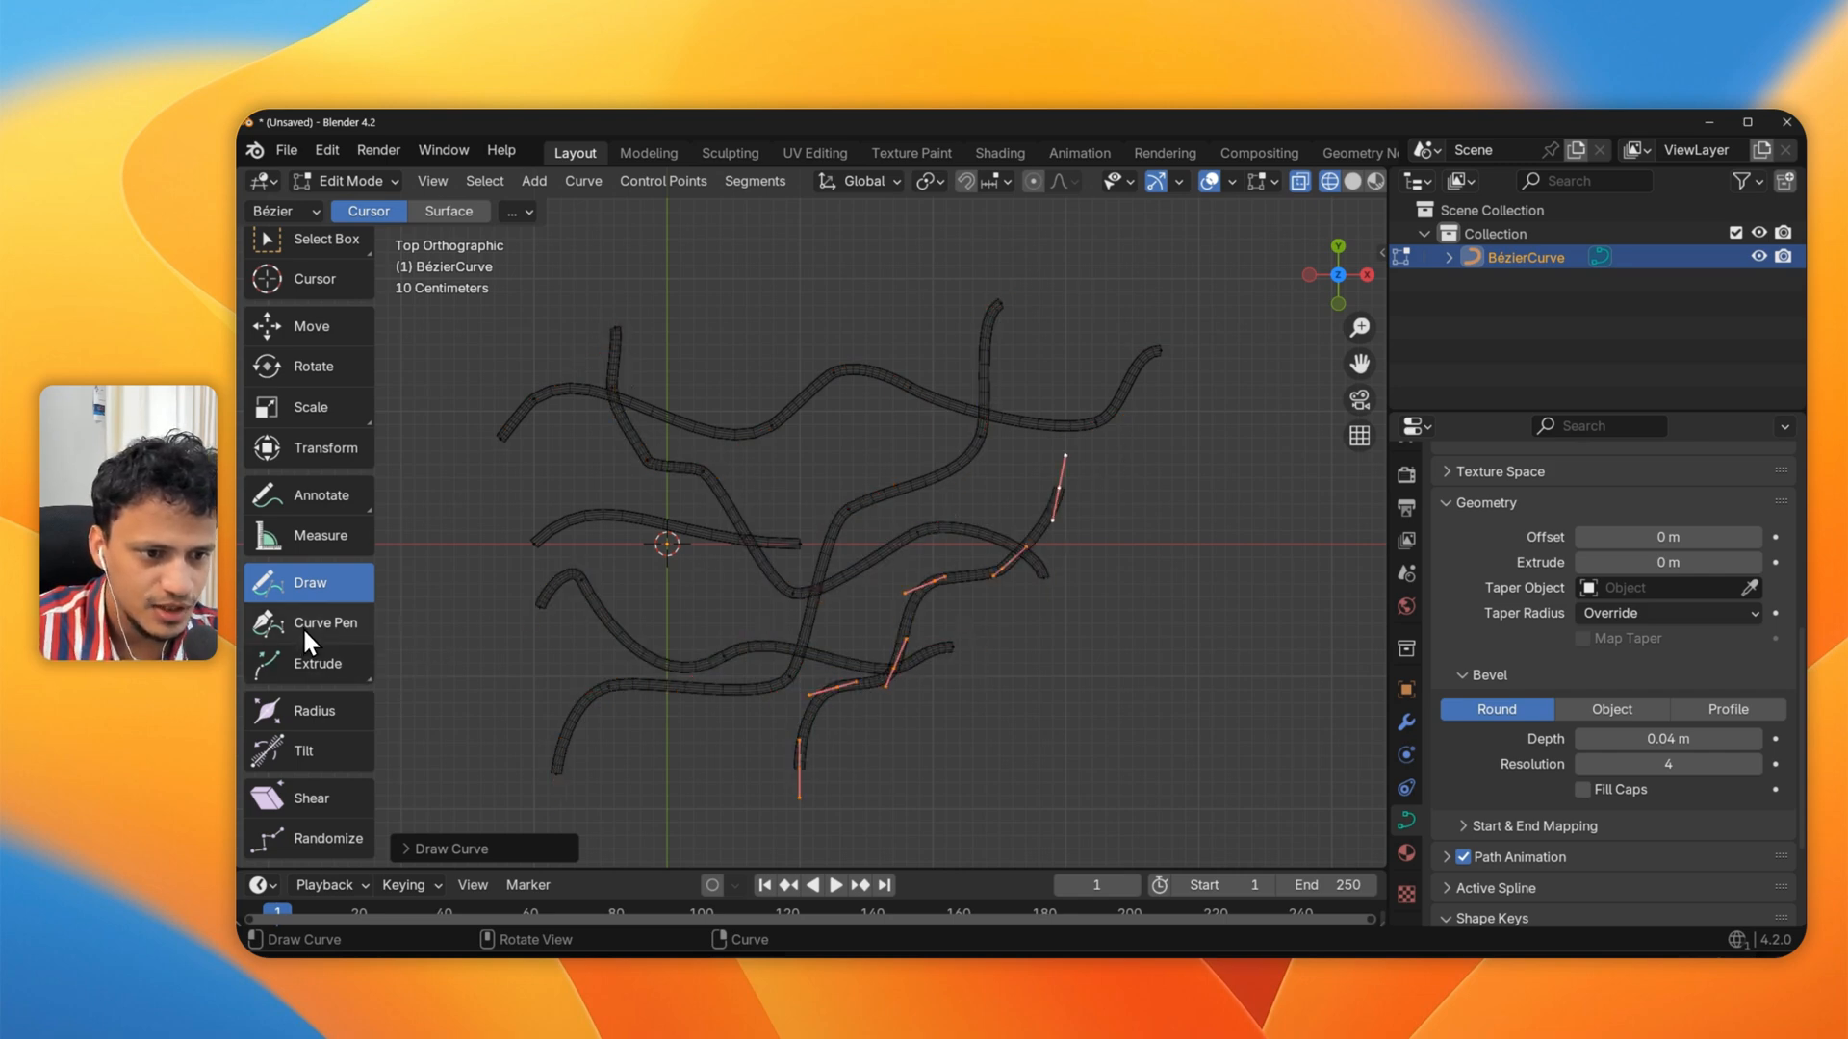
pyautogui.click(325, 623)
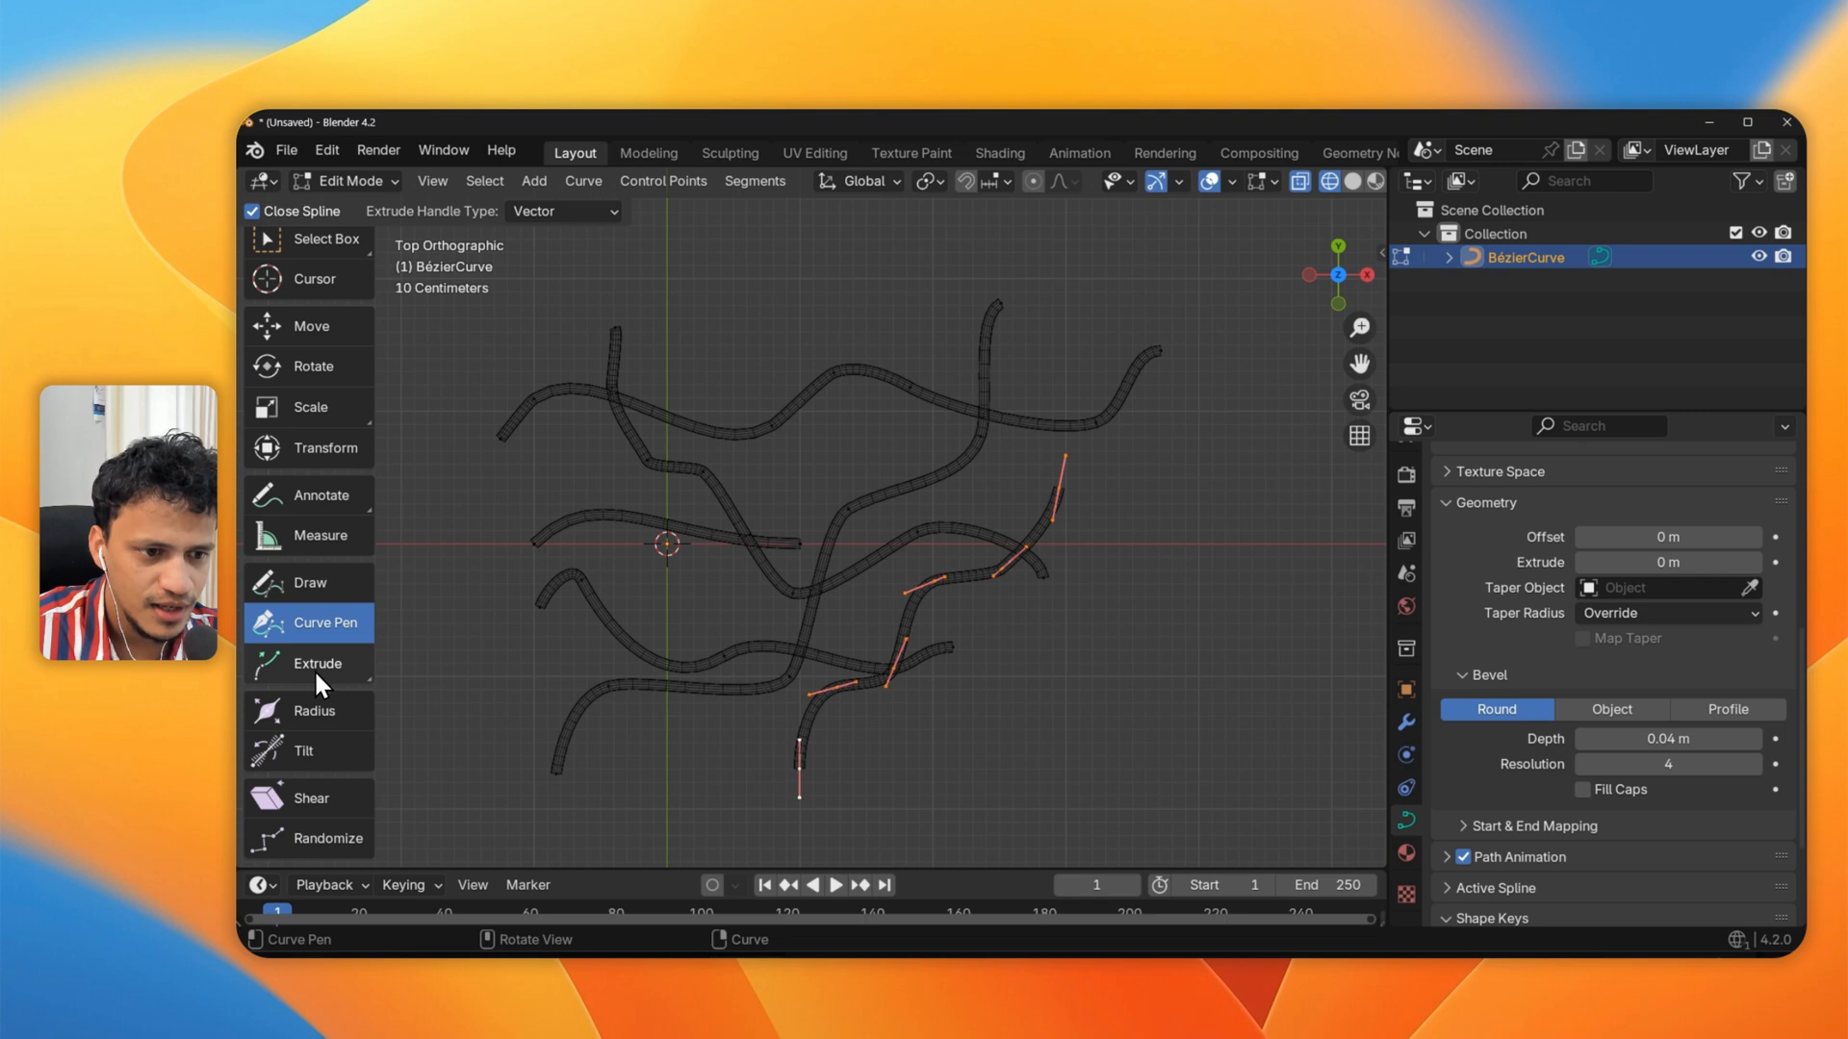
pyautogui.click(317, 664)
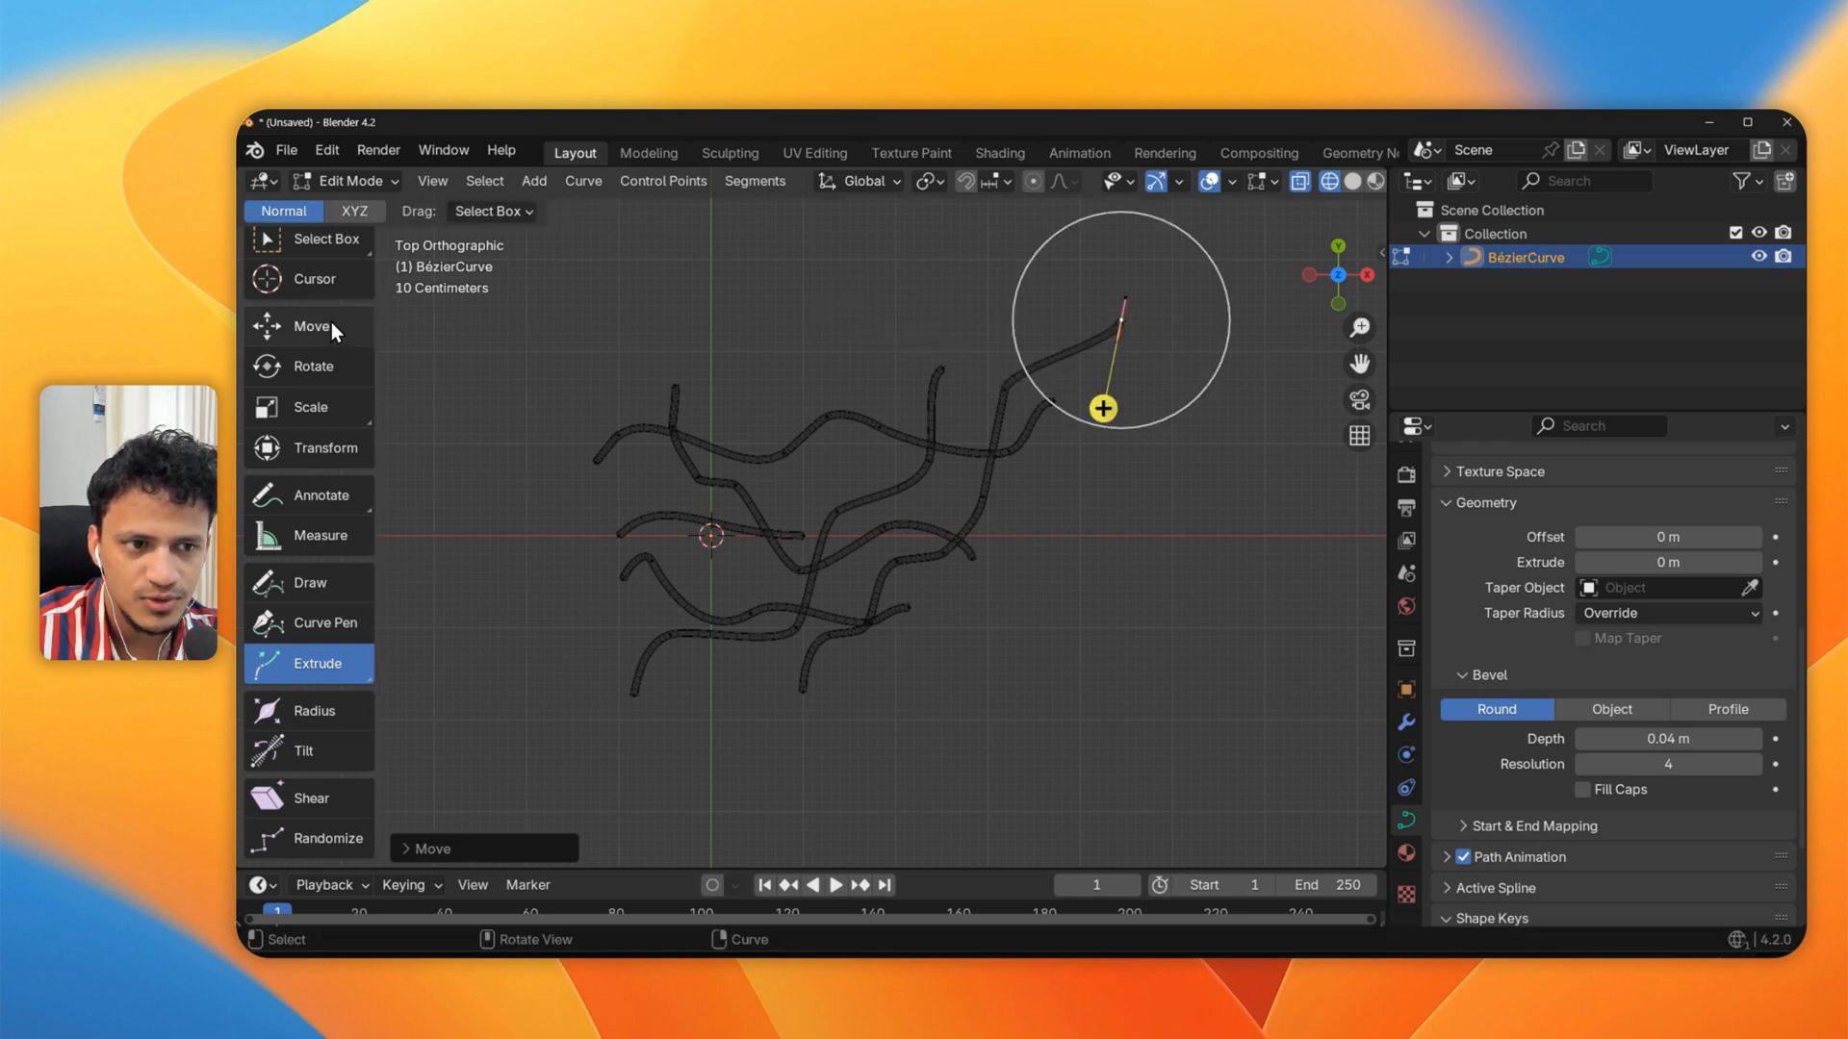
pyautogui.click(308, 326)
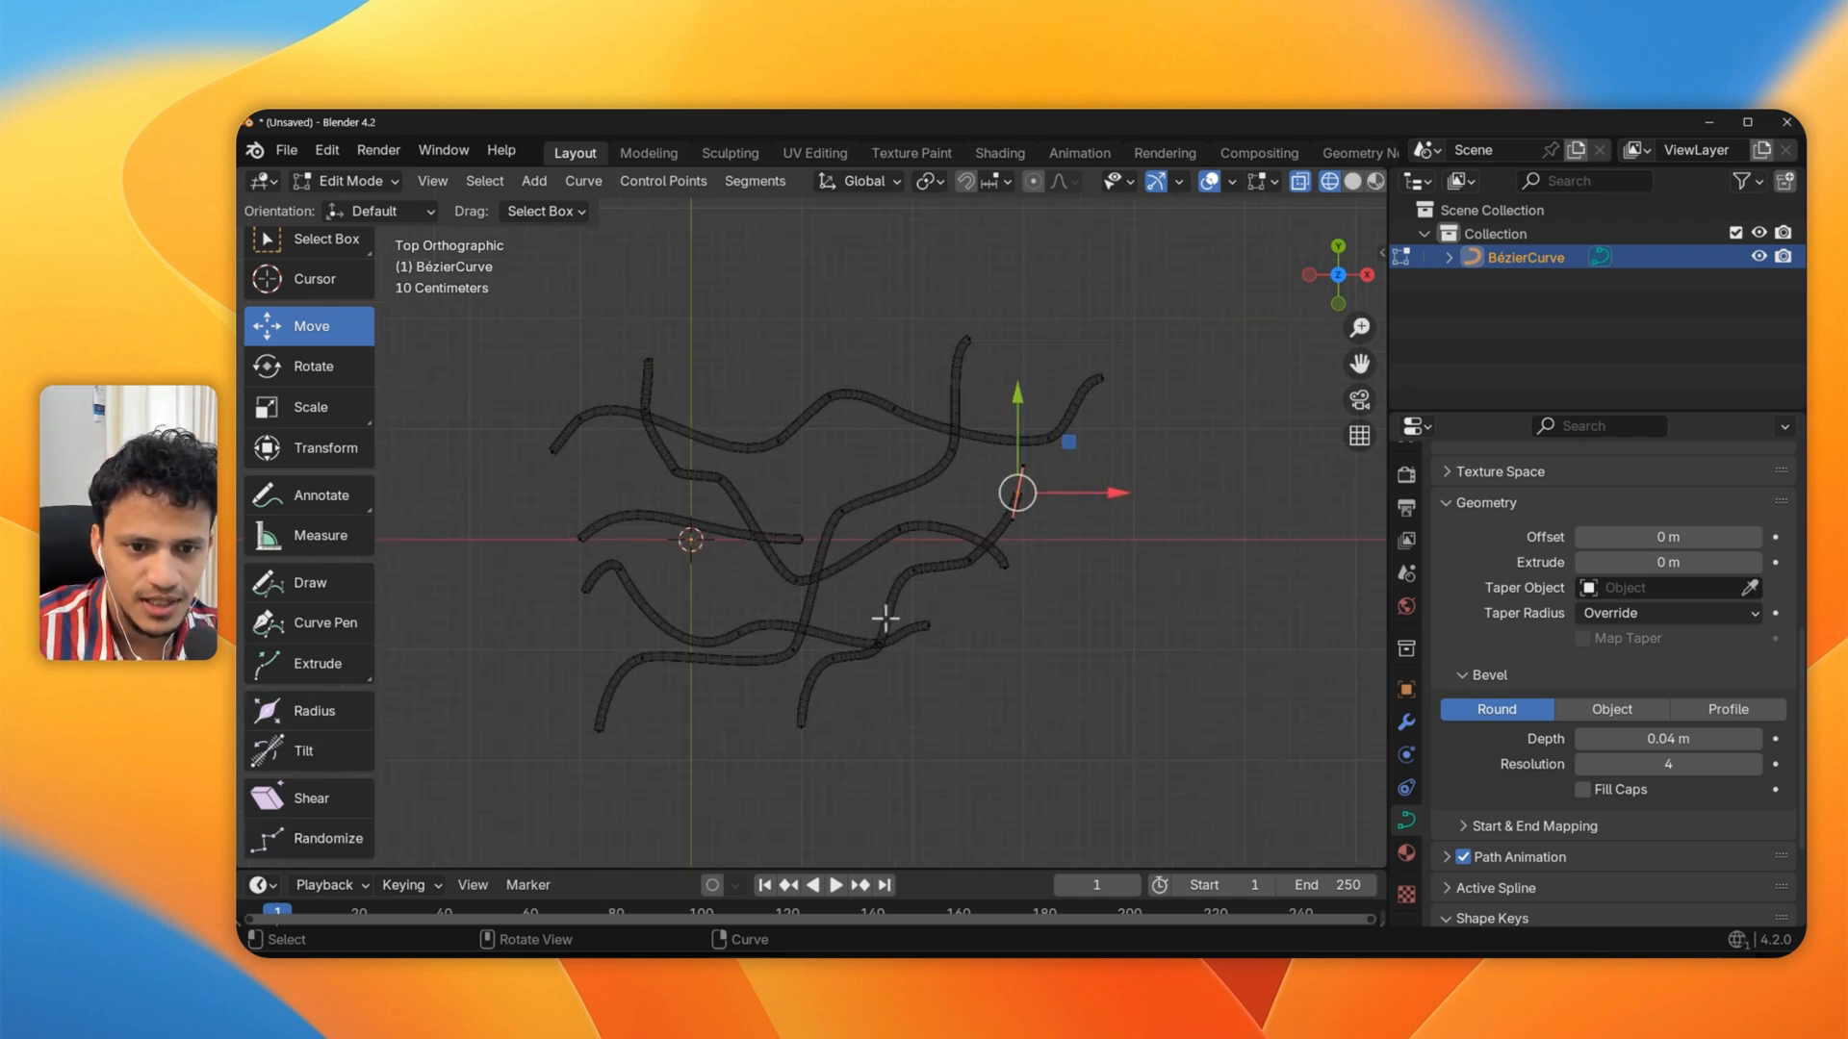
pyautogui.moveTo(614, 670)
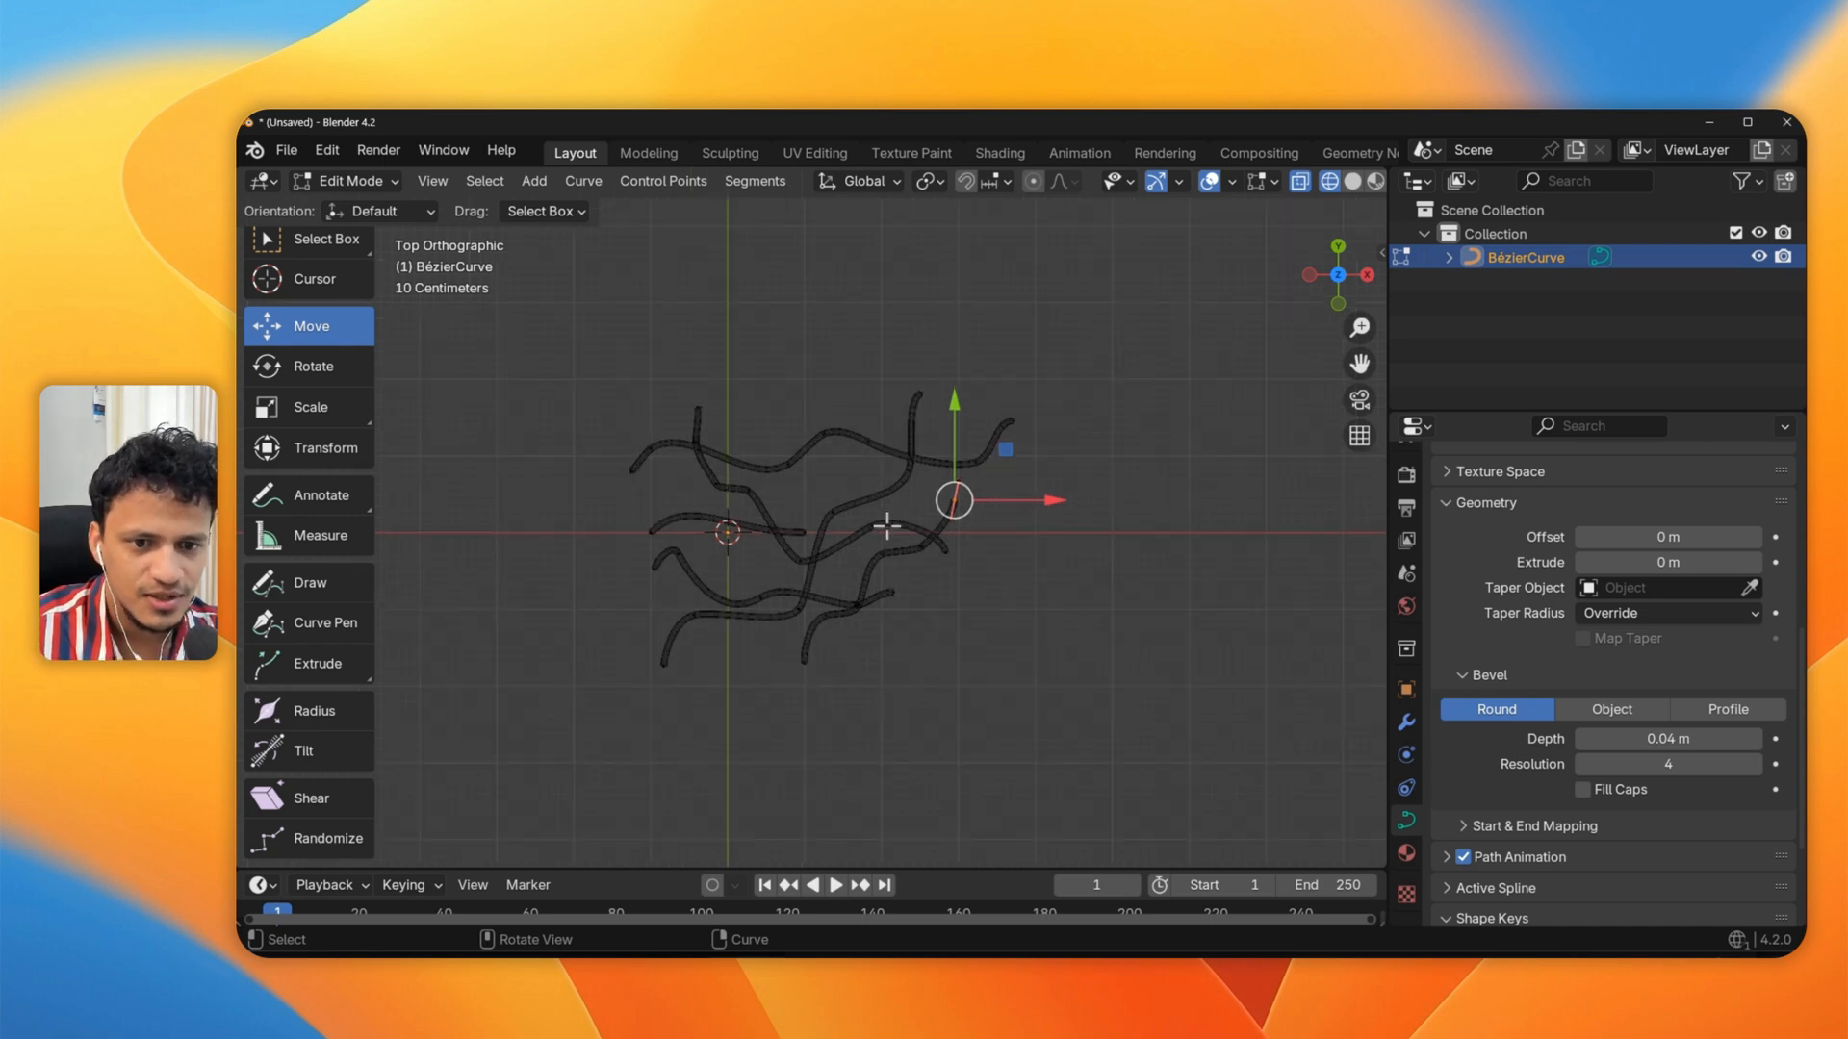
# Return to Object Mode and switch the viewport to Solid shading for the tube strands
pyautogui.press('Tab')
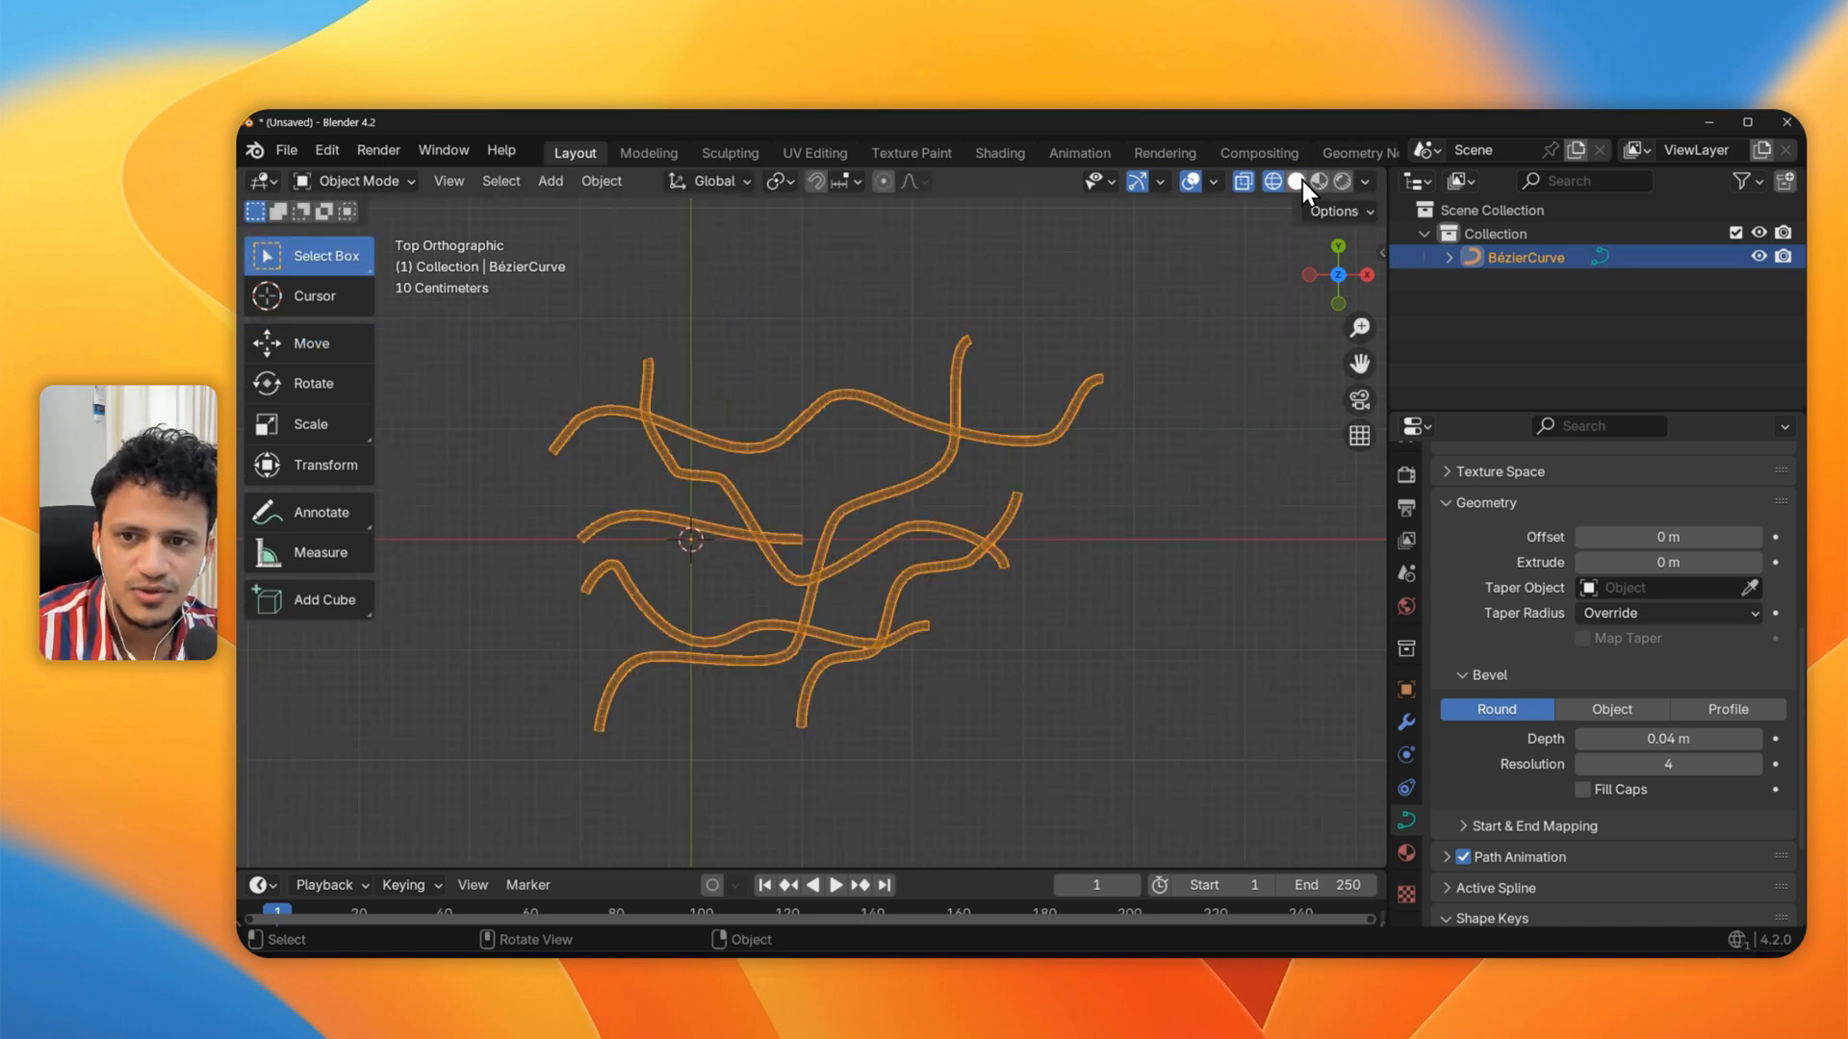
pyautogui.click(1294, 181)
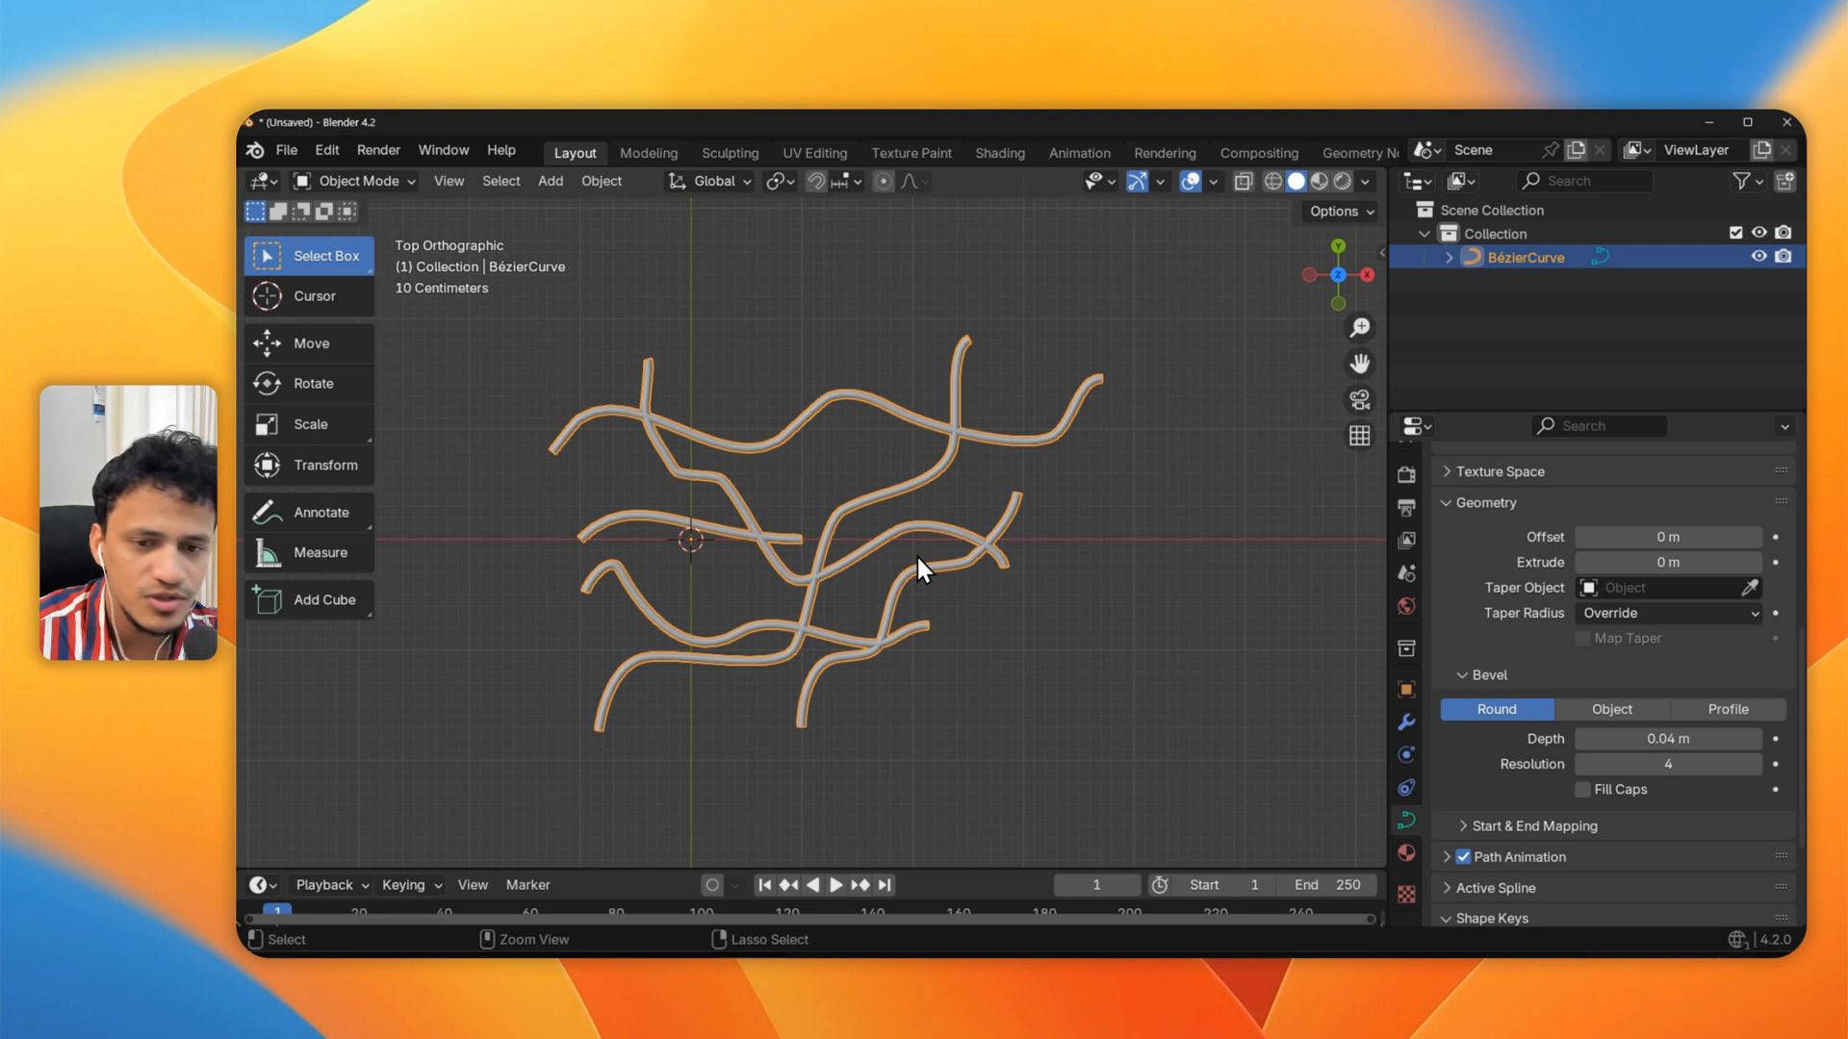
pyautogui.press('Tab')
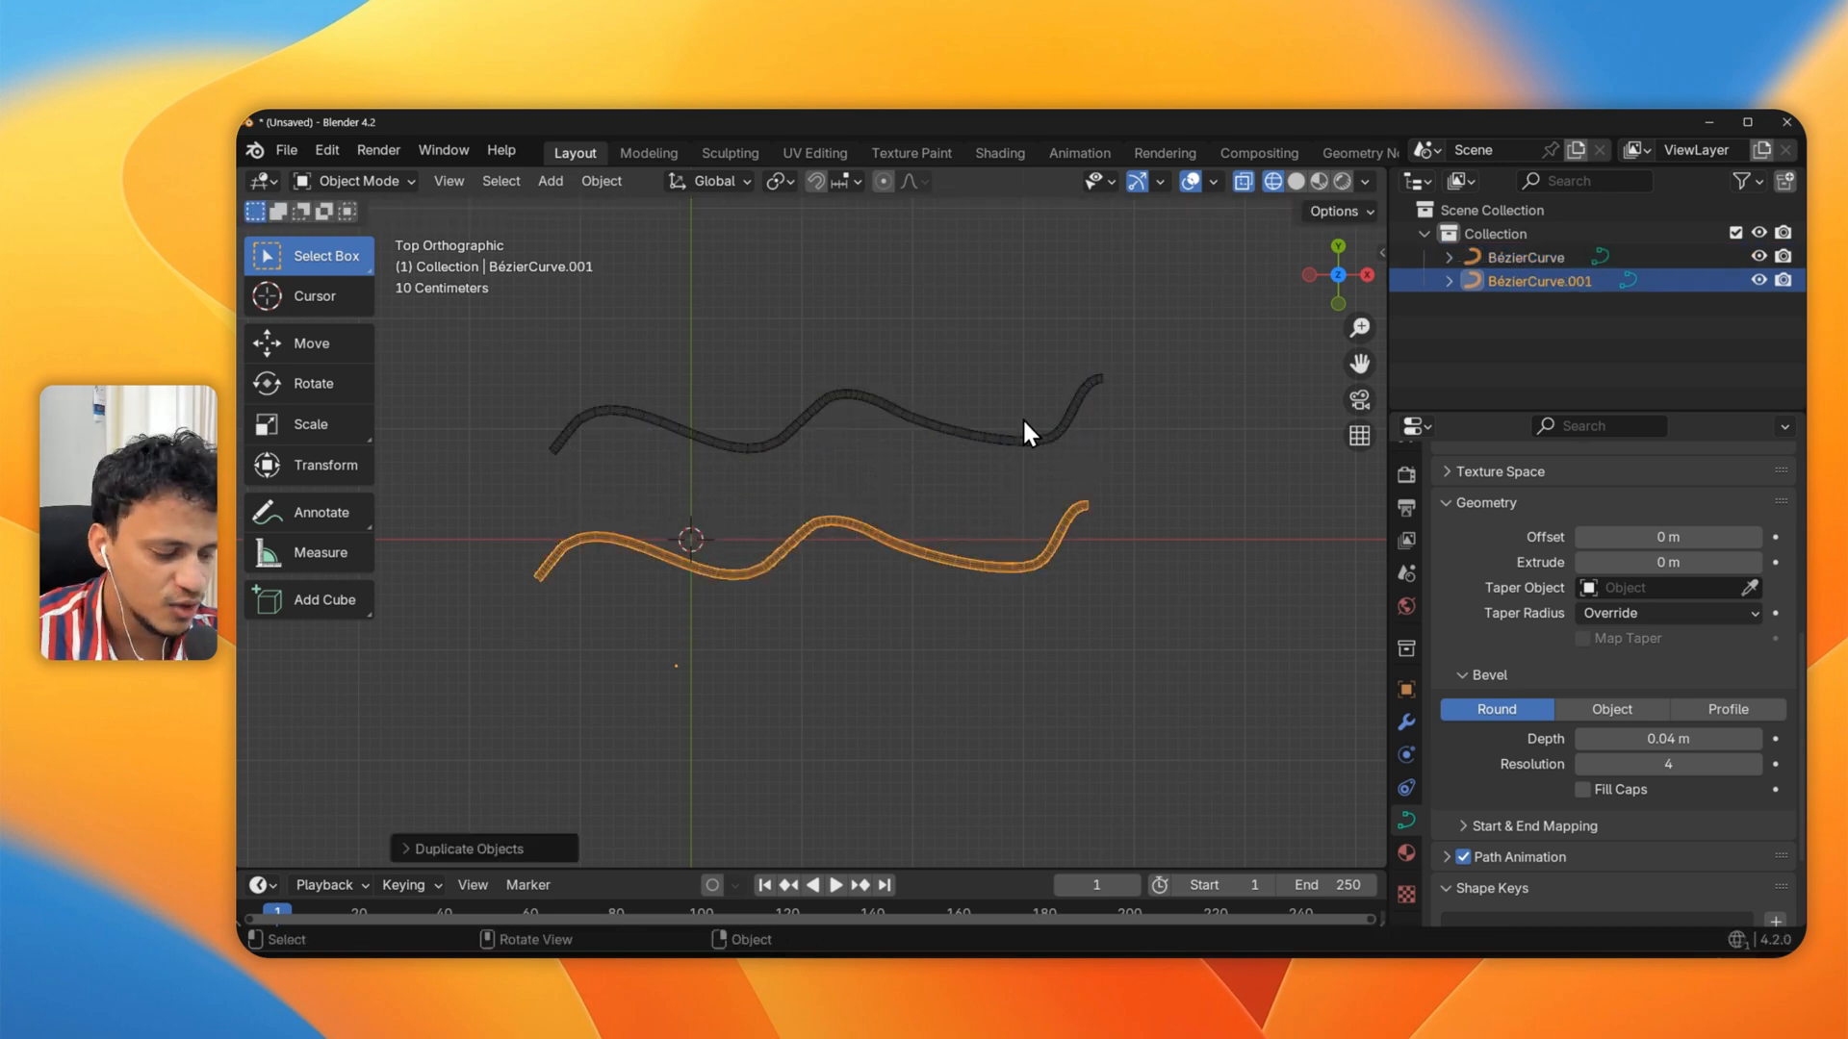
# Rotate duplicated strands and move them across the first, piling up a tangled mat
pyautogui.press('r')
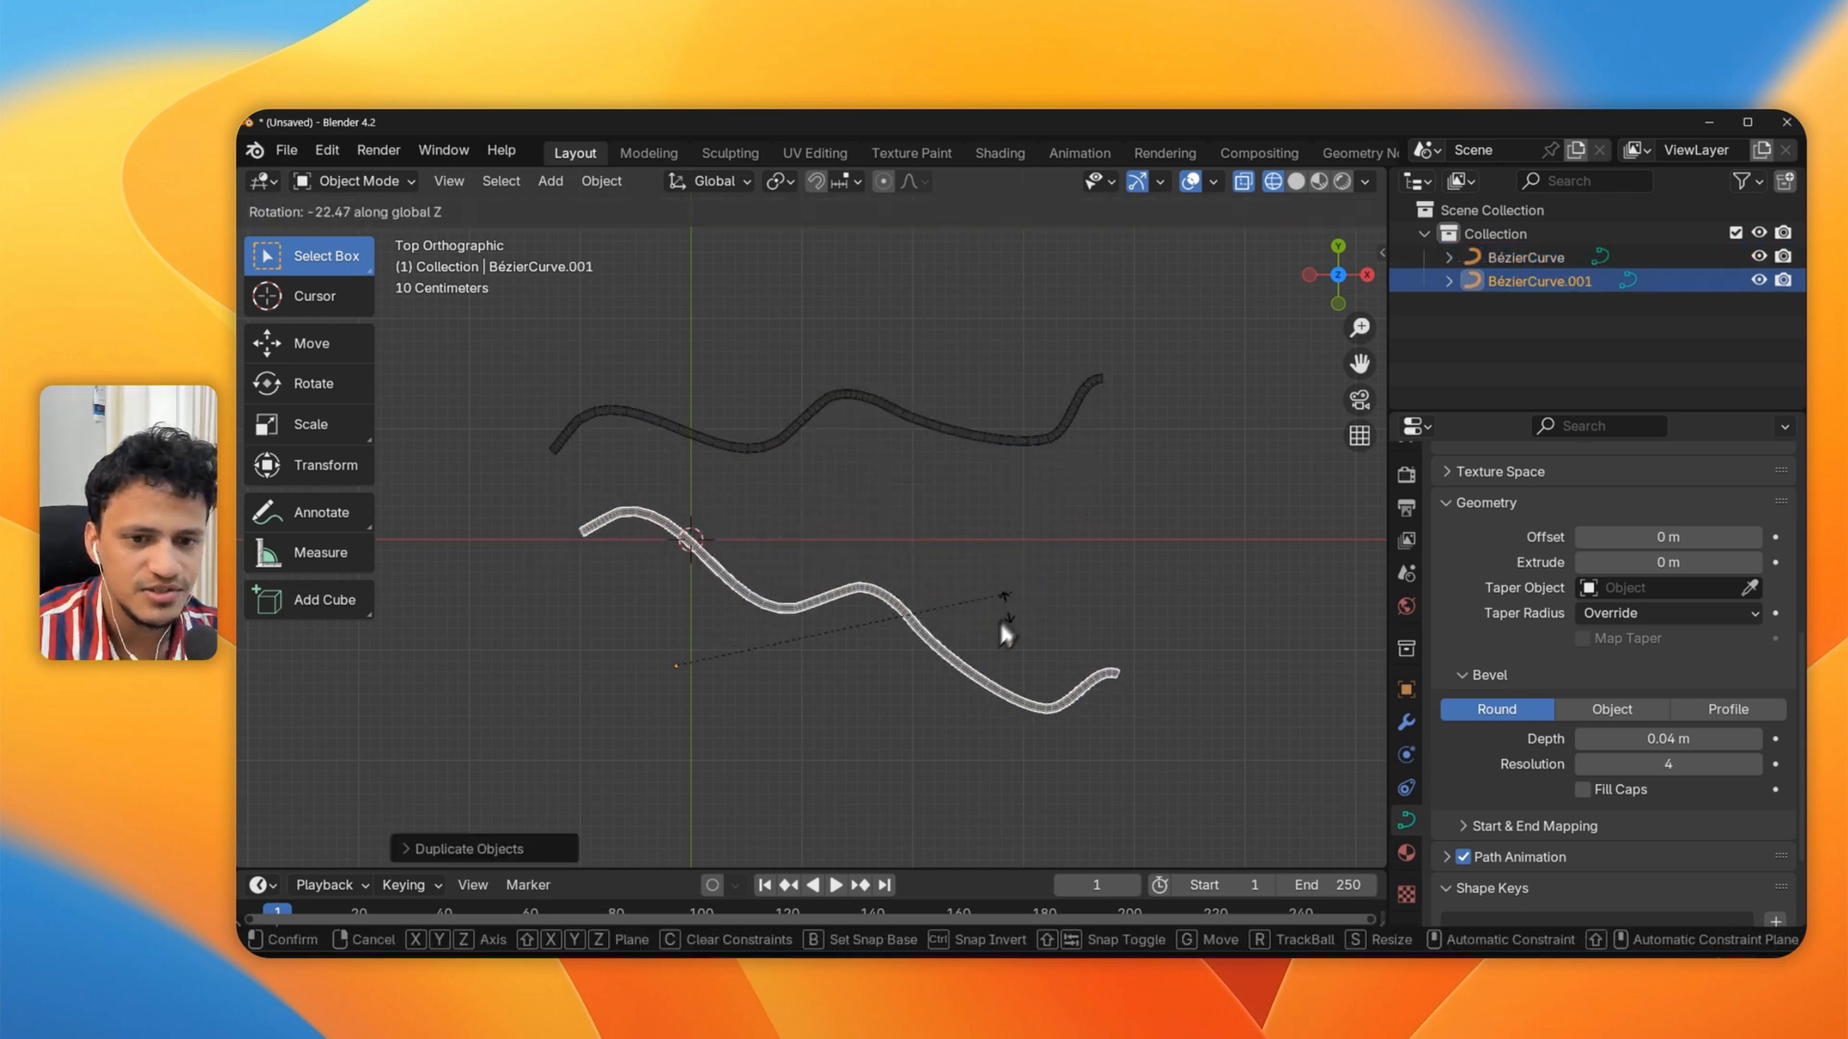
pyautogui.click(832, 743)
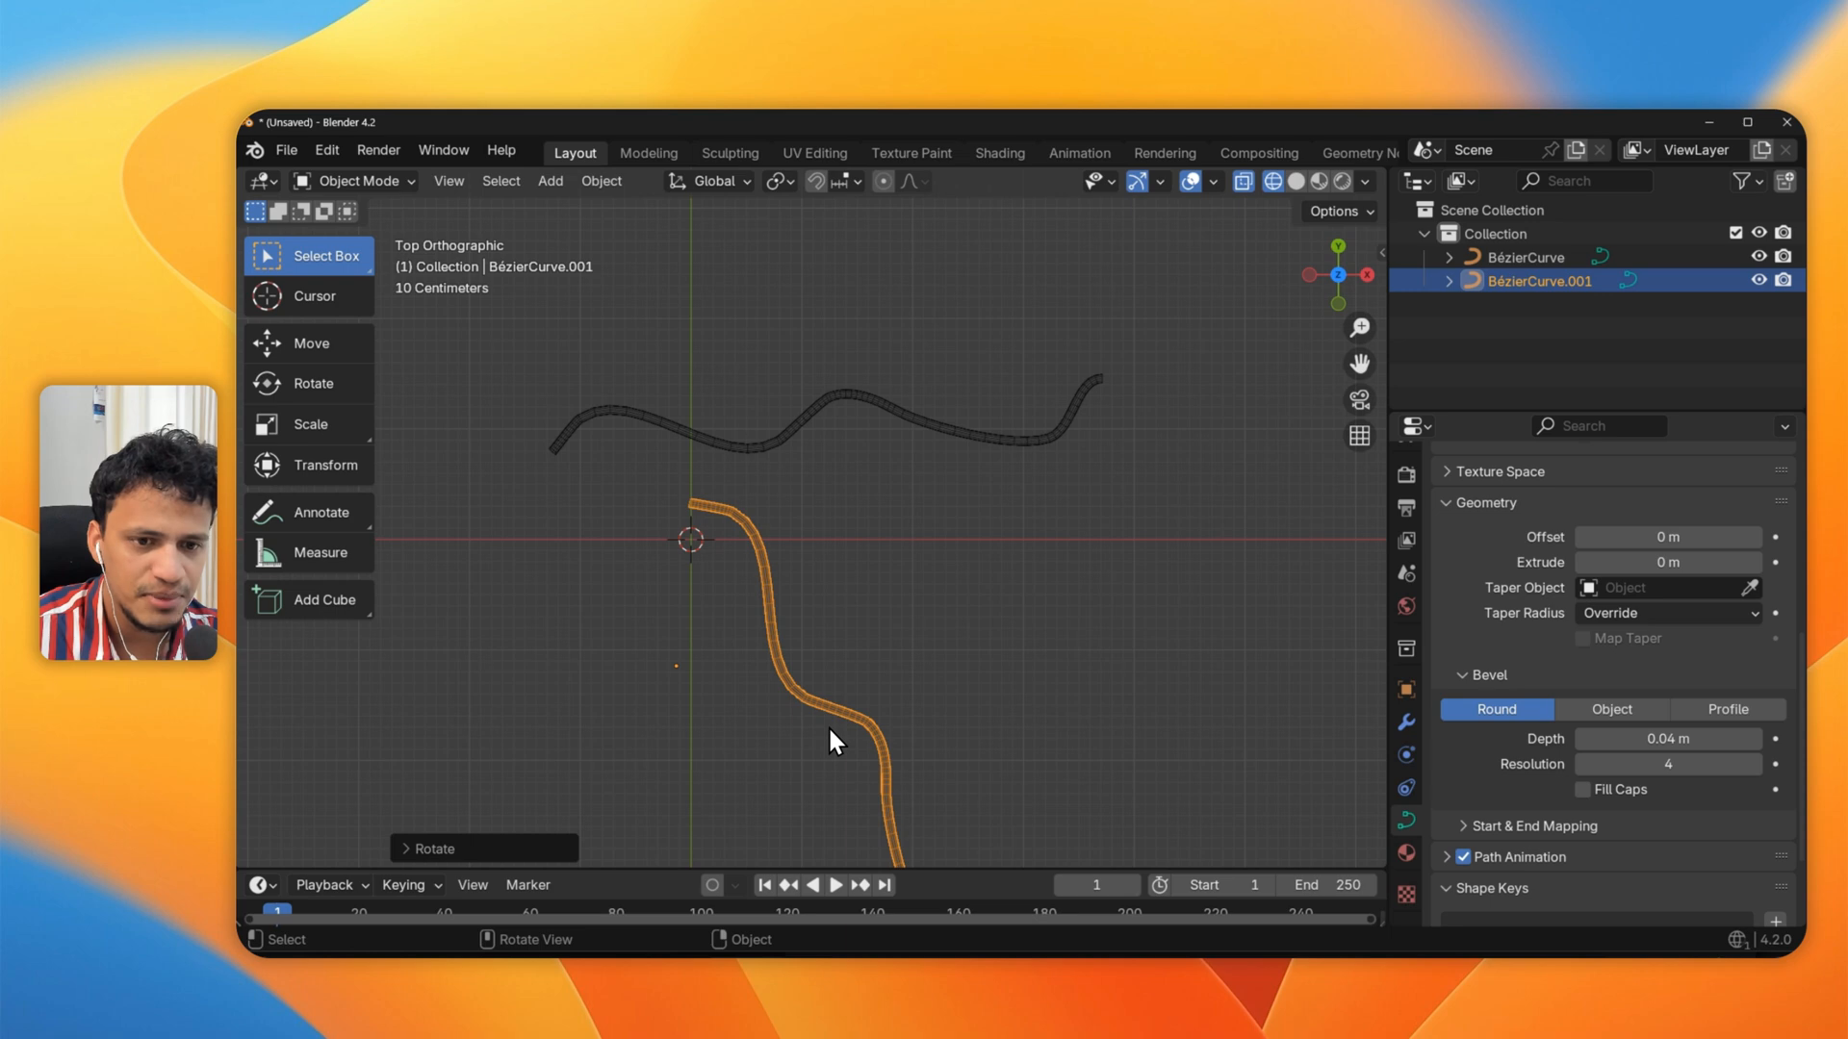
pyautogui.moveTo(832, 739); pyautogui.dragTo(943, 406)
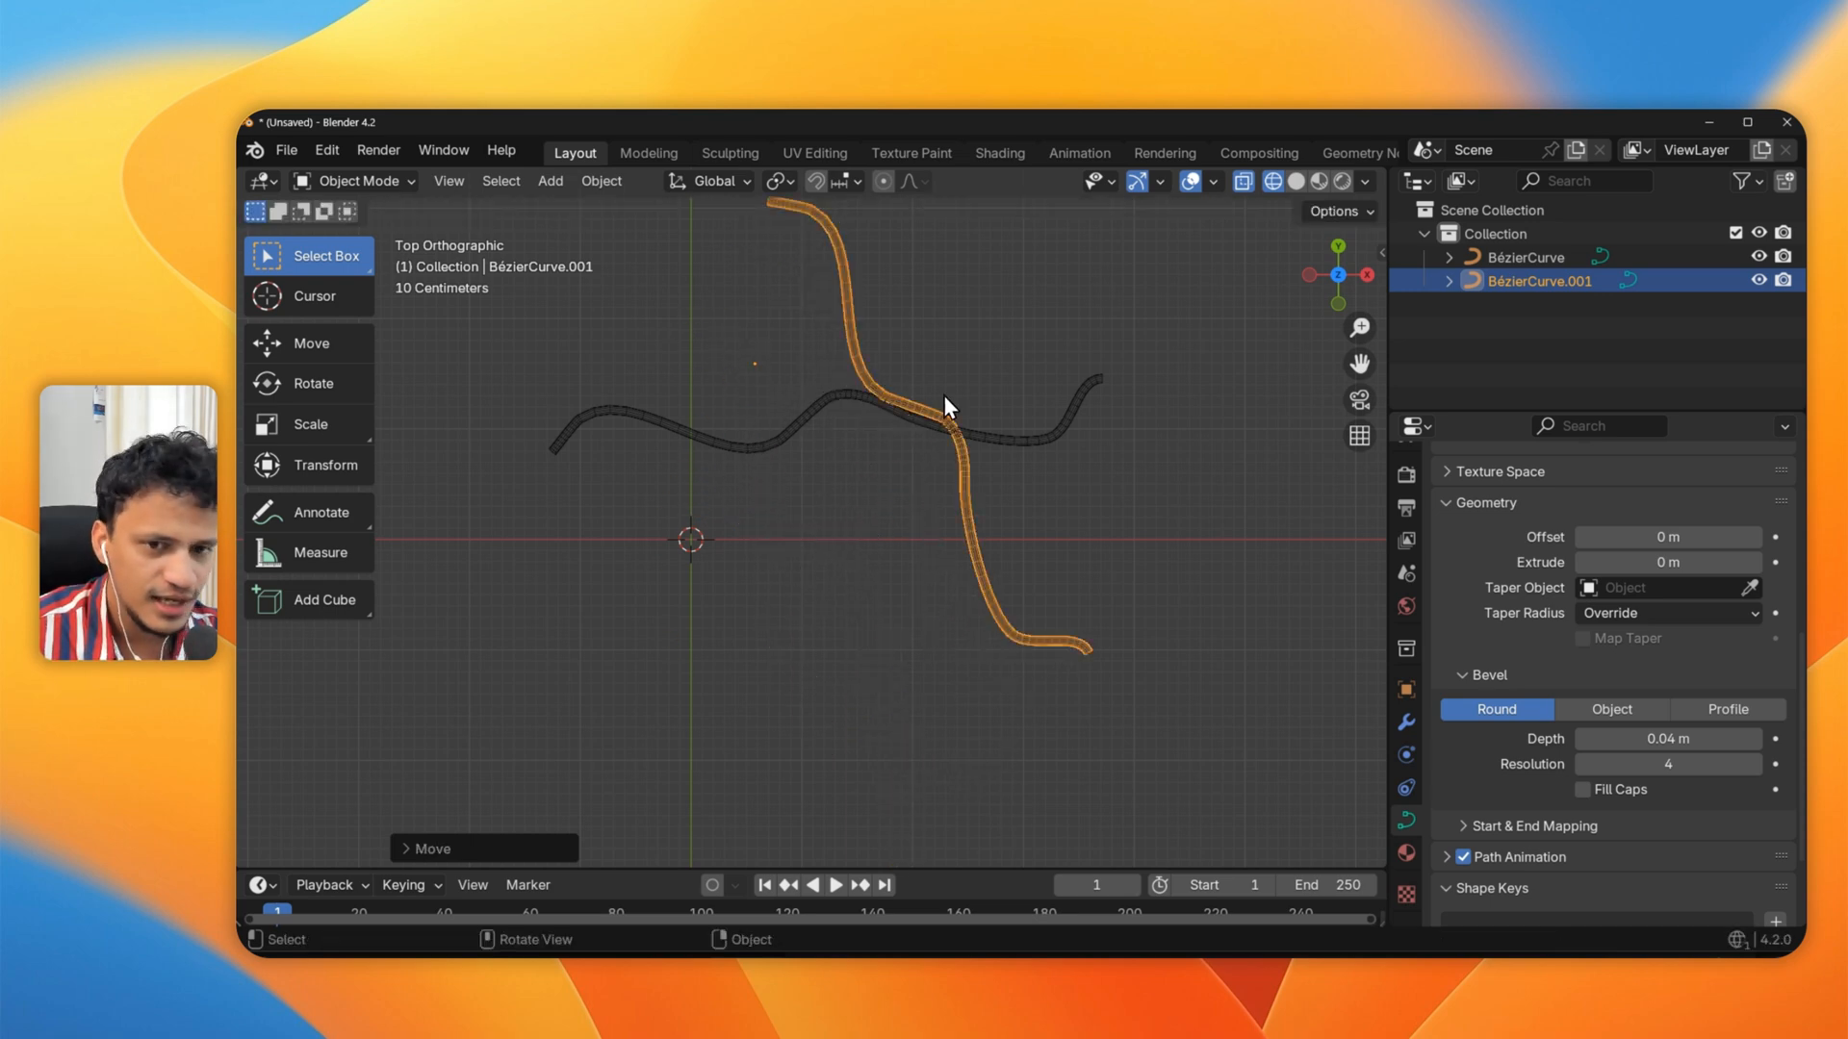
pyautogui.click(1526, 258)
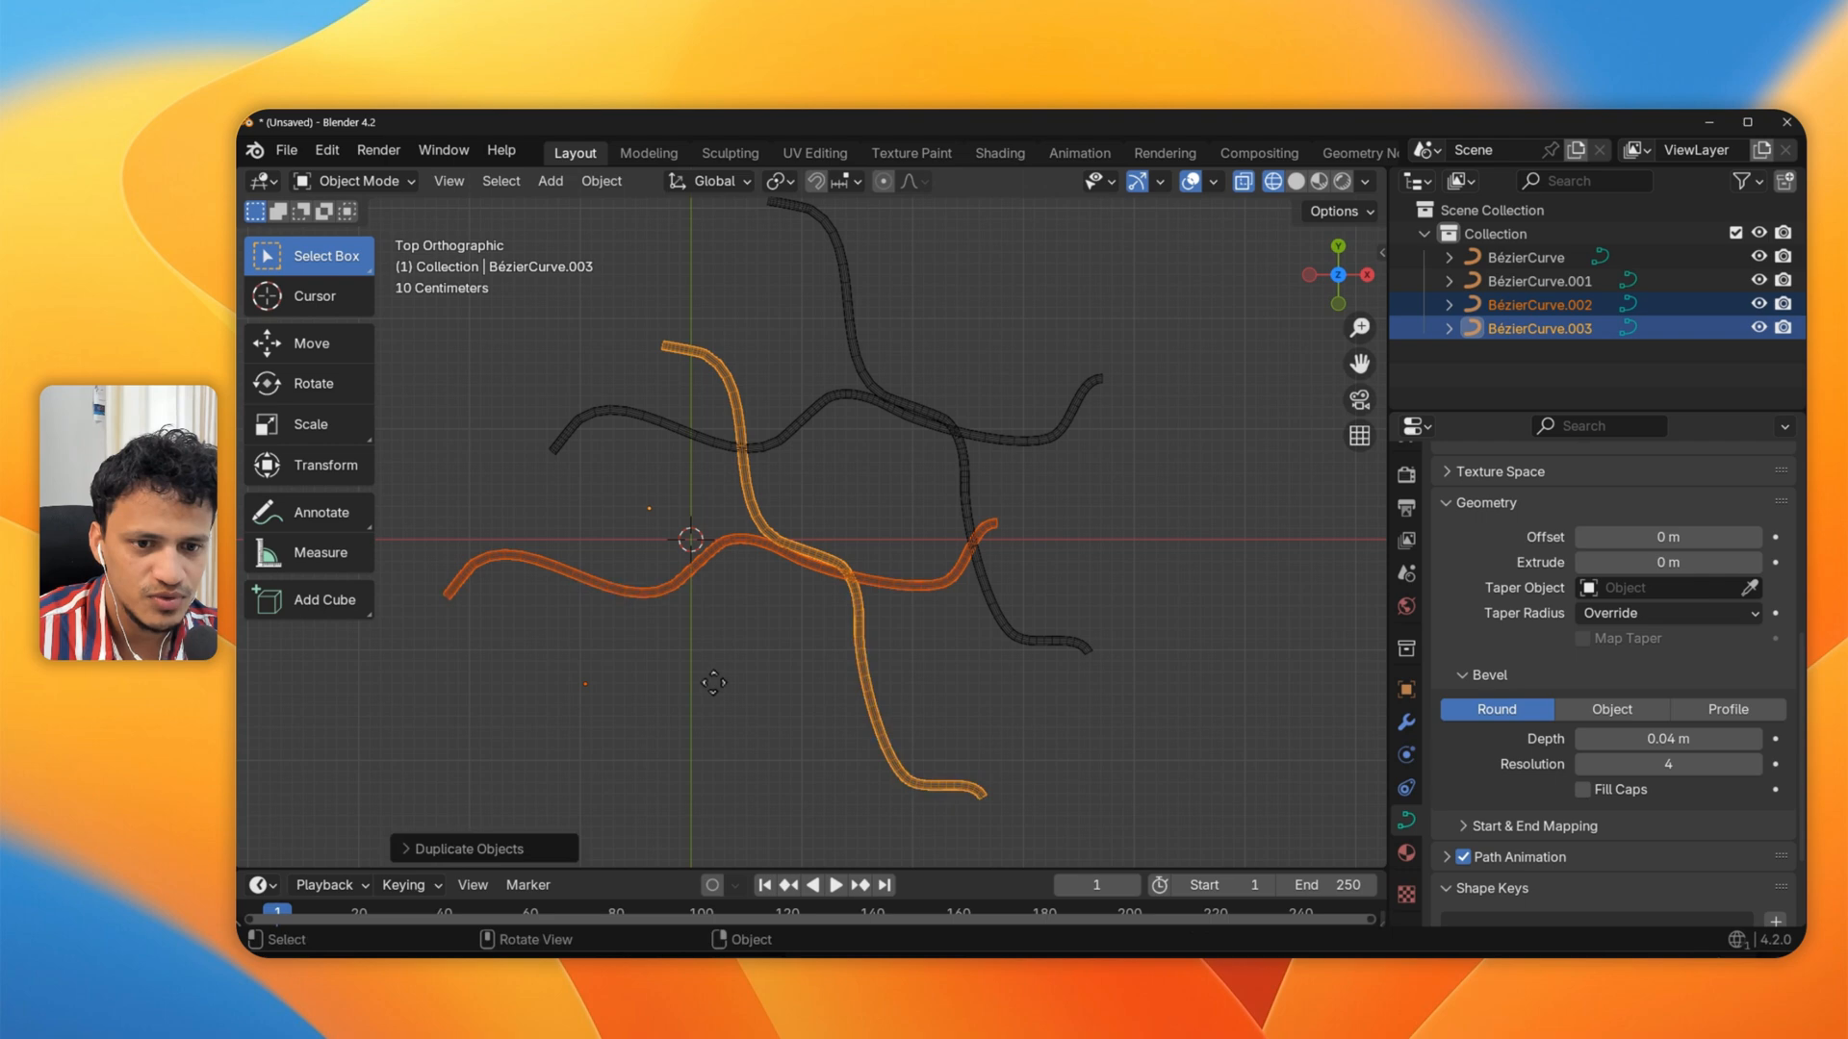
pyautogui.press('r')
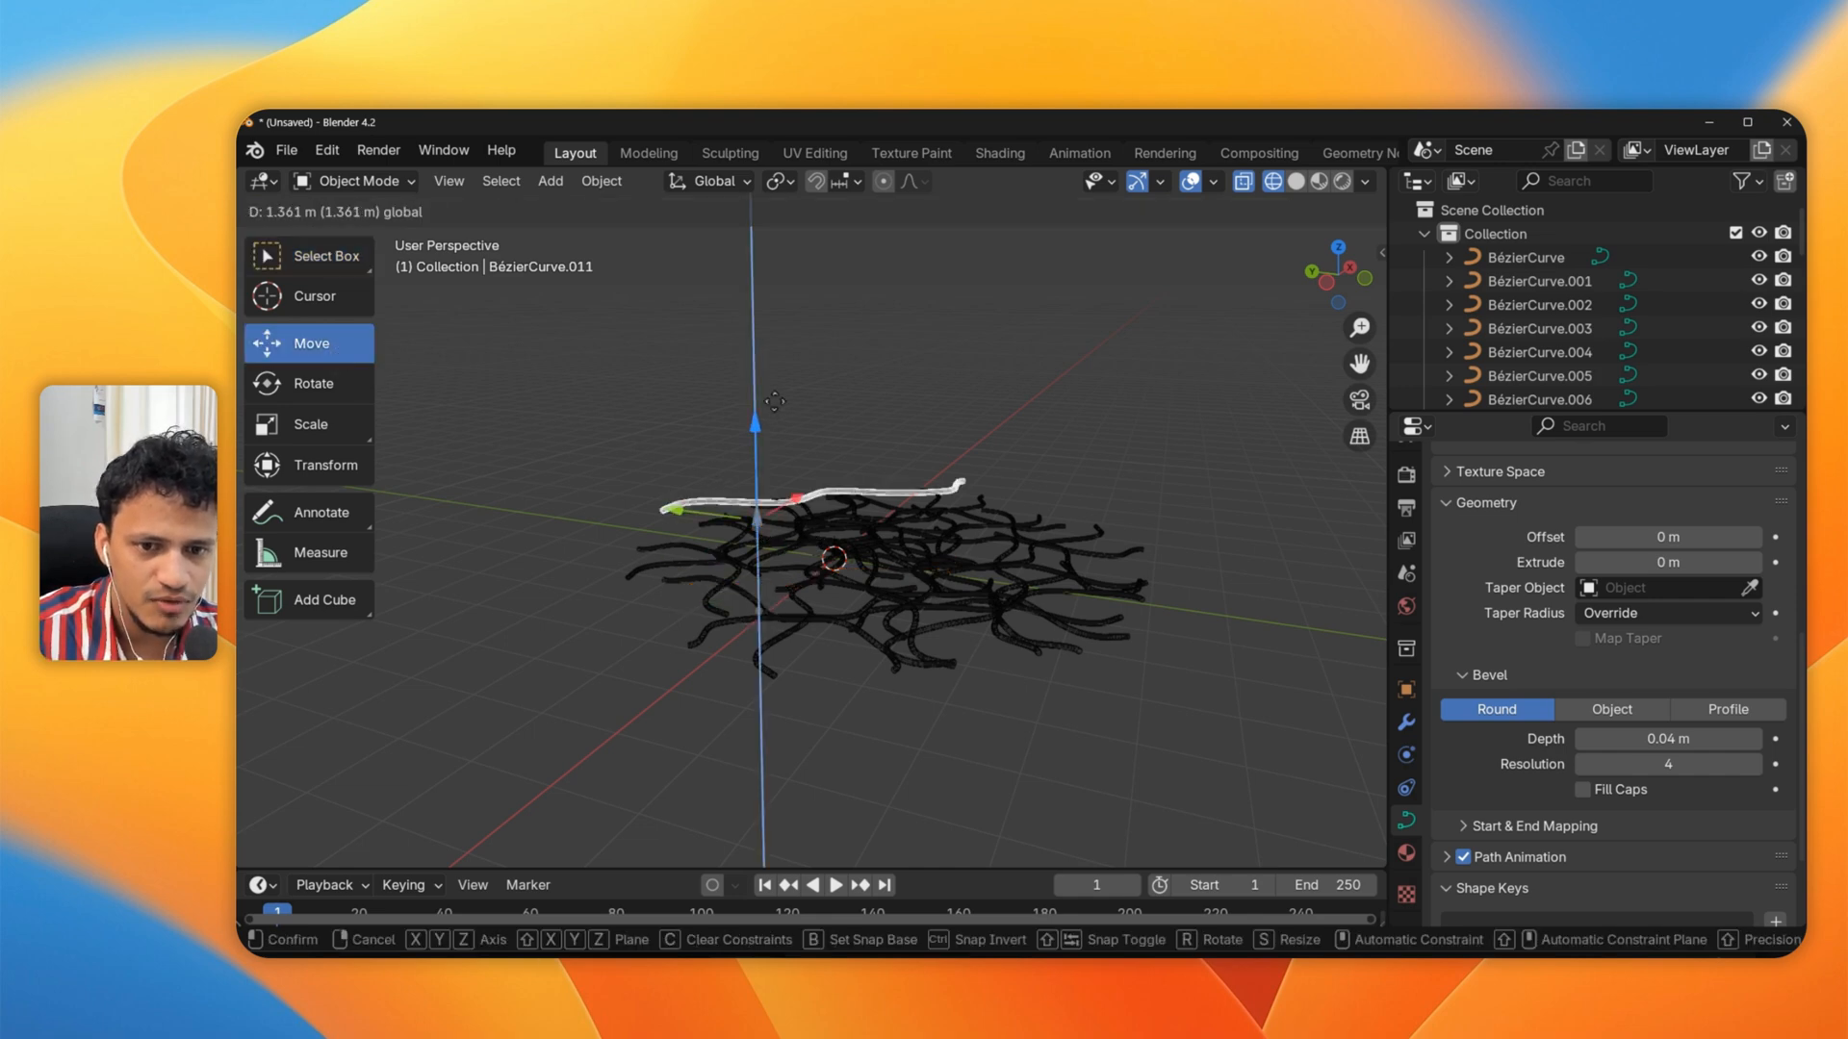
# Lower a stray strand along Z and slide it along X back into the flat tangle
pyautogui.moveTo(777, 495); pyautogui.dragTo(806, 442)
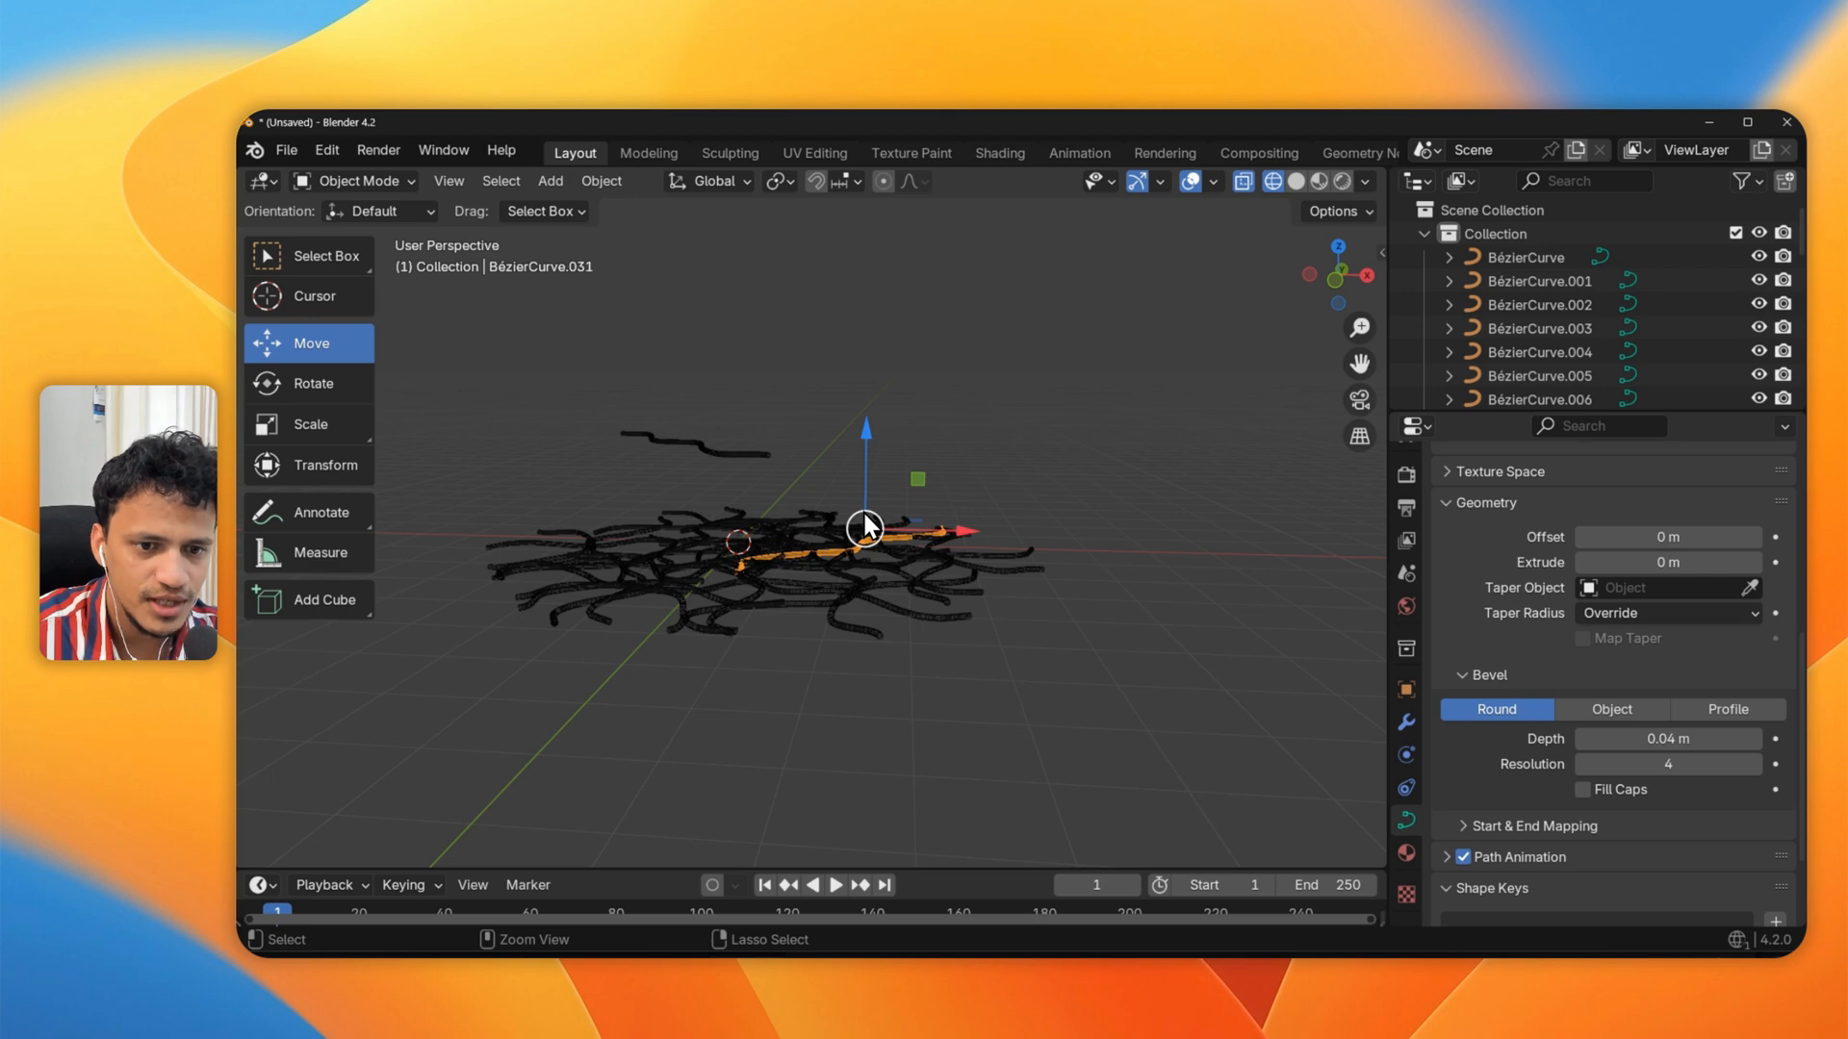
pyautogui.moveTo(866, 528); pyautogui.dragTo(1053, 539)
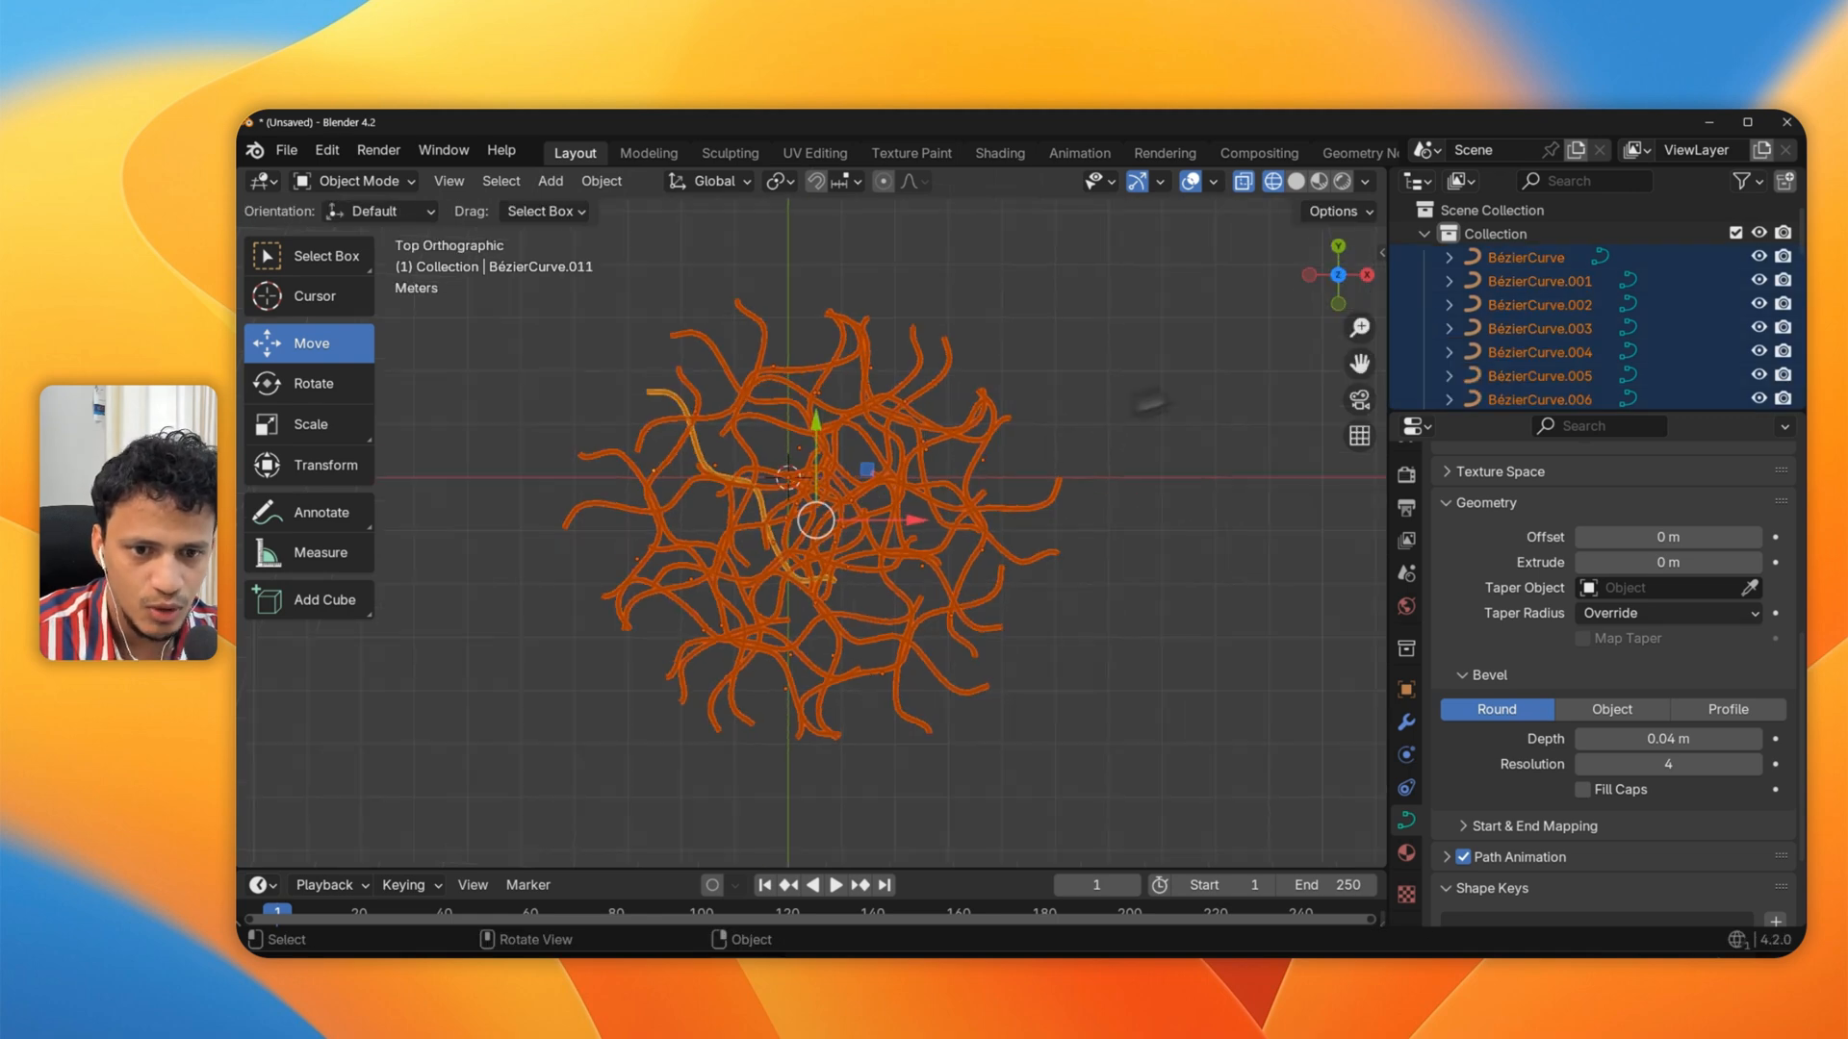
pyautogui.moveTo(947, 404)
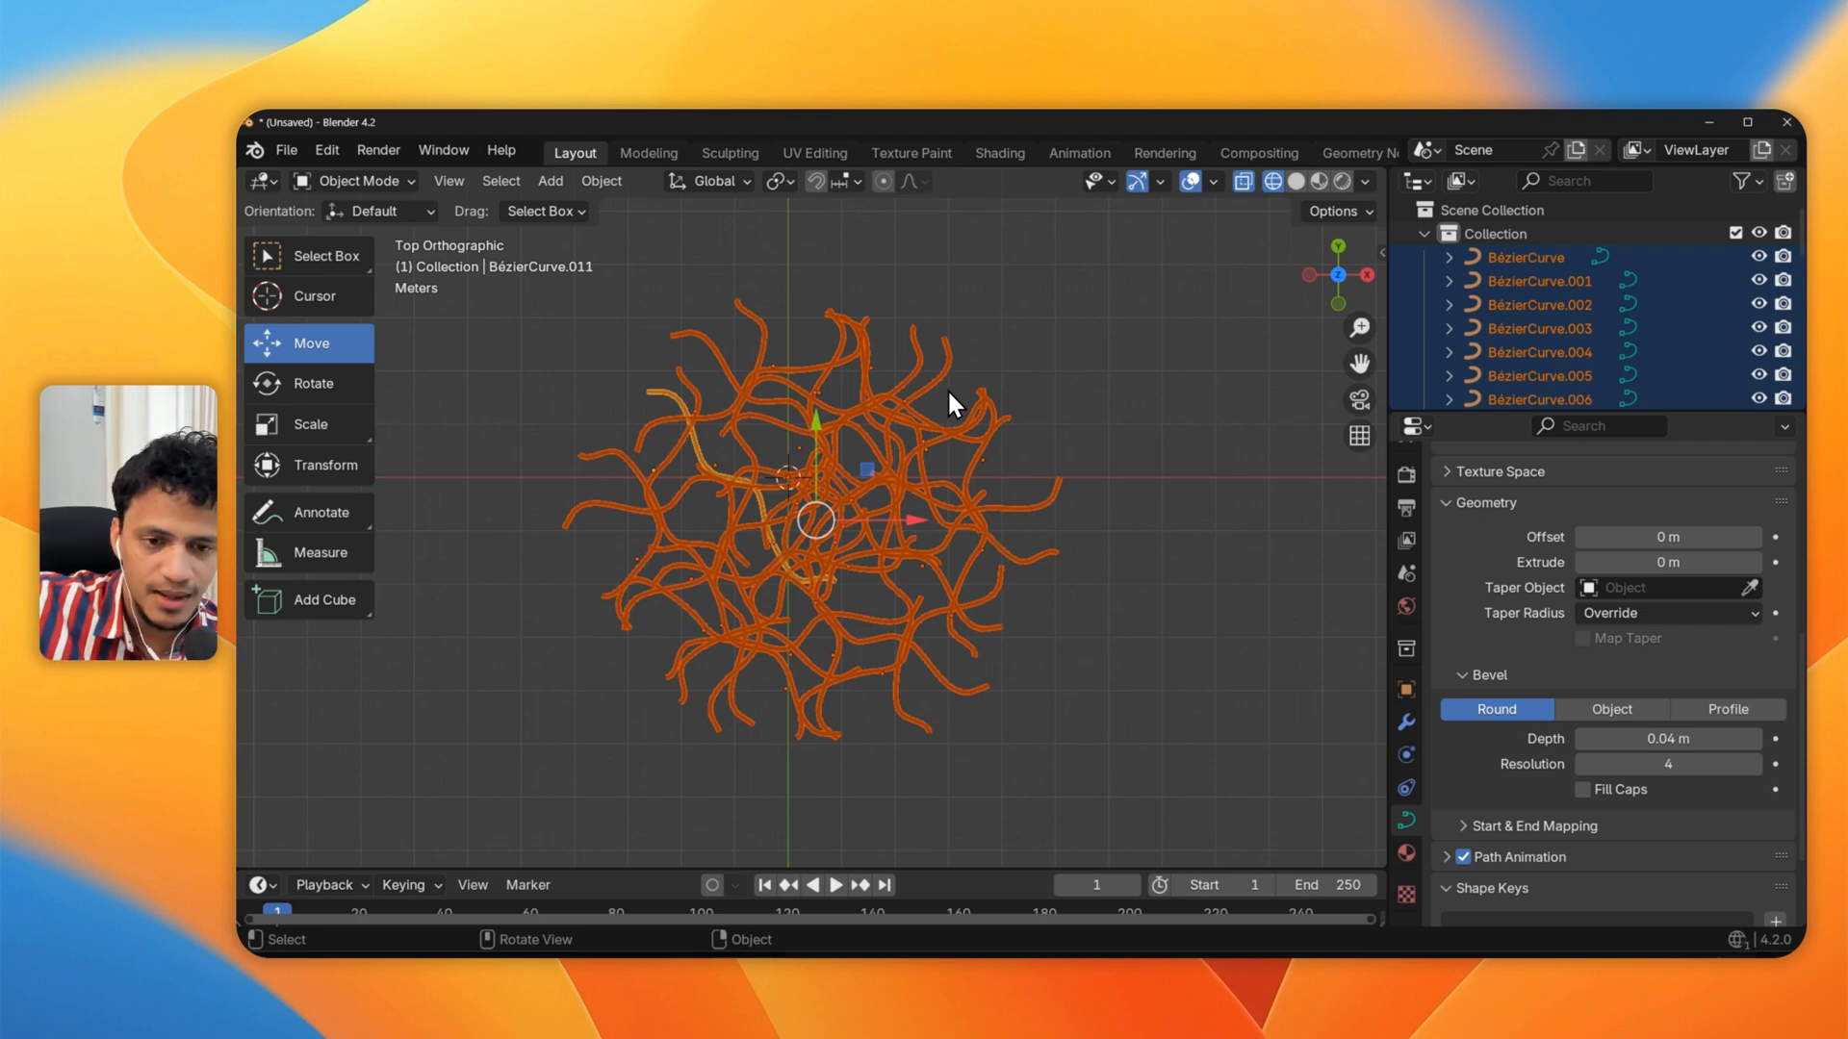
pyautogui.moveTo(820, 522)
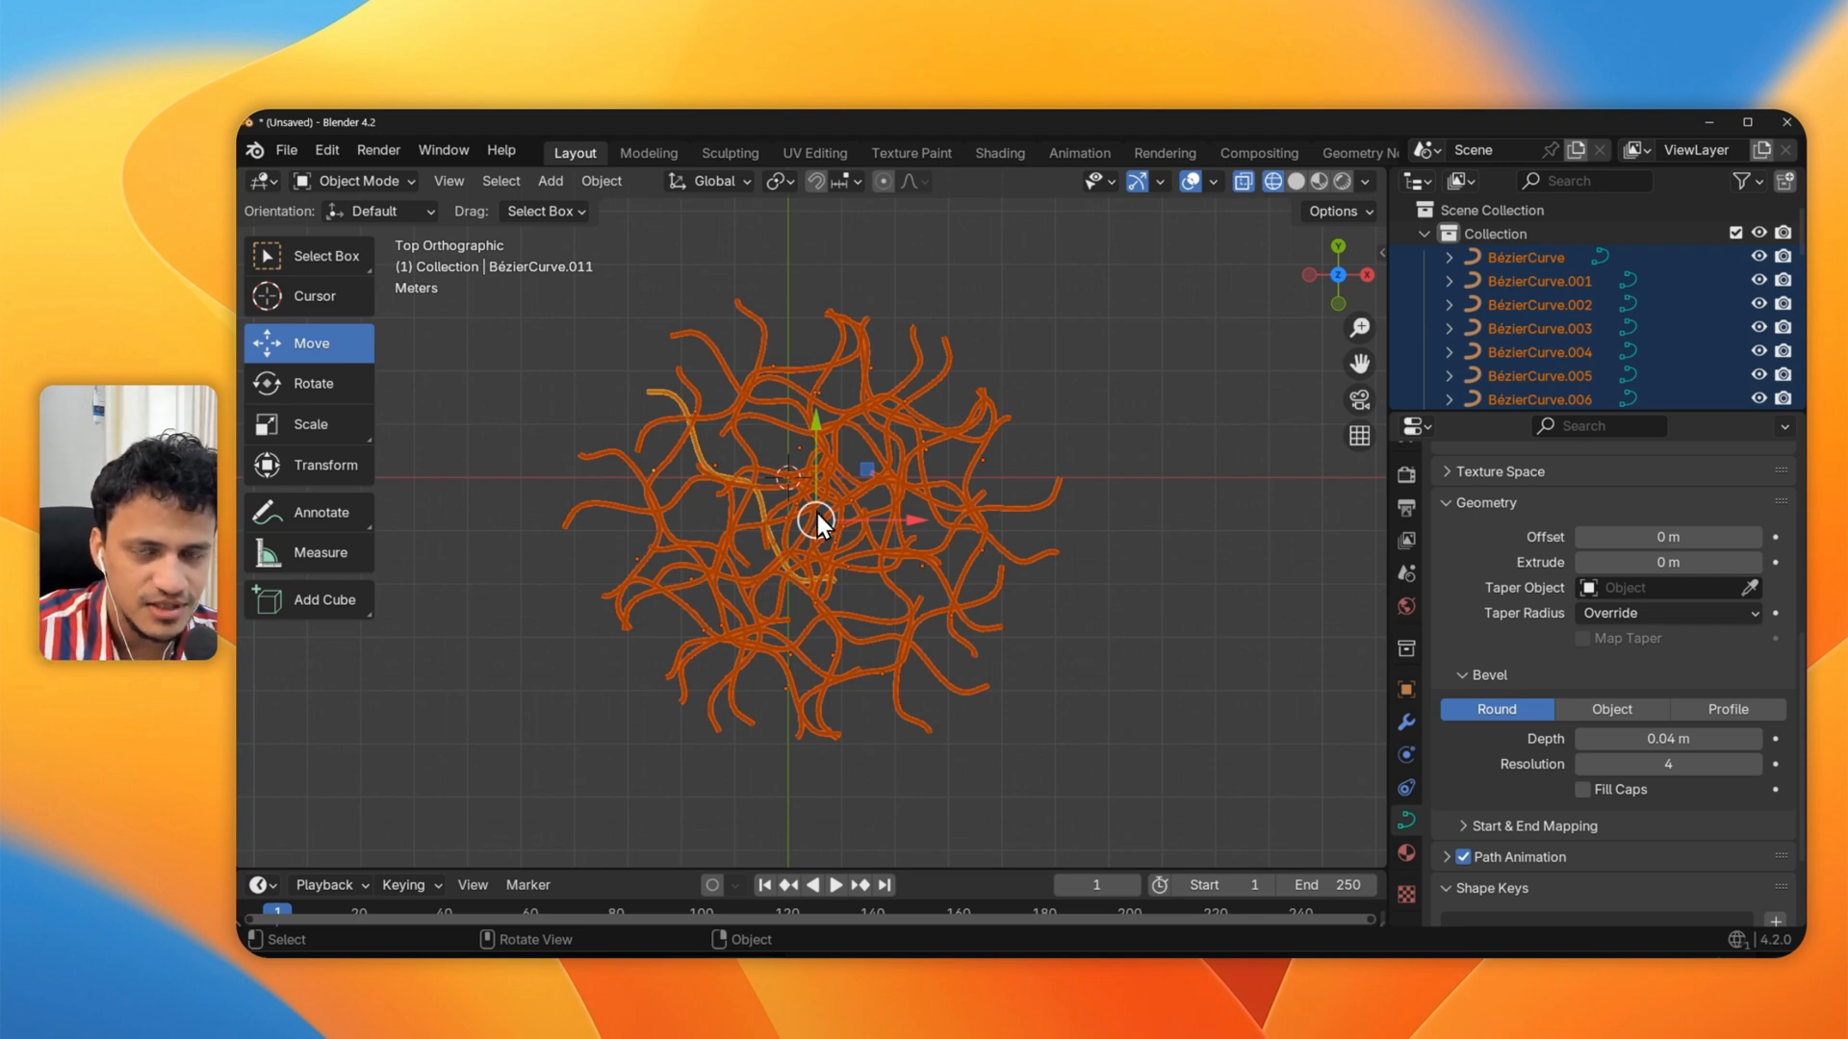
# Shift the duplicated copy of the whole network along X to sit beside the original
pyautogui.moveTo(816, 522); pyautogui.dragTo(962, 529)
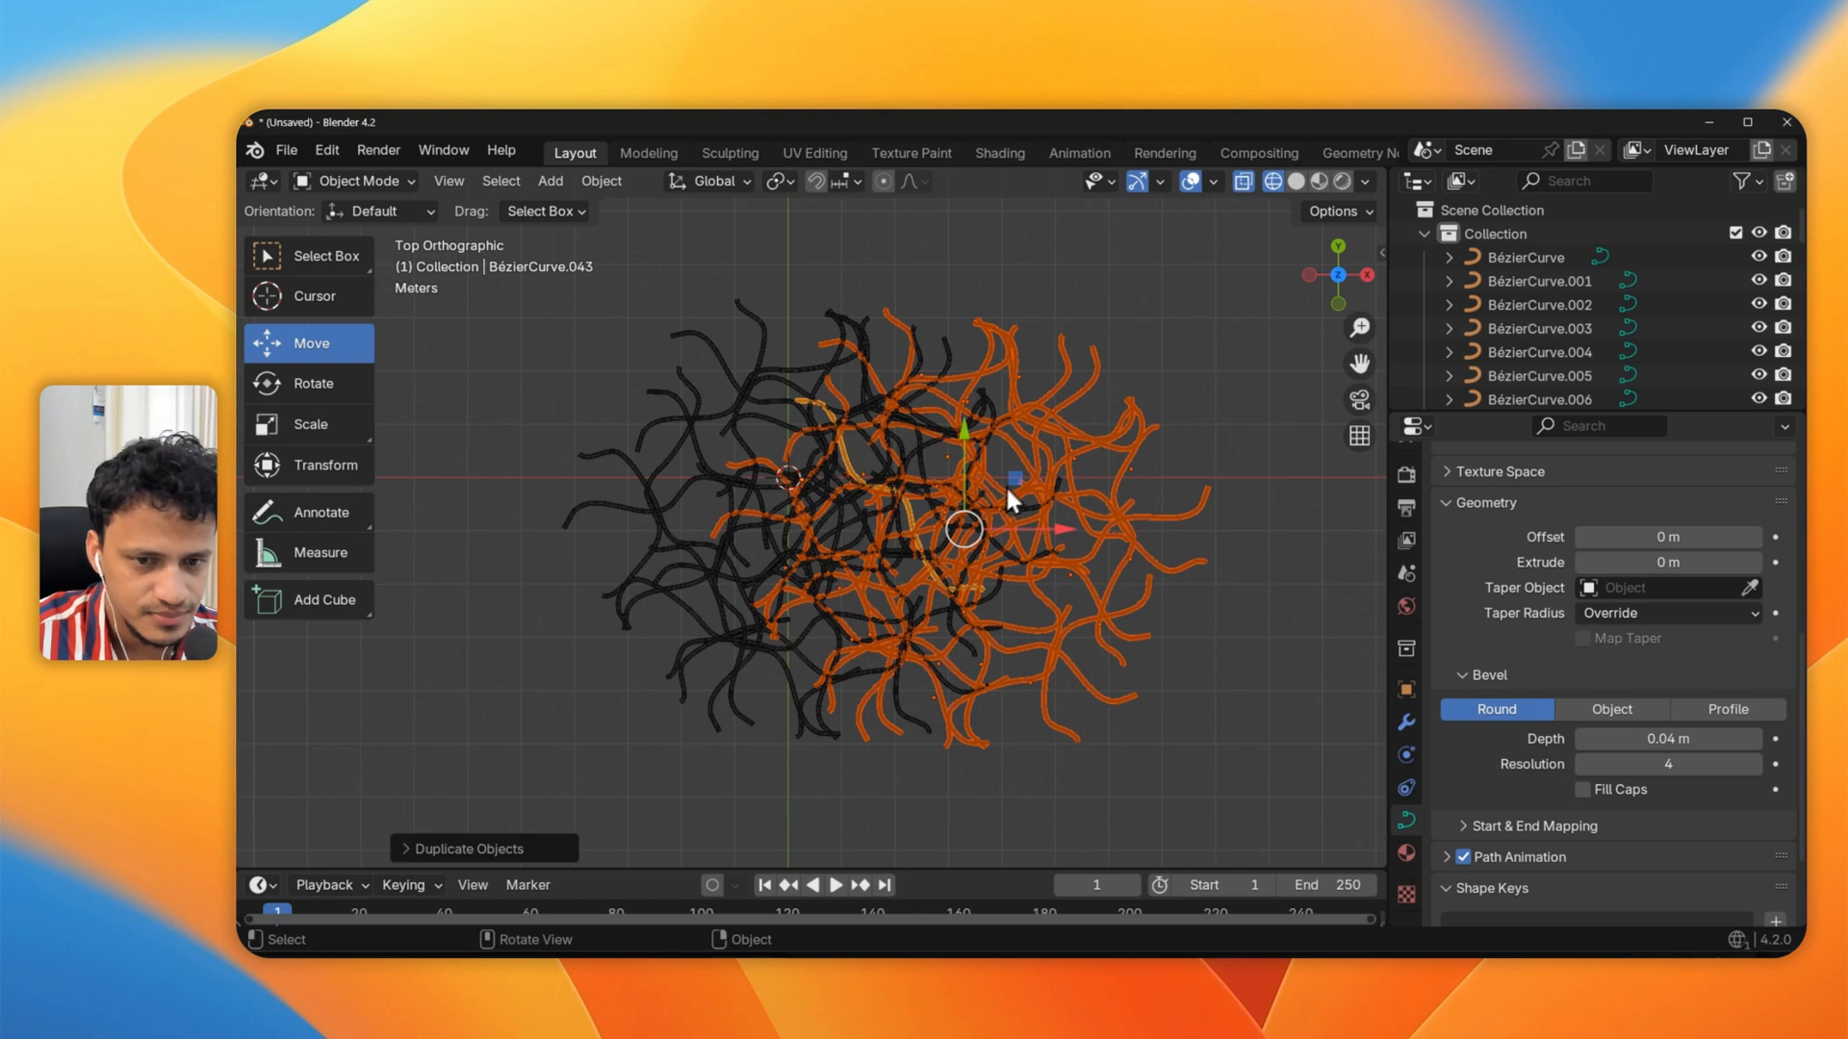
pyautogui.moveTo(1007, 500); pyautogui.dragTo(978, 537)
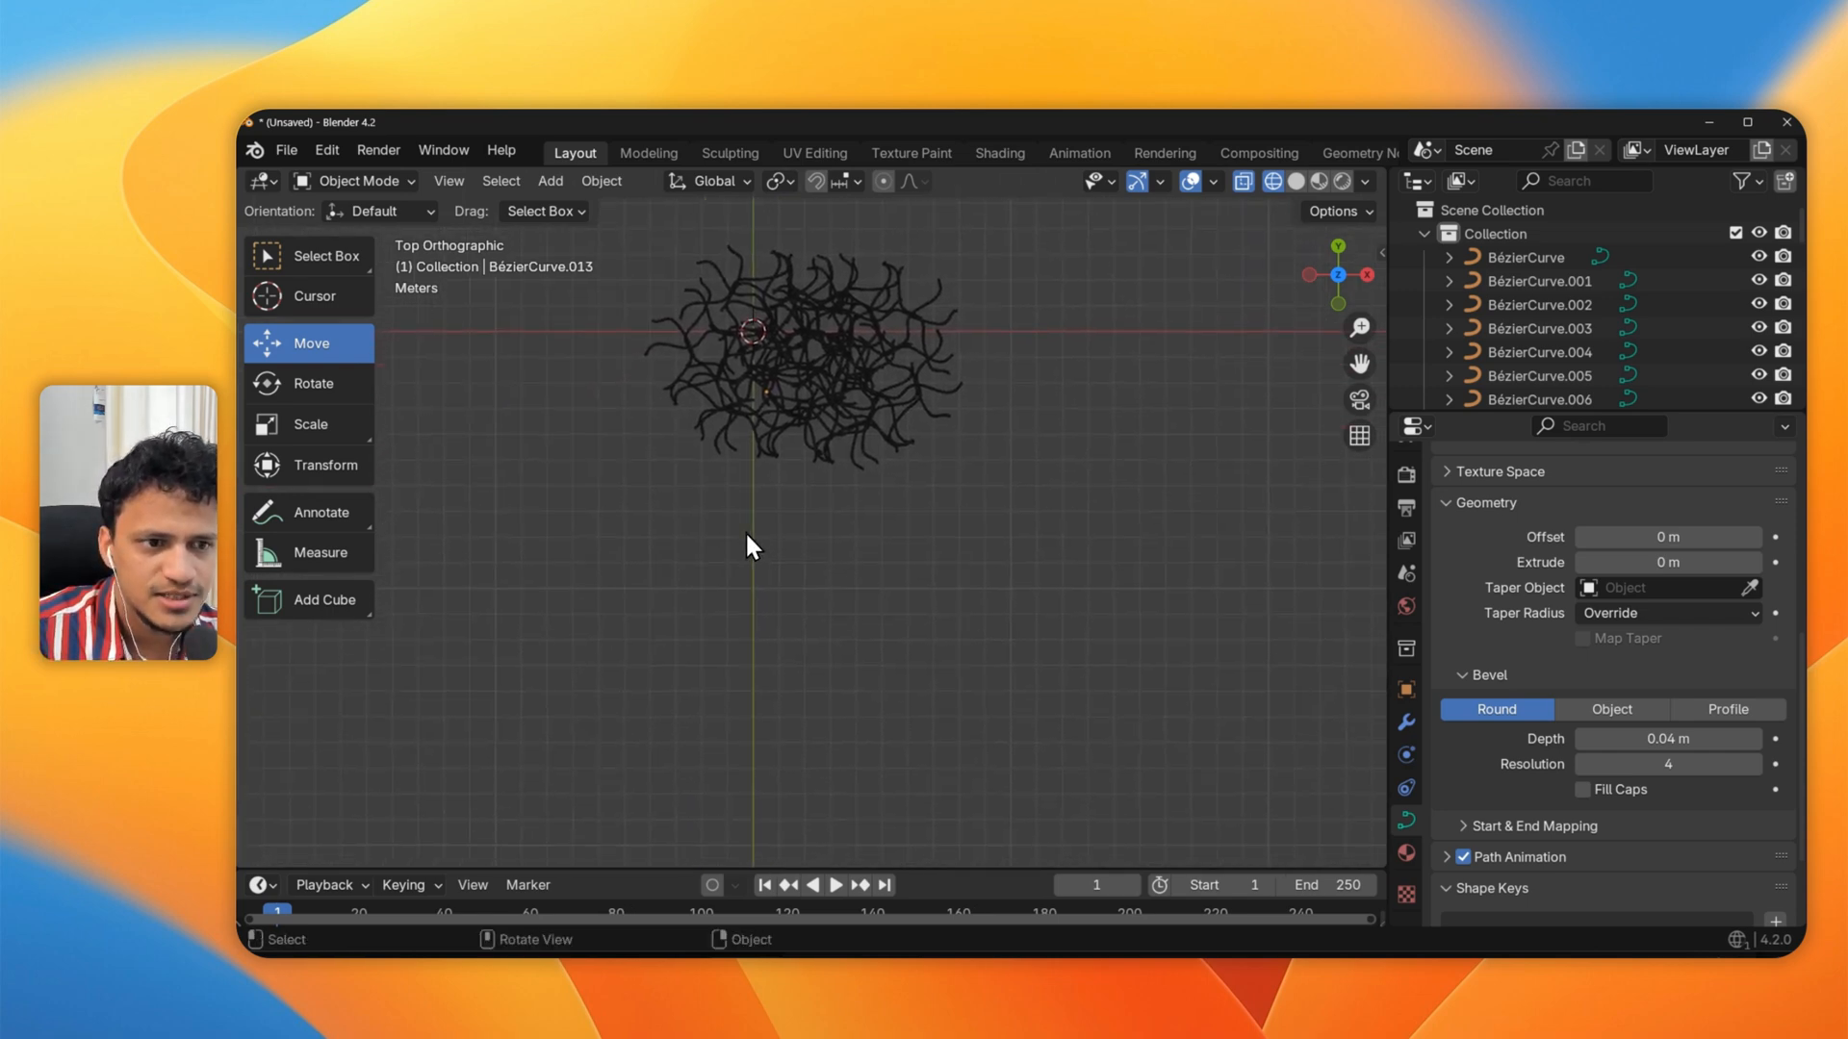
# Select one strand, enter Edit Mode and freehand-draw a new wavy strand below the network
pyautogui.click(878, 381)
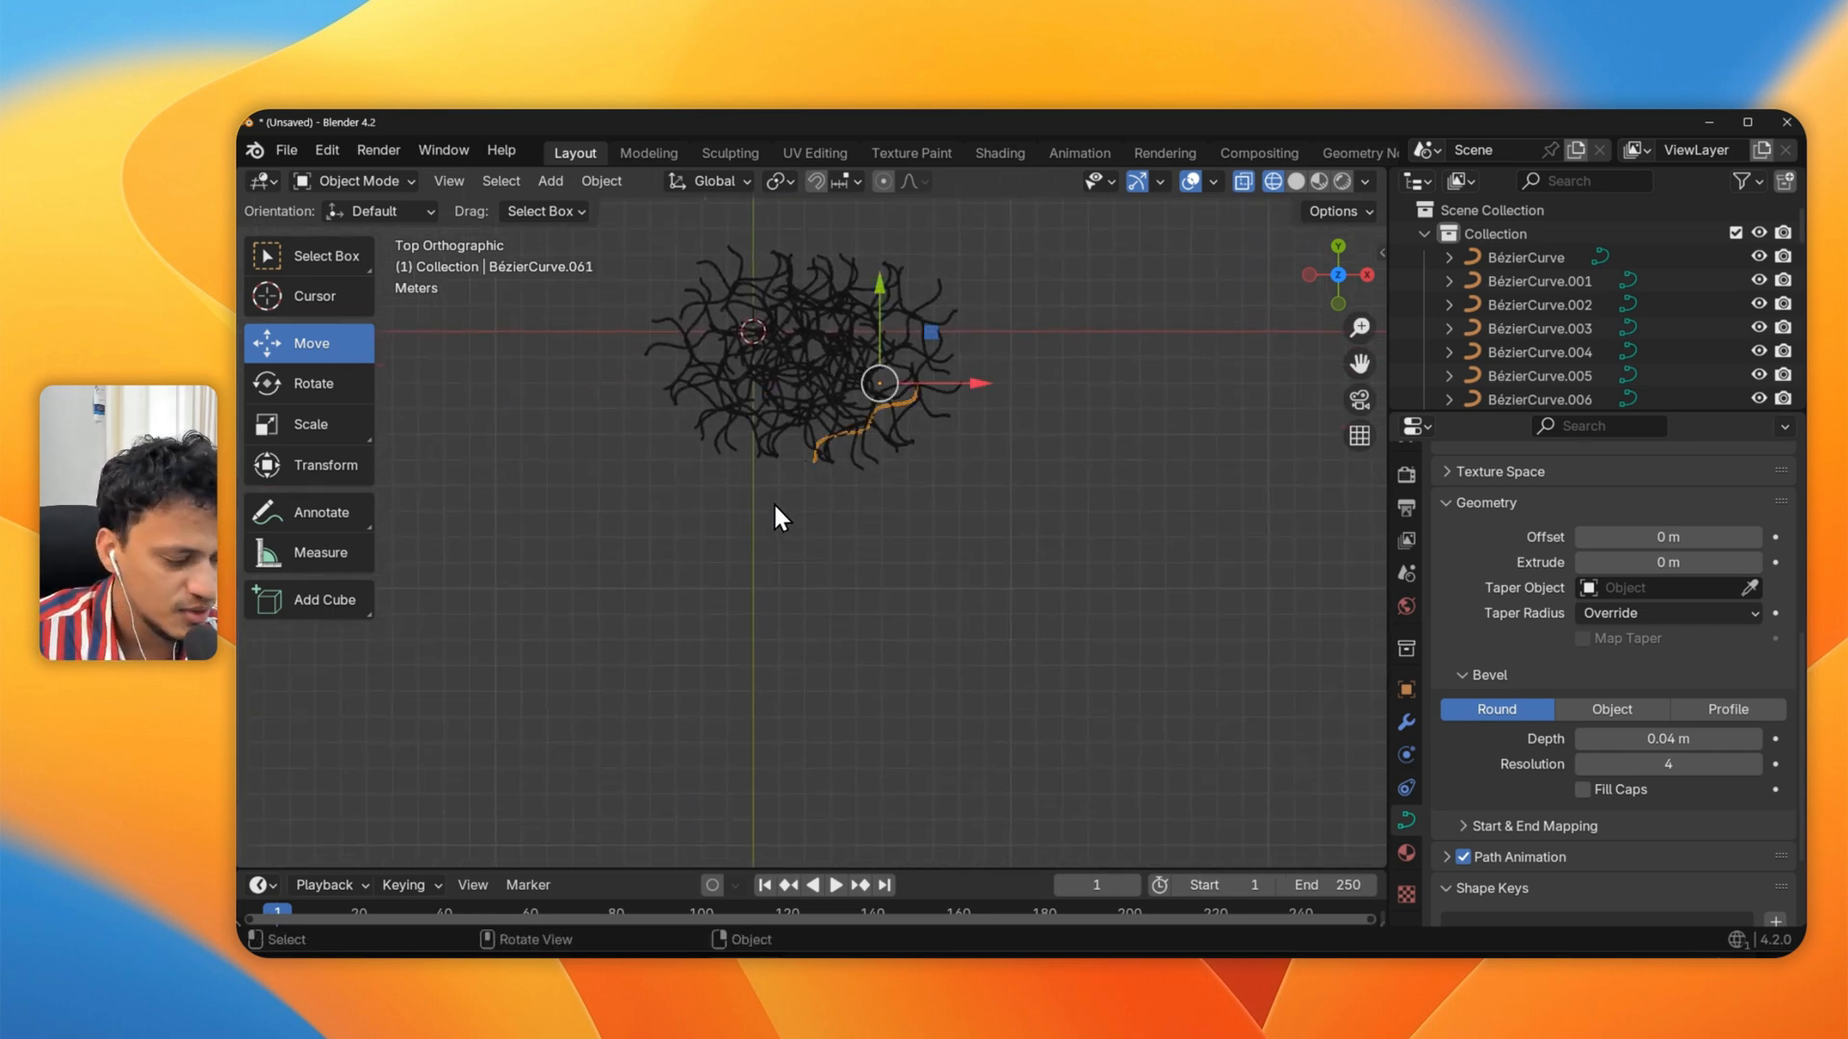
pyautogui.press('Tab')
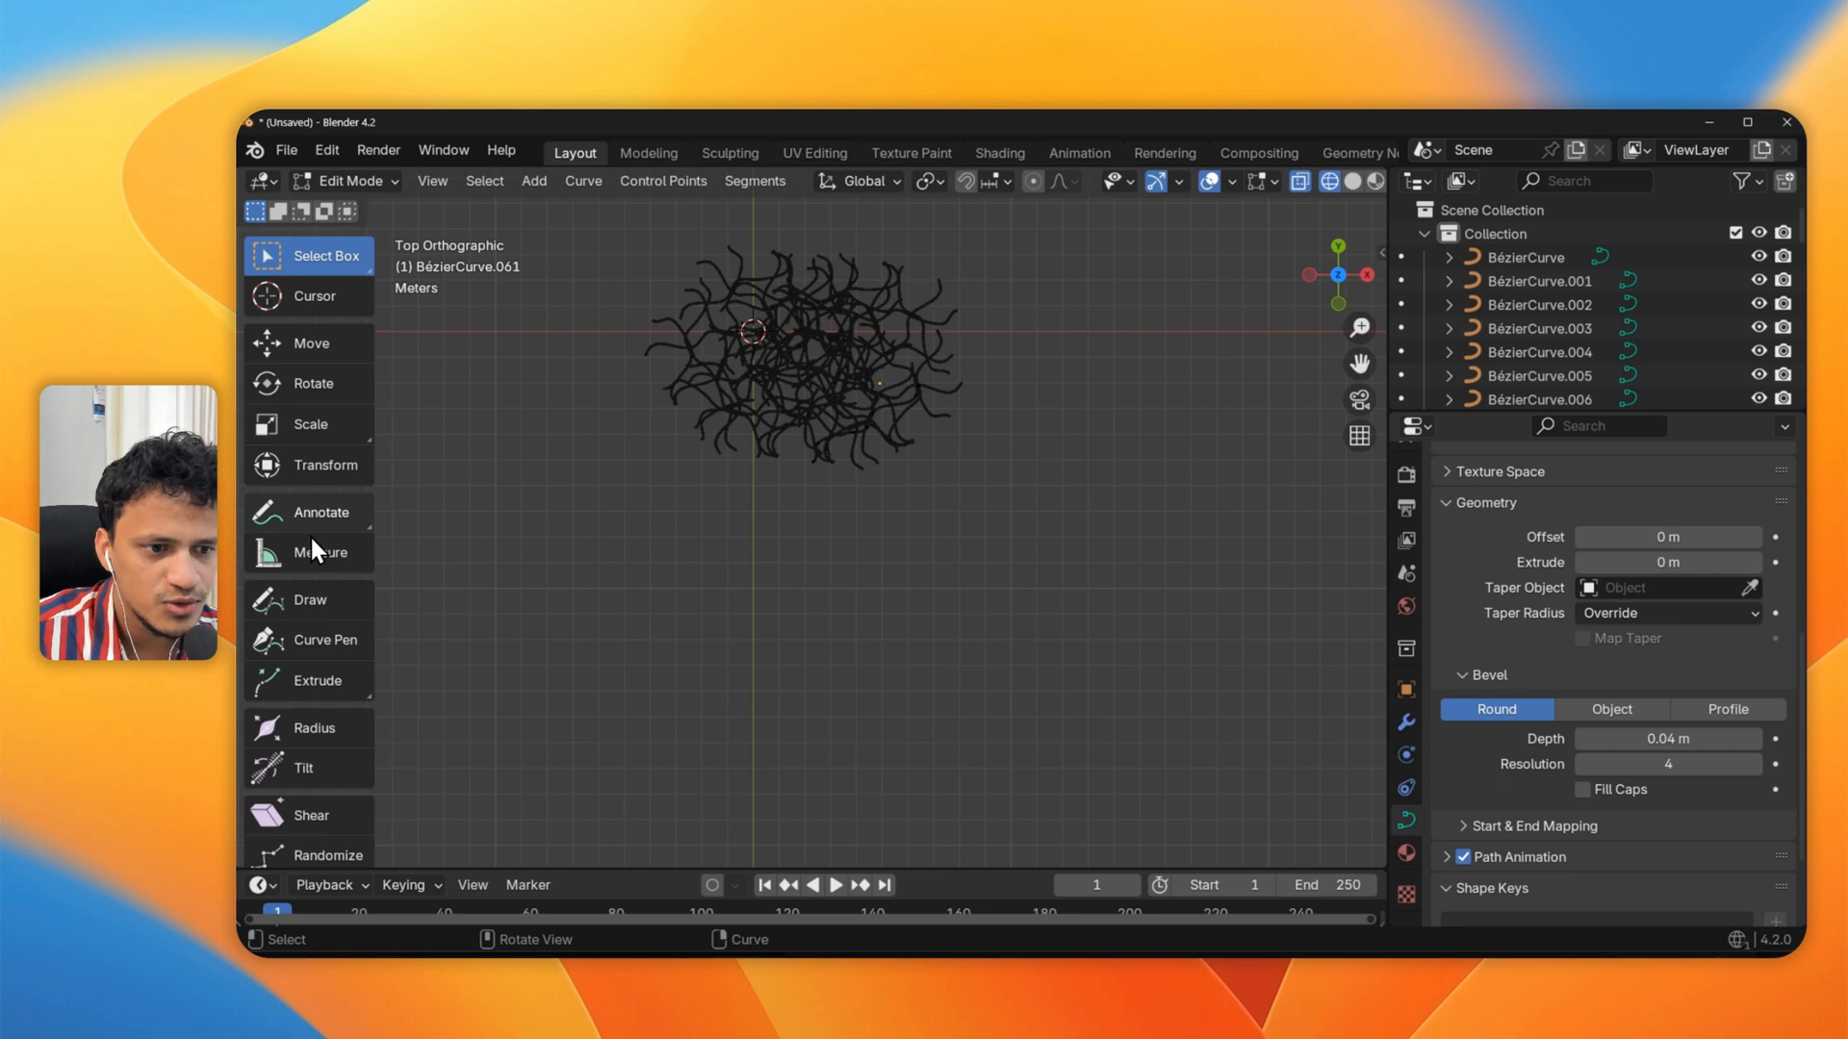
pyautogui.click(310, 601)
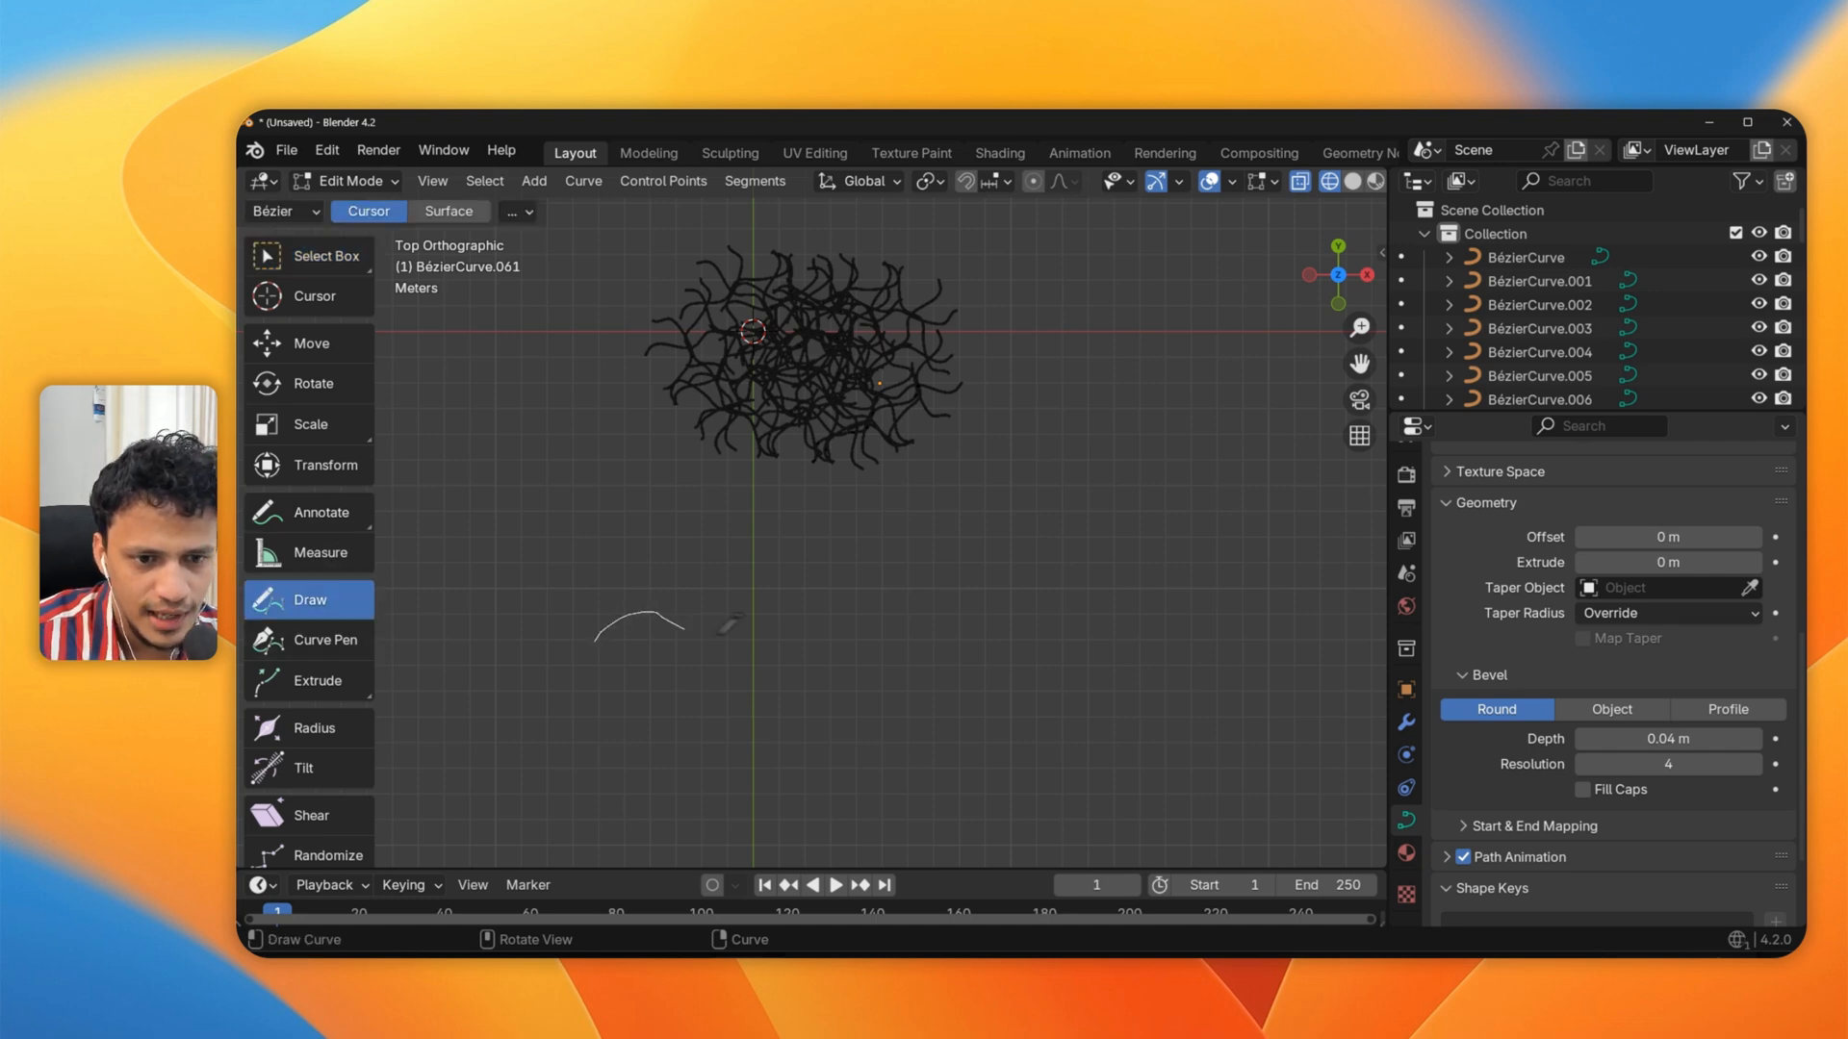
pyautogui.moveTo(637, 623); pyautogui.dragTo(743, 518)
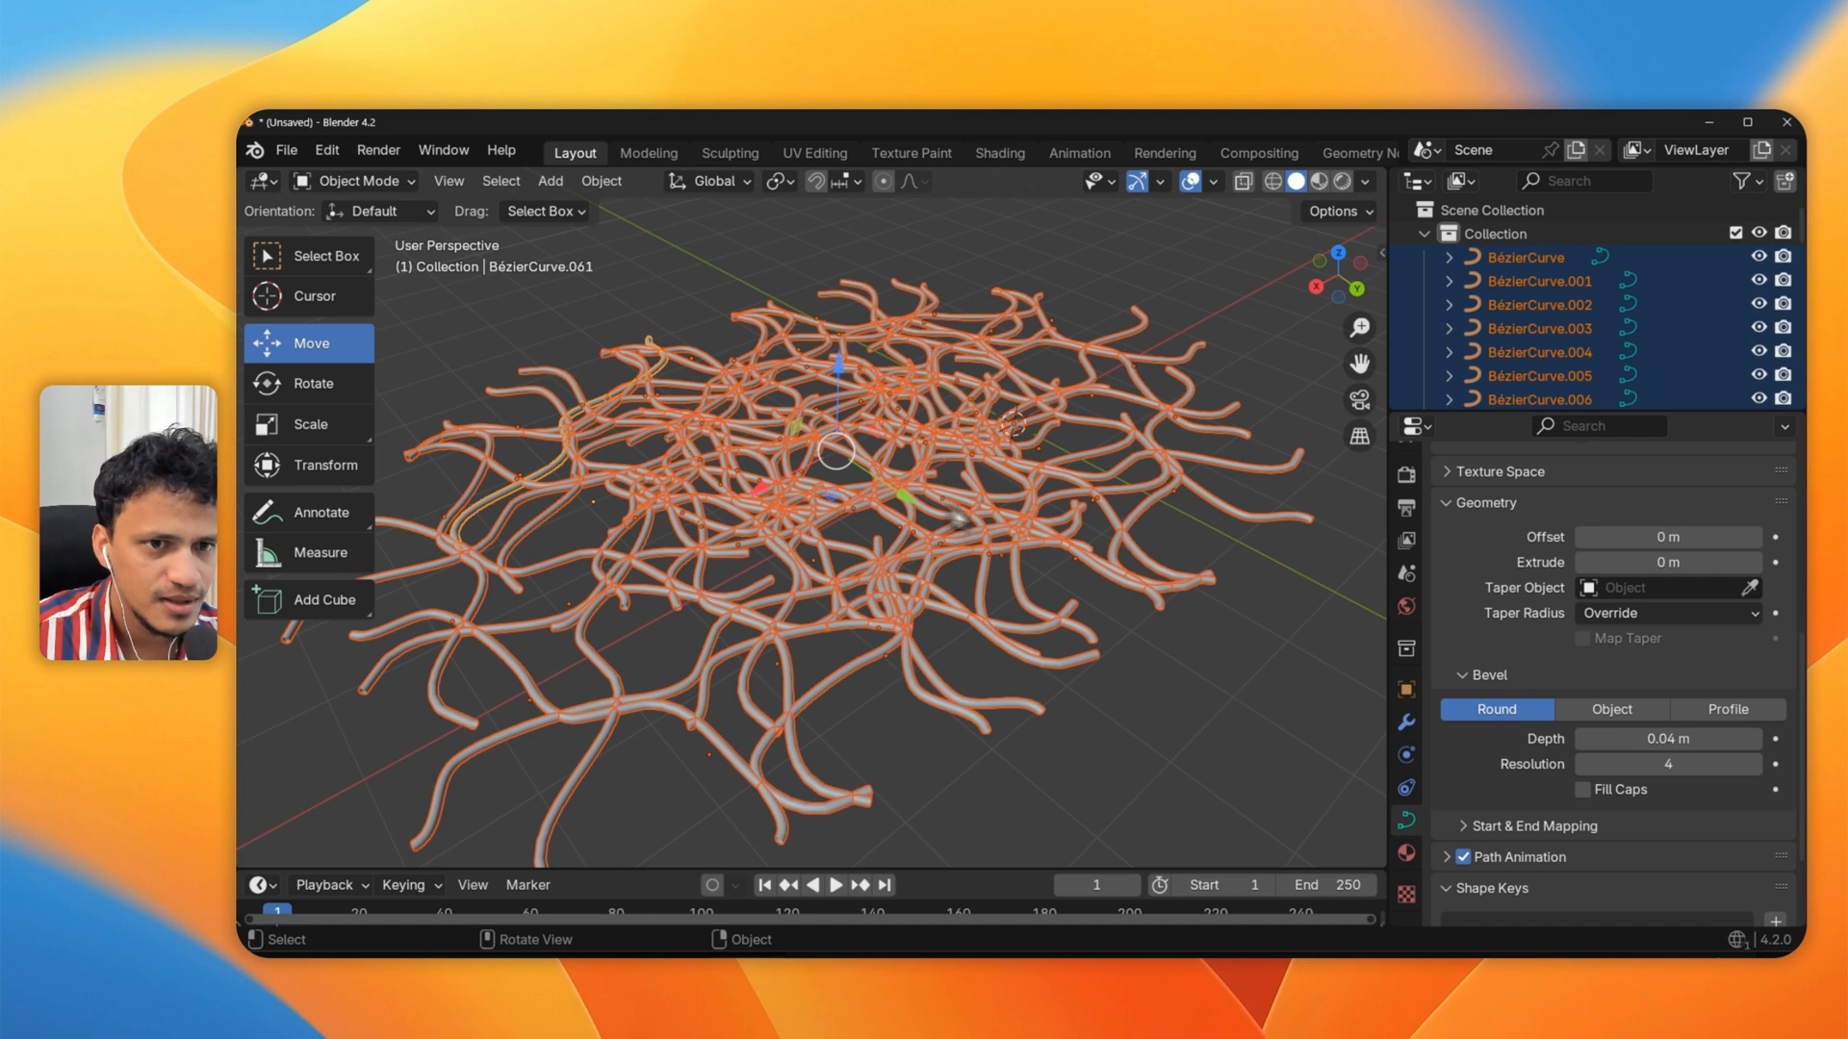
# Convert the selected curve strands to mesh via Object > Convert > Mesh
pyautogui.click(601, 181)
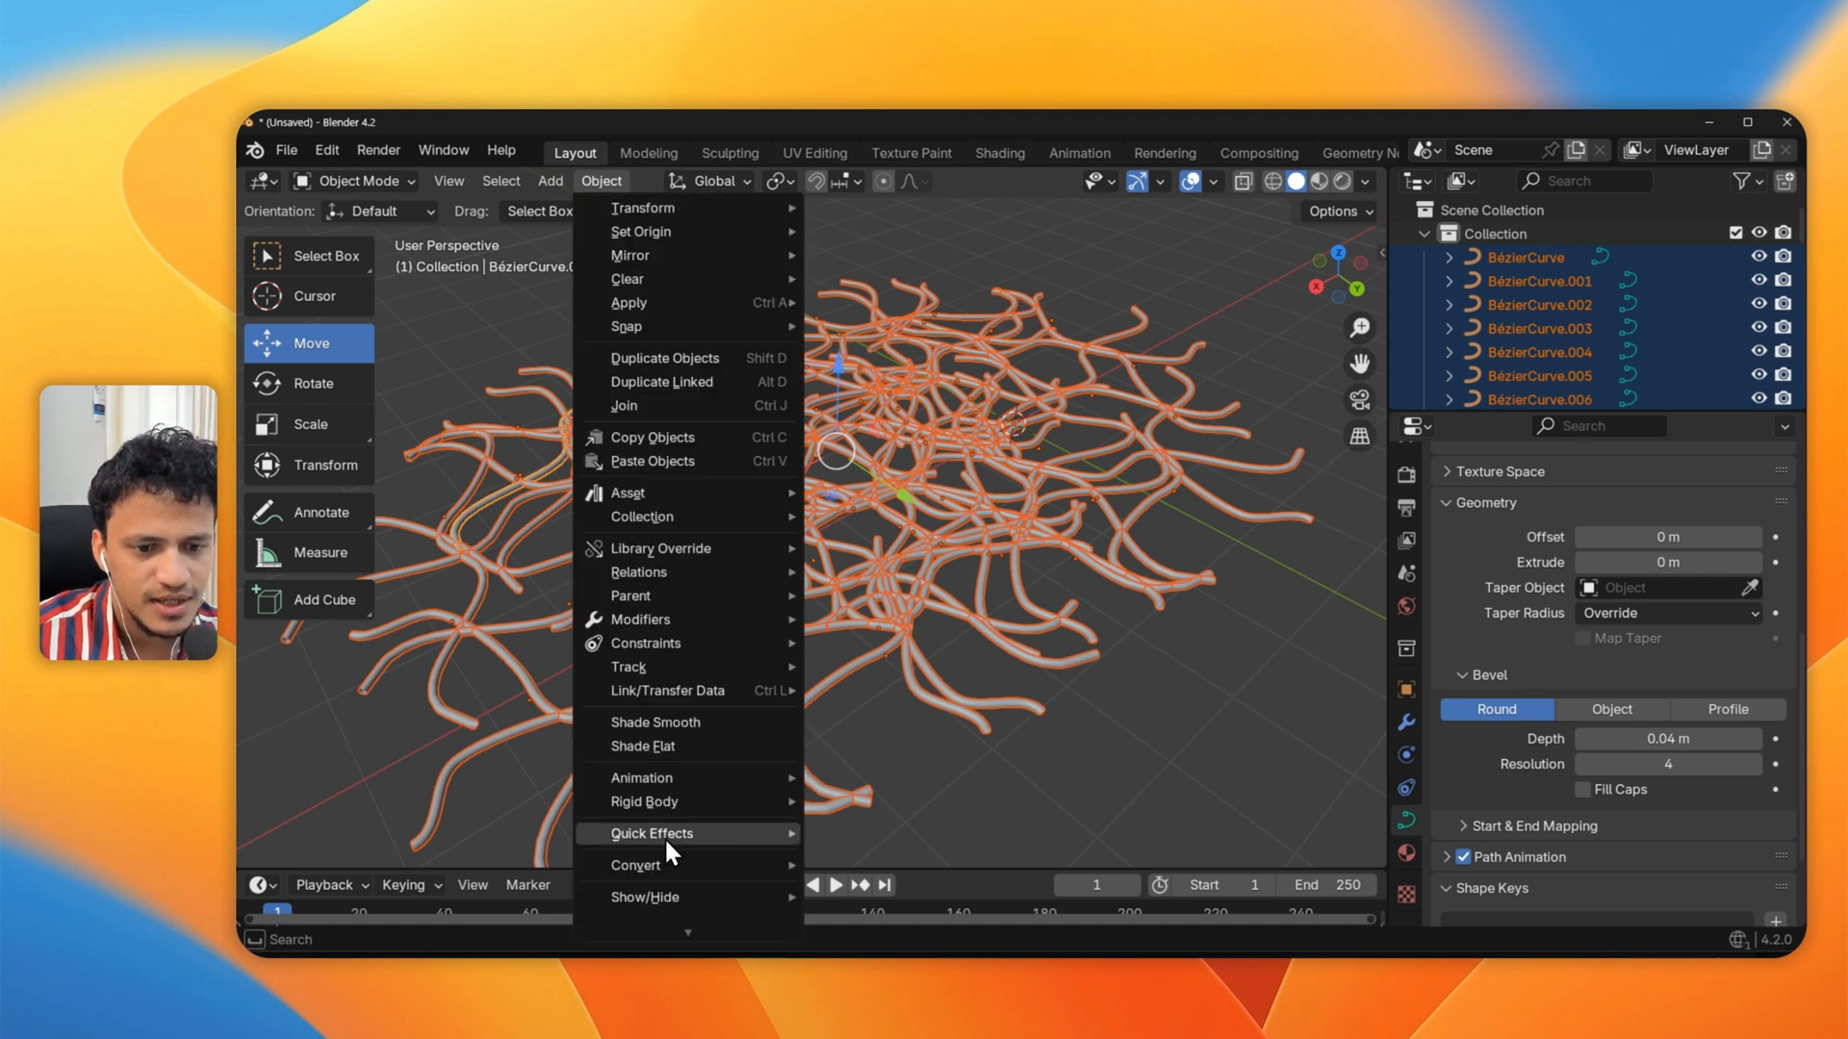
pyautogui.moveTo(635, 867)
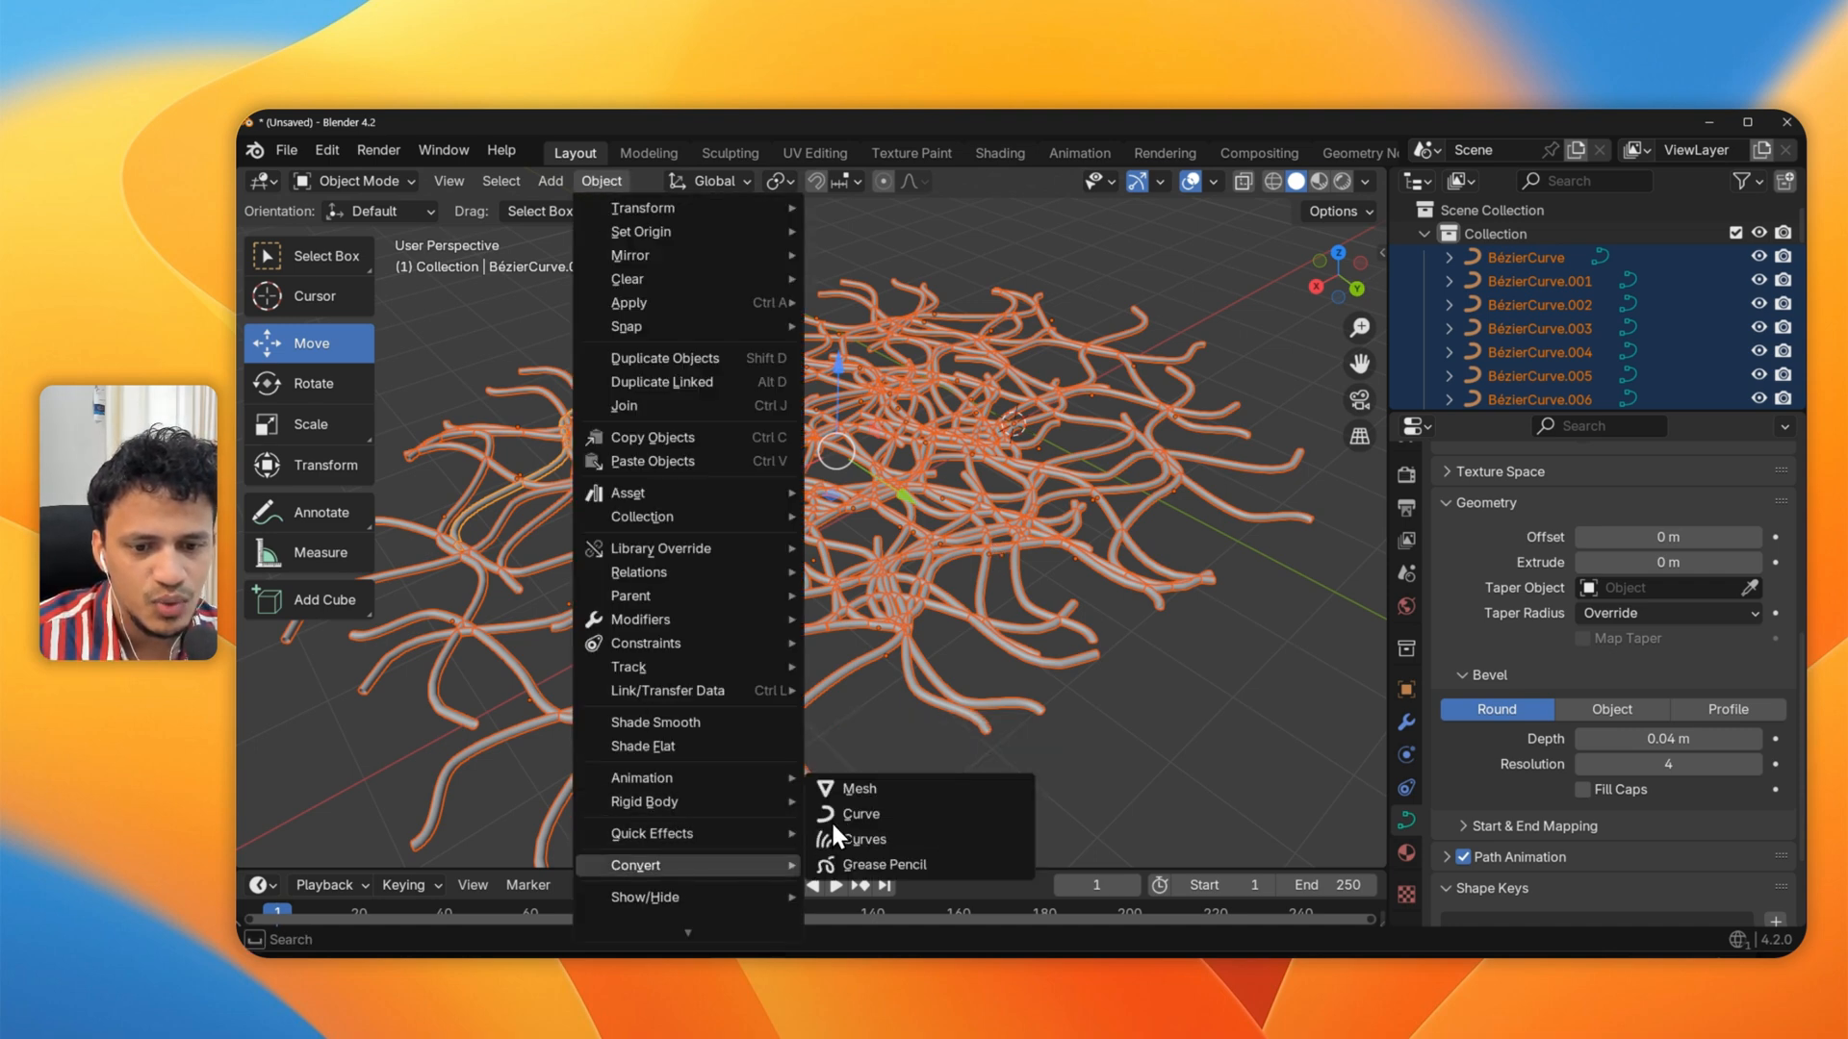
pyautogui.moveTo(881, 793)
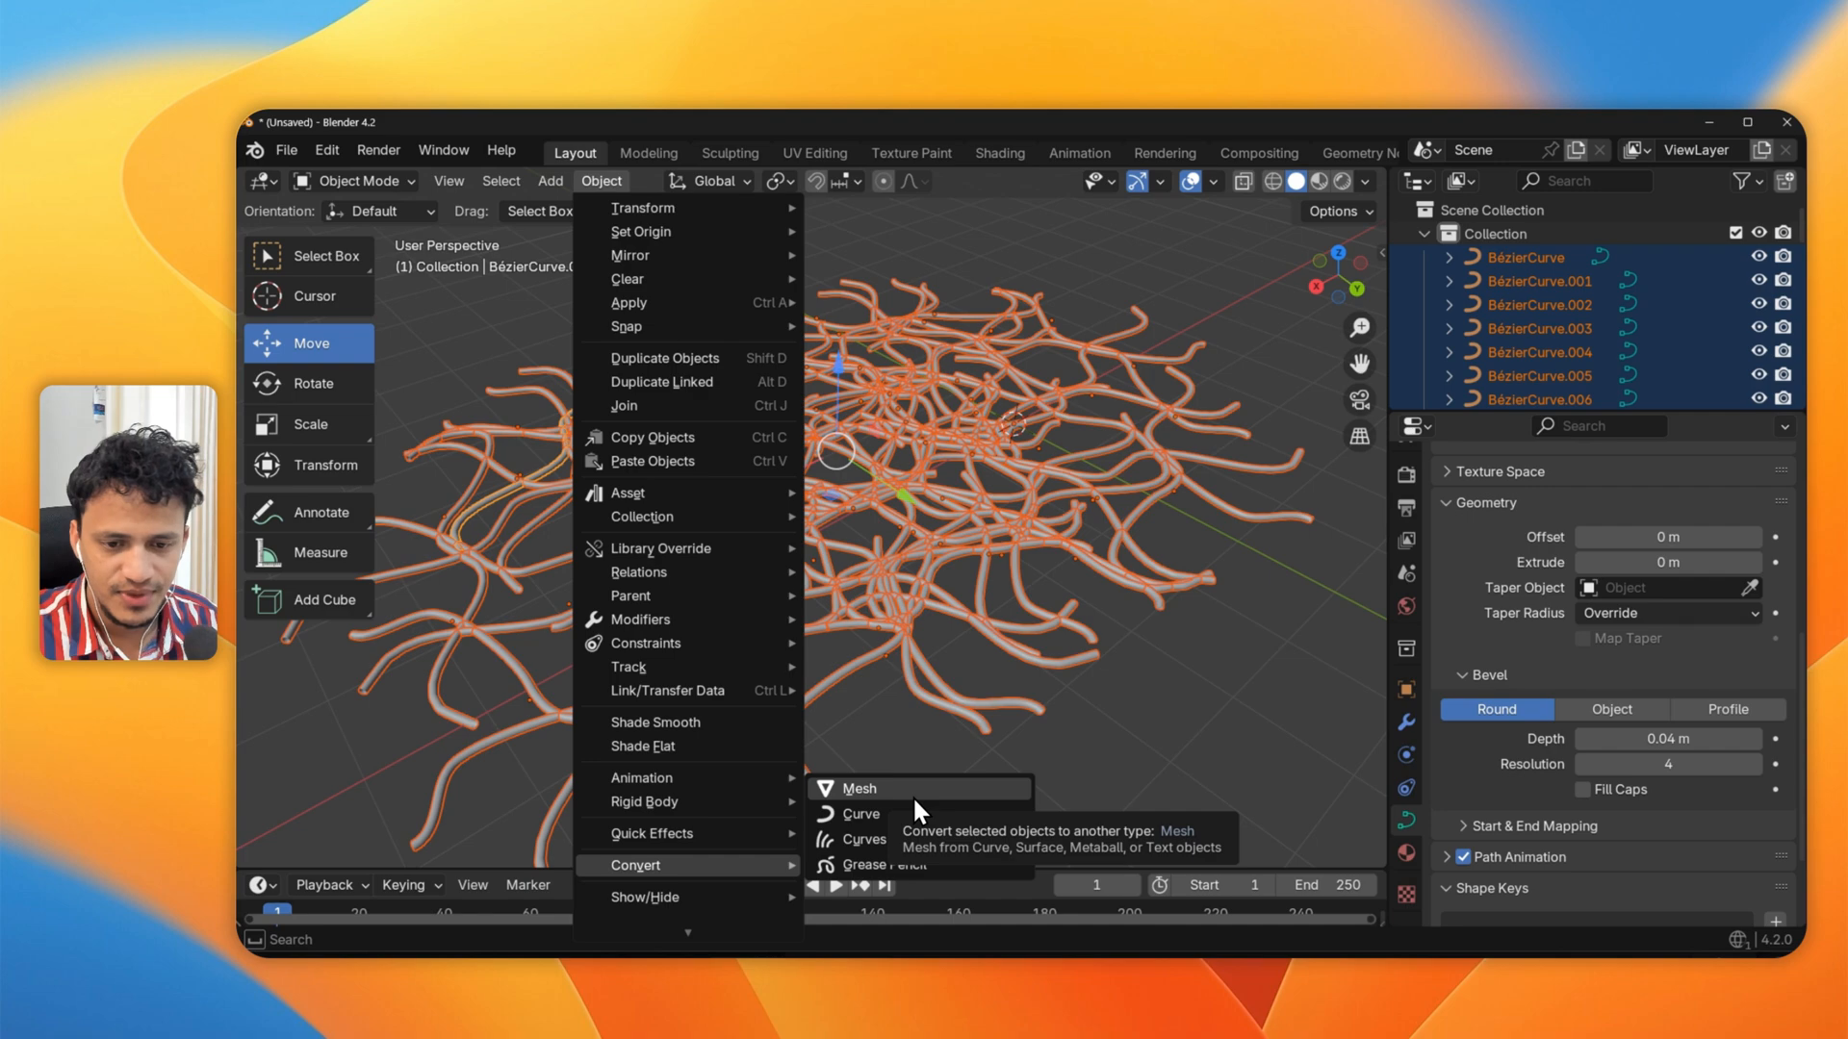
pyautogui.click(858, 789)
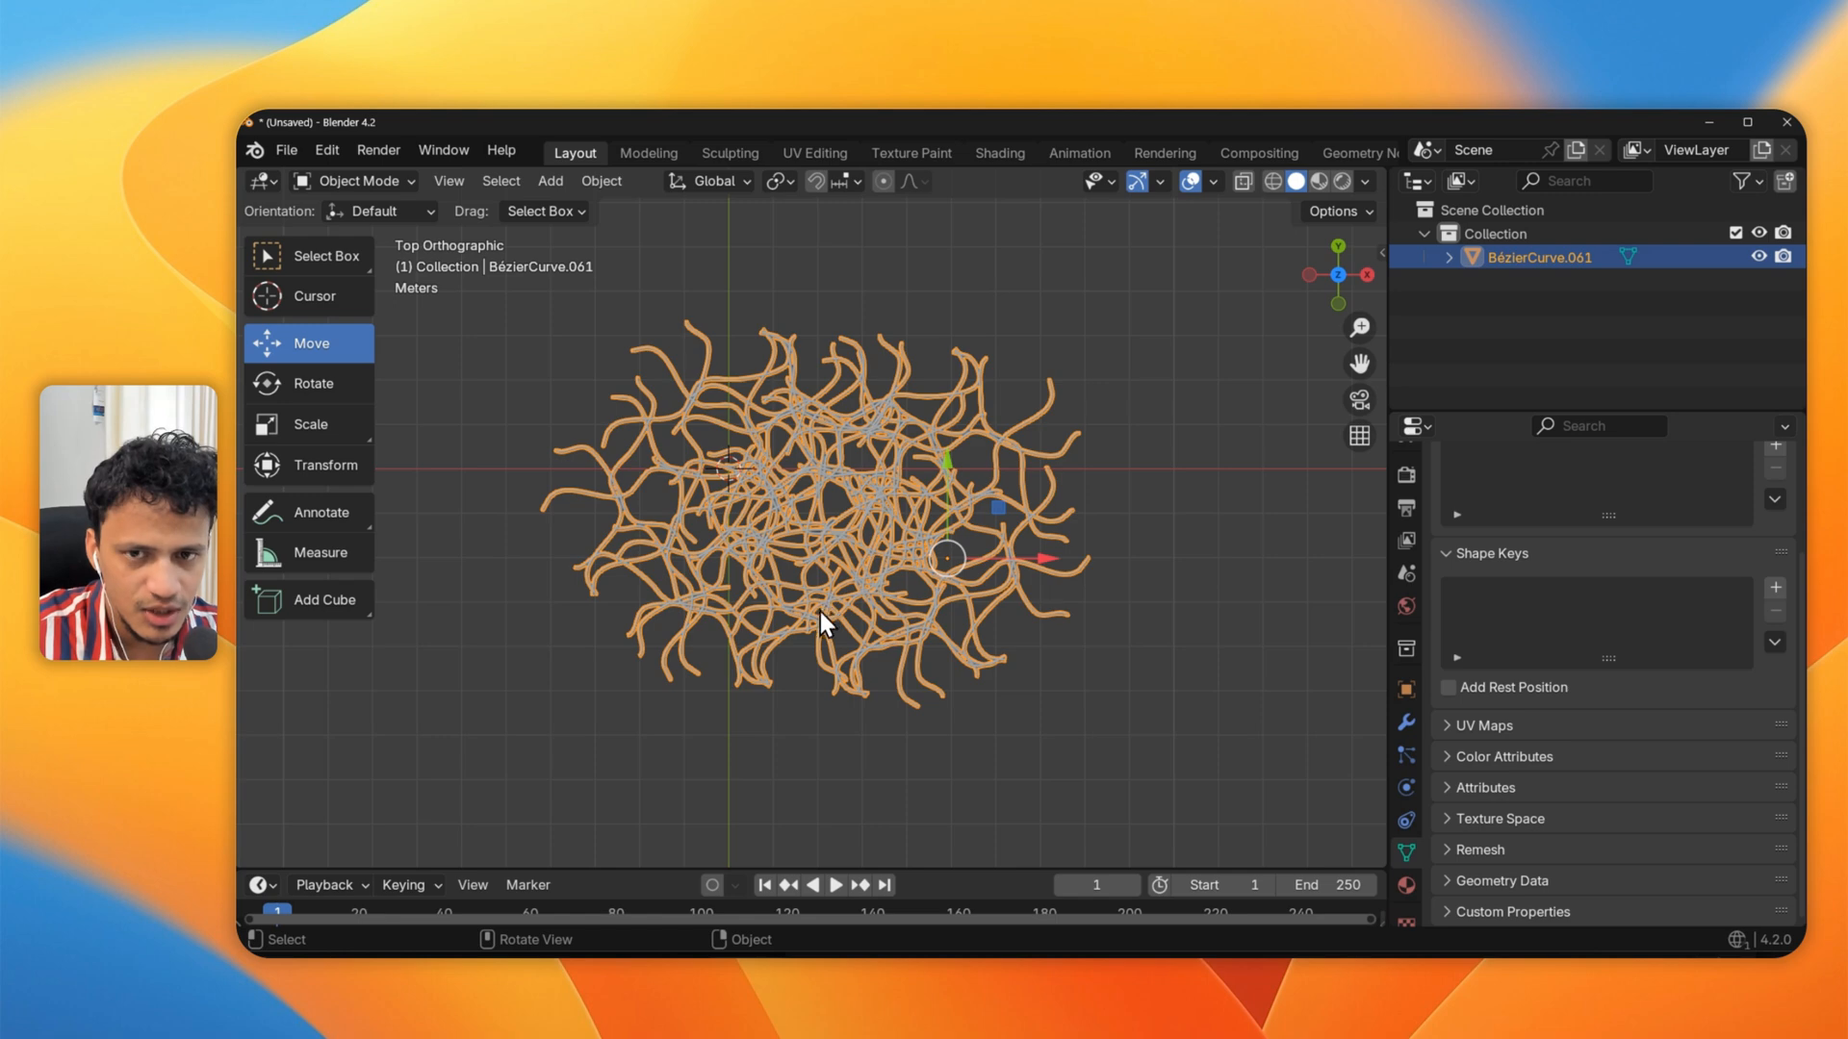
pyautogui.moveTo(1270, 181)
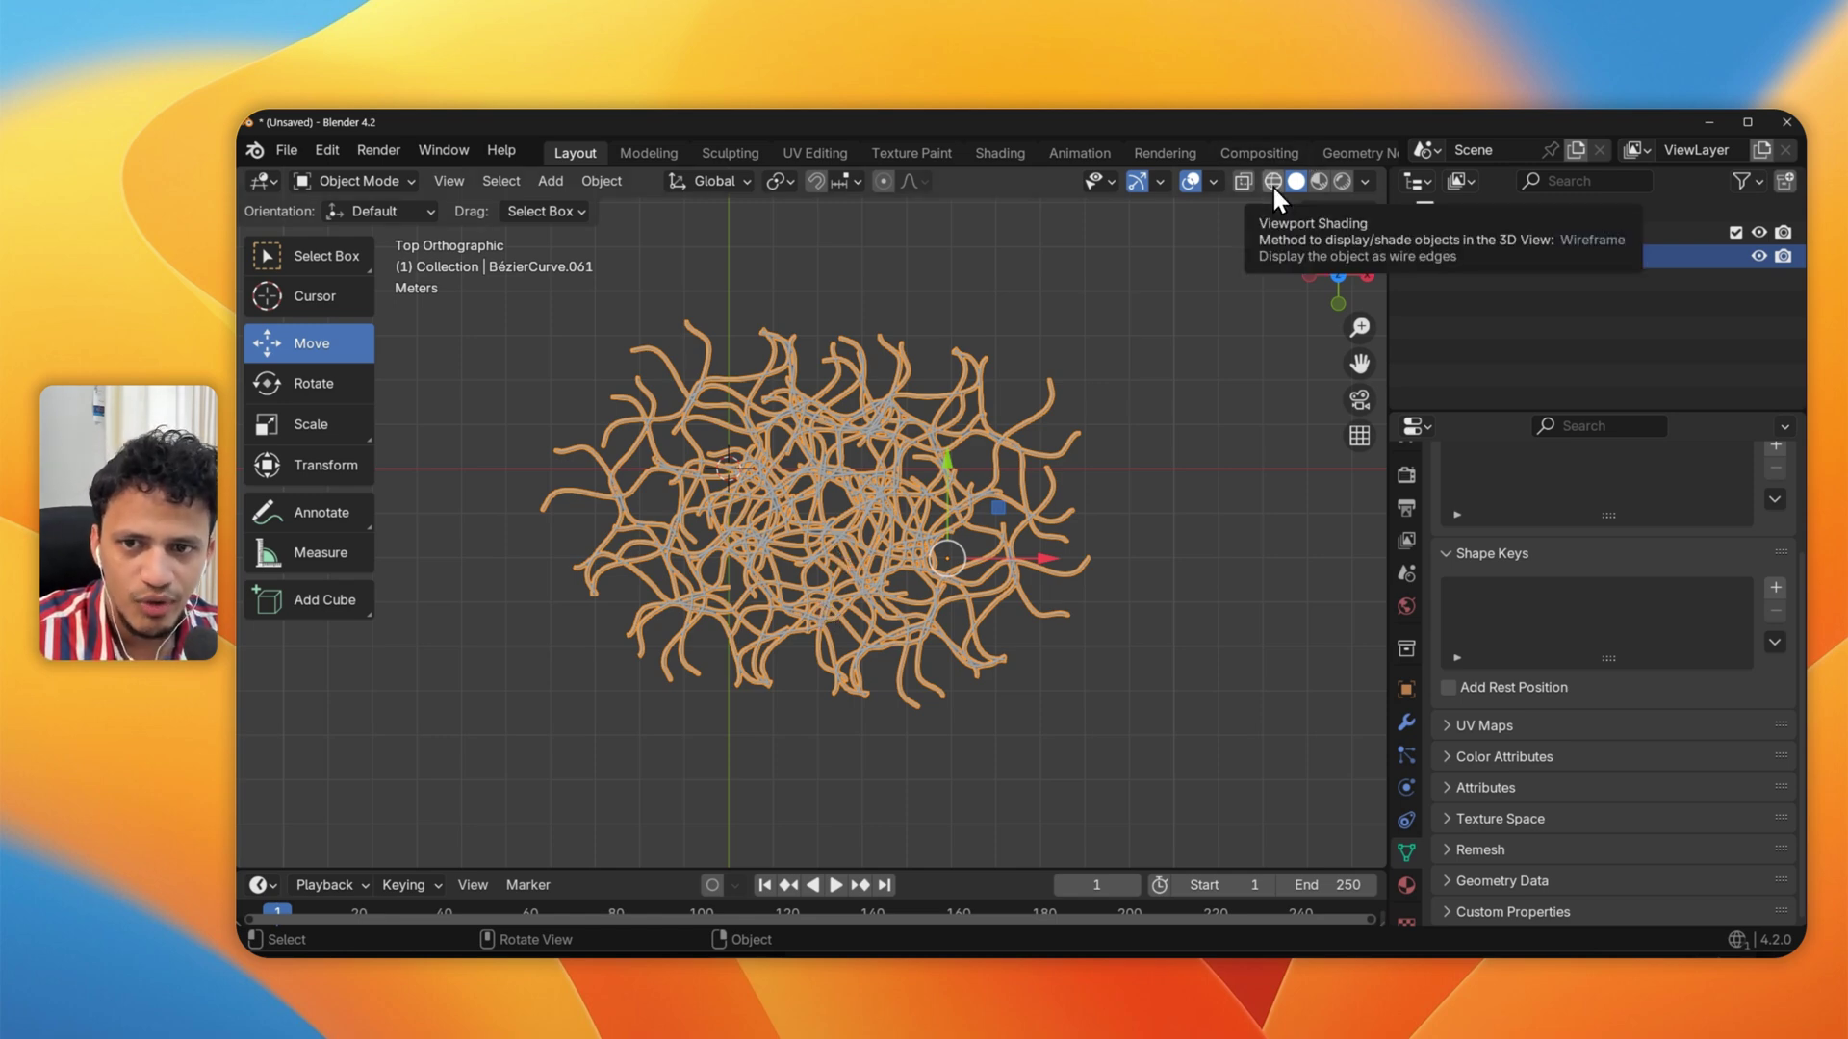
# In Edit Mode top view, clear the selection and box-select the points in a central rectangle
pyautogui.click(1274, 181)
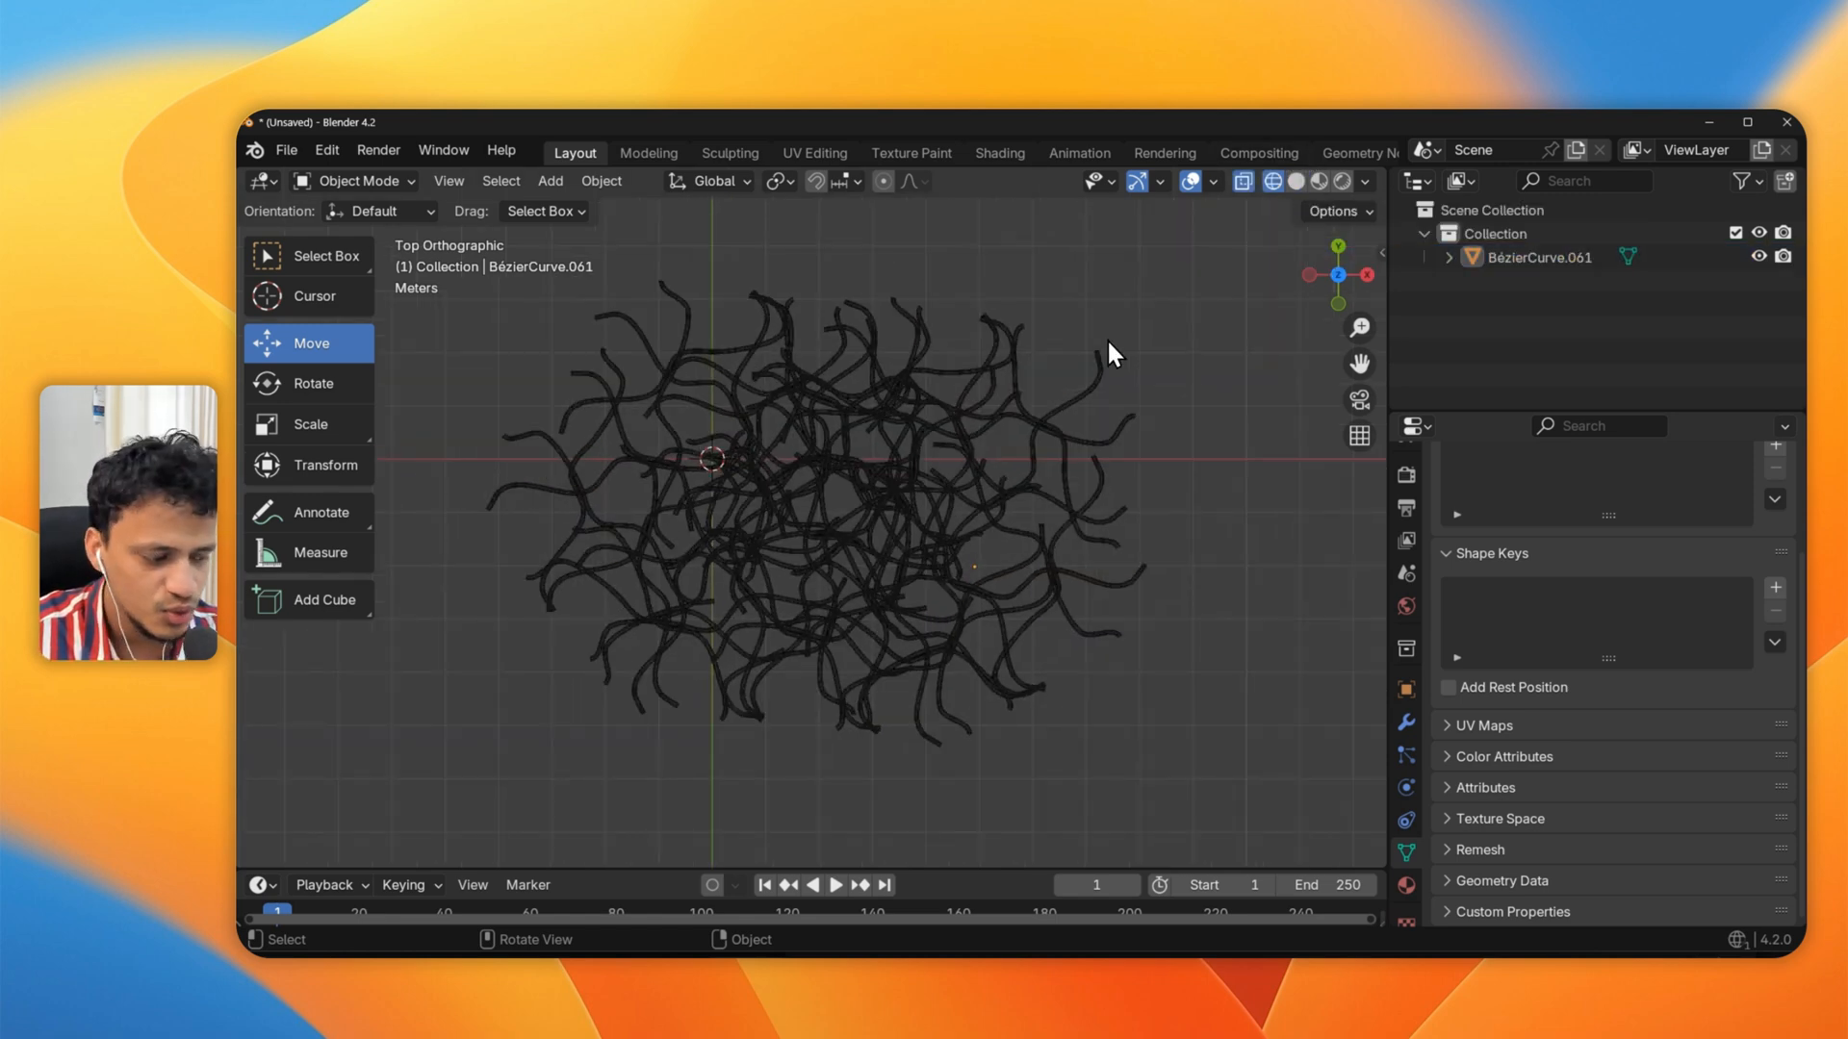
pyautogui.press('Tab')
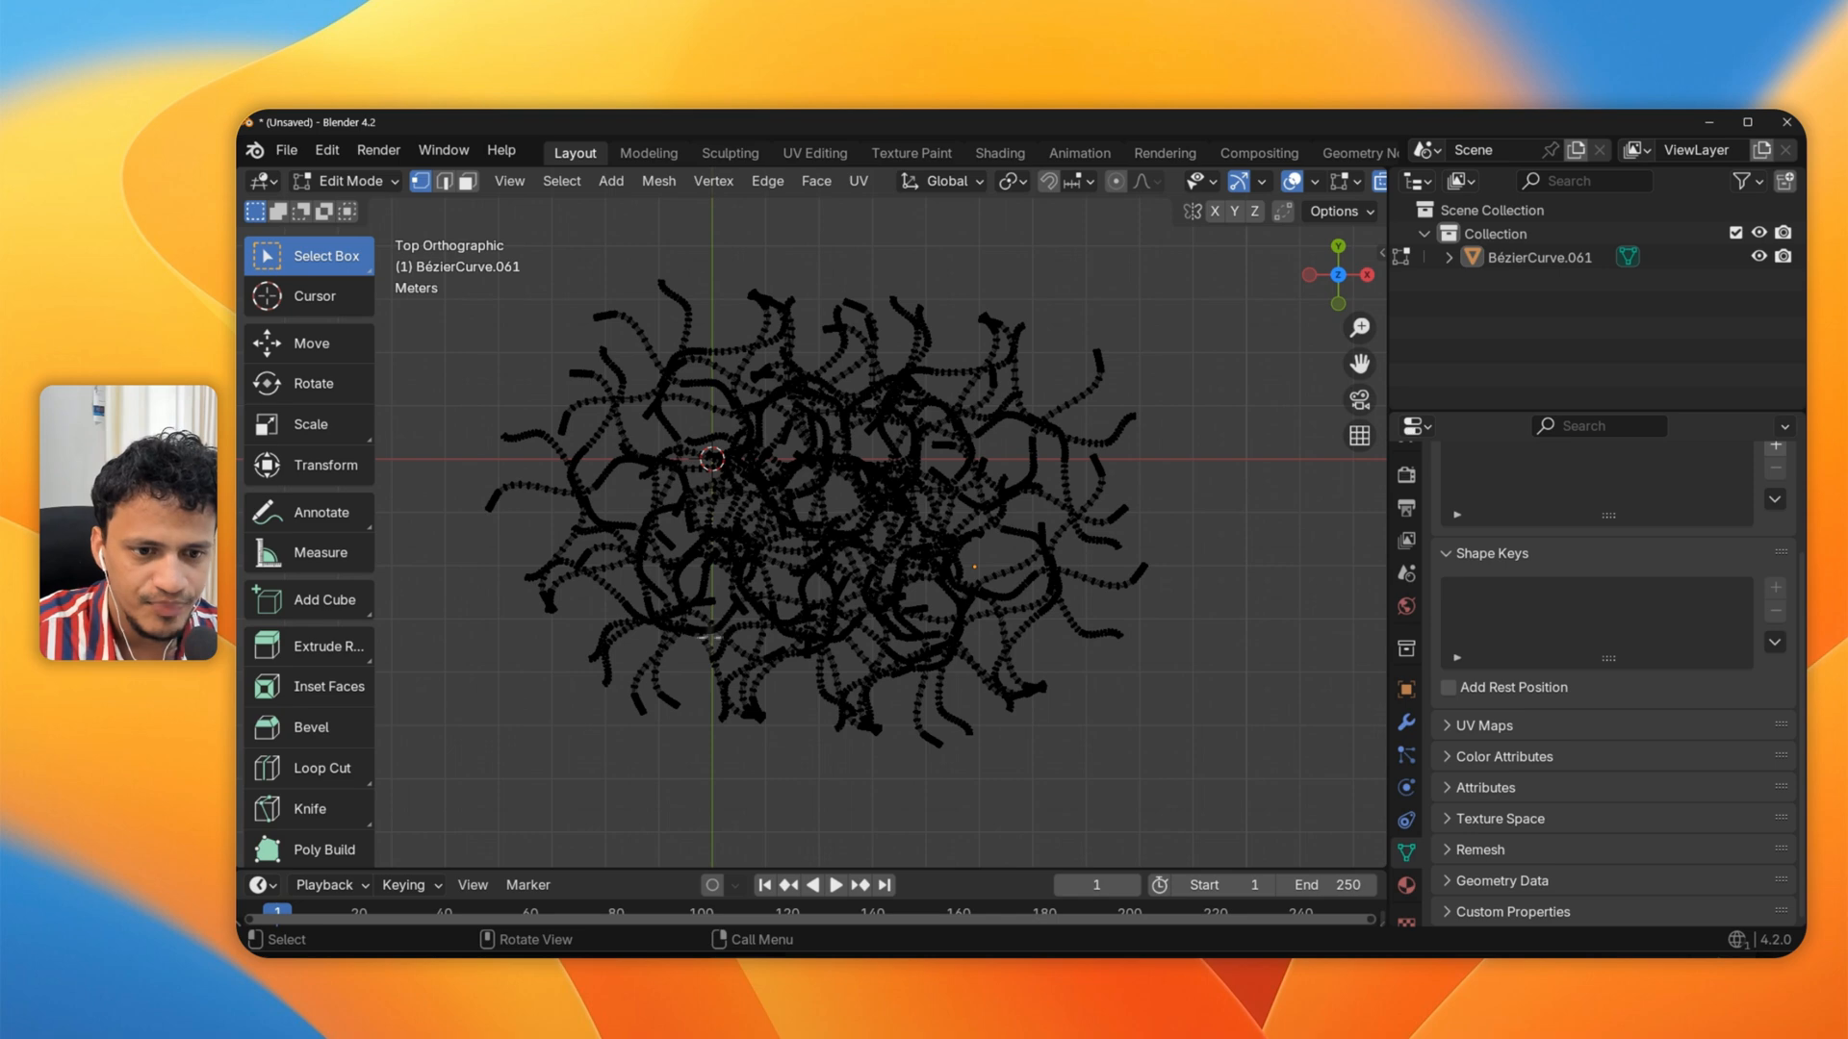
pyautogui.moveTo(583, 589)
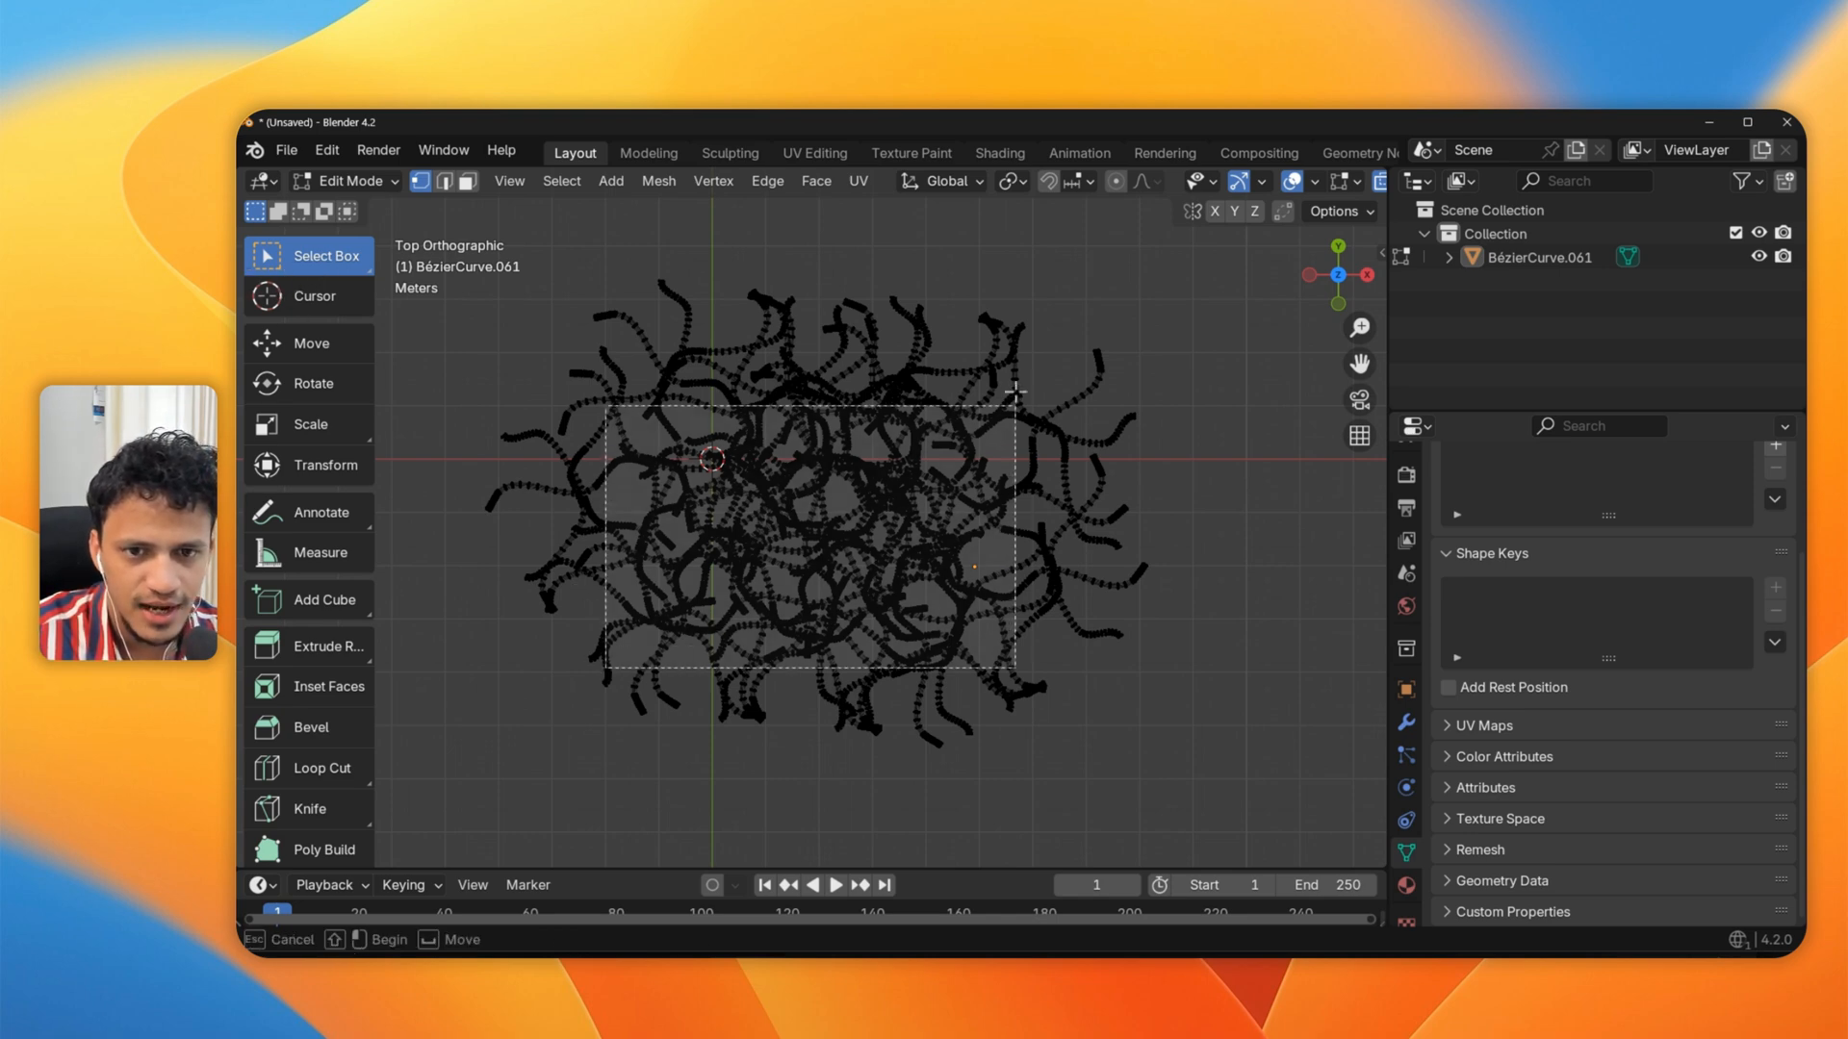
pyautogui.moveTo(607, 412); pyautogui.dragTo(1017, 666)
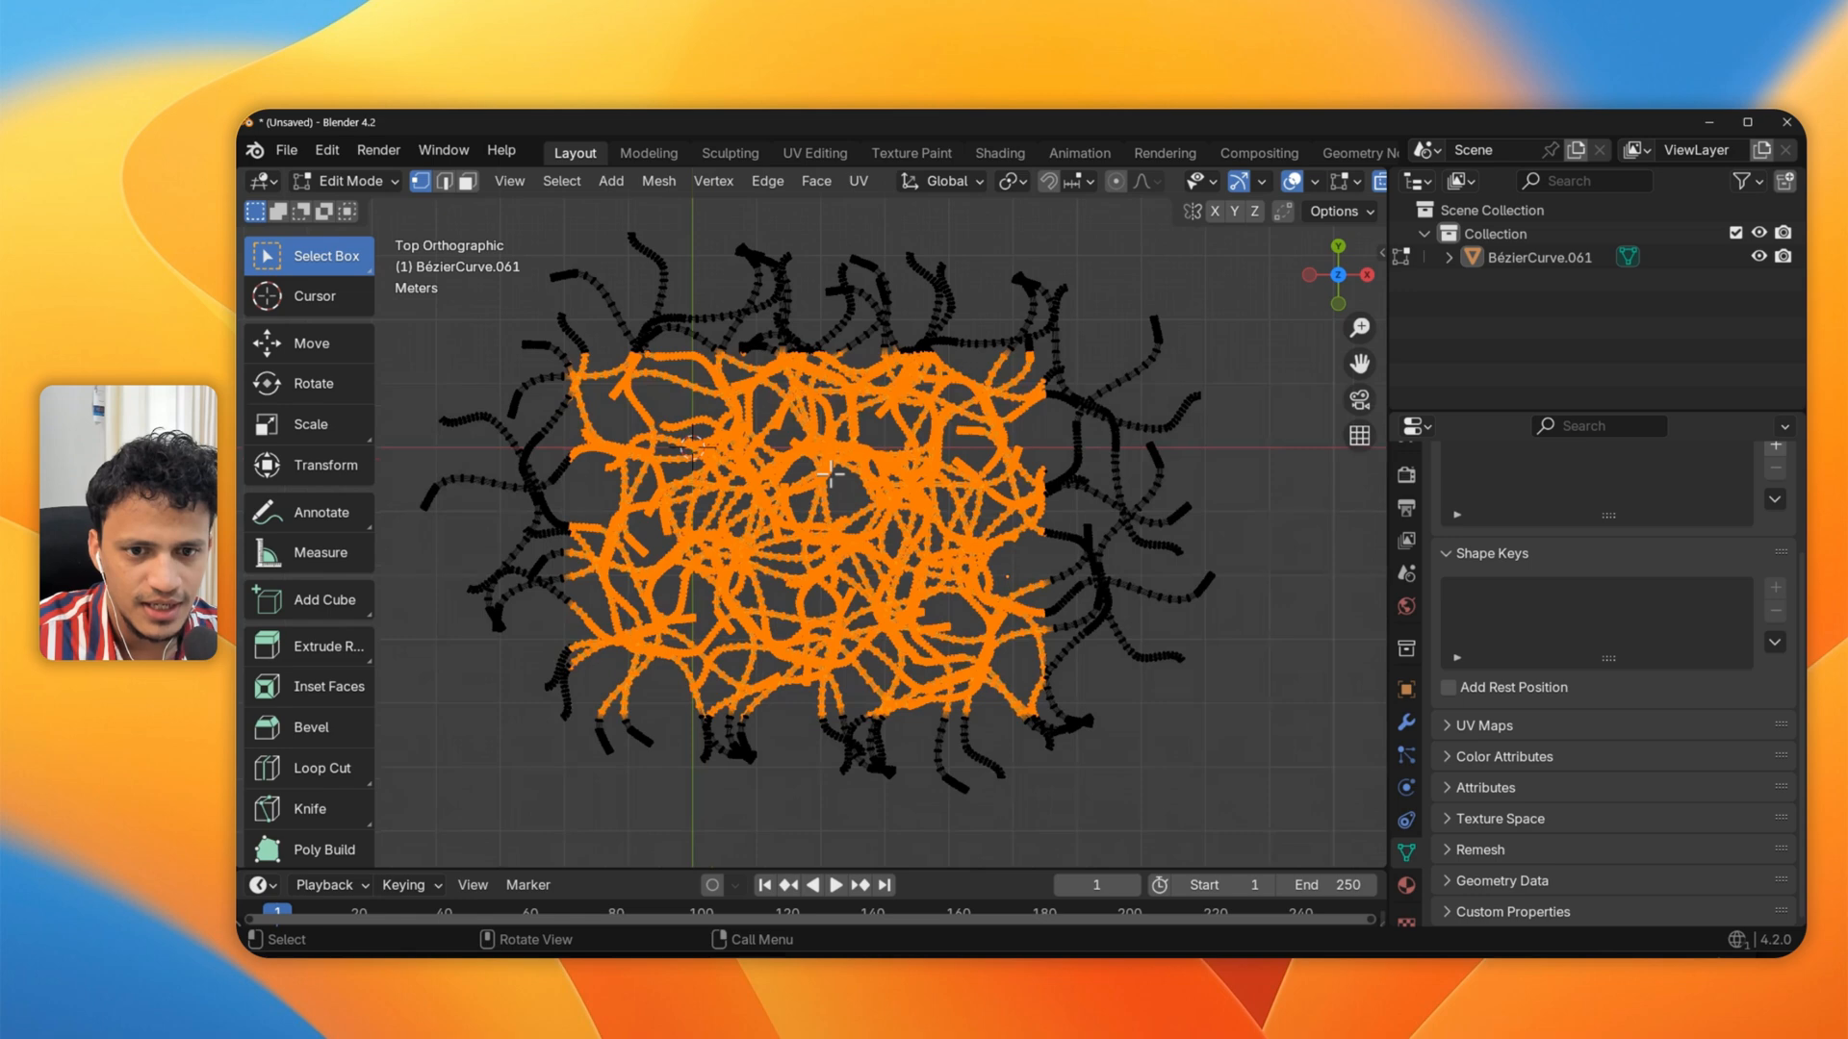
pyautogui.moveTo(1054, 435)
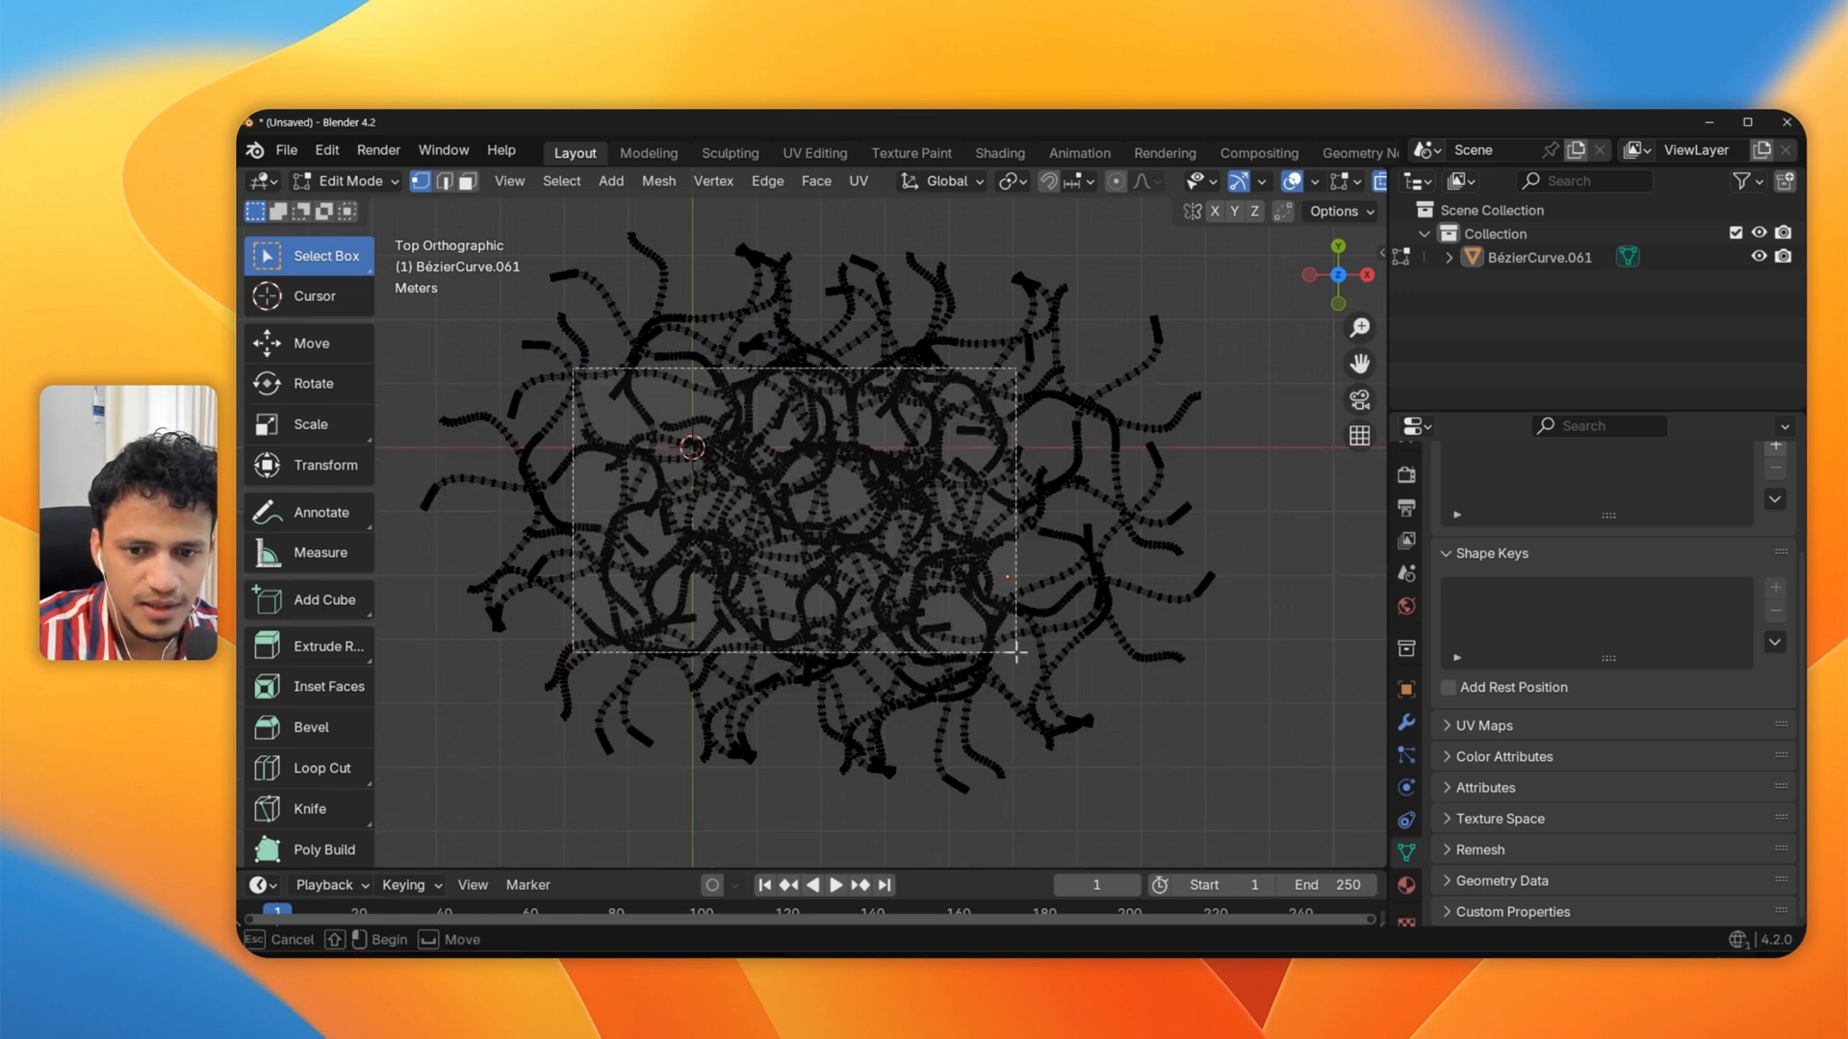
pyautogui.moveTo(575, 375); pyautogui.dragTo(1010, 656)
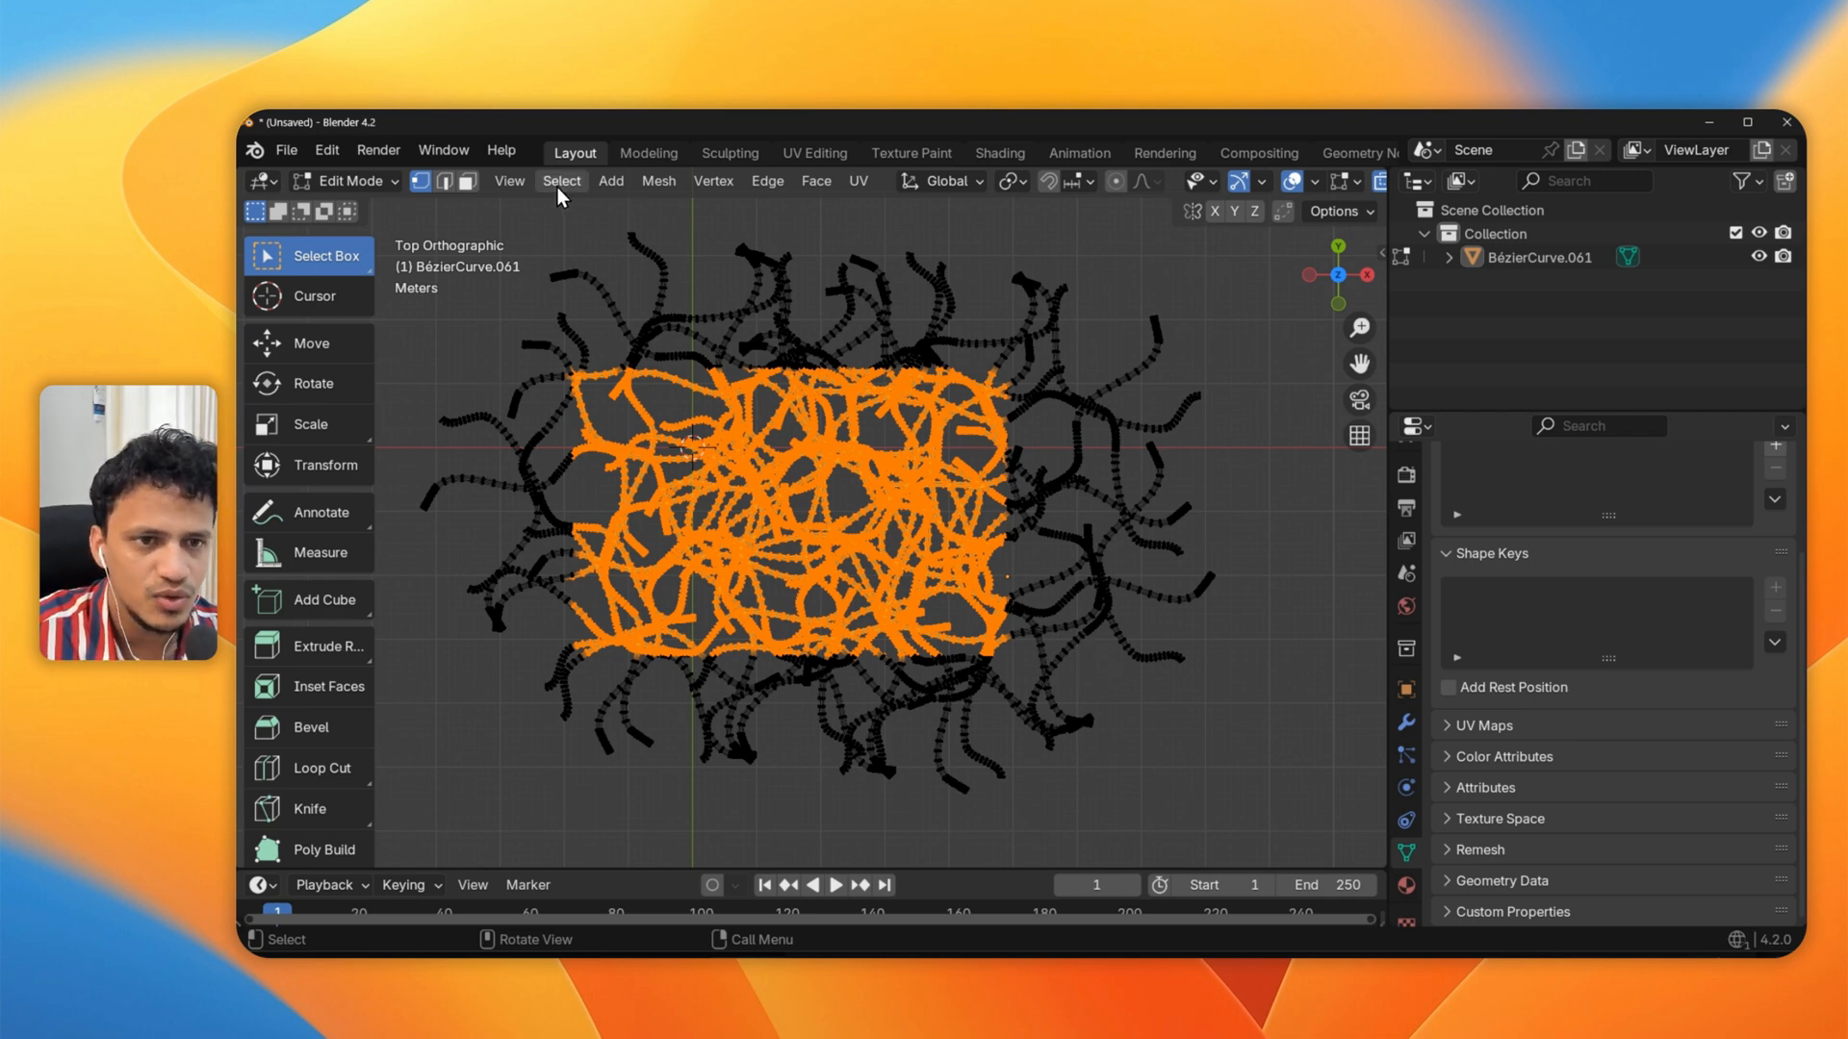
# Invert the selection, delete the outer vertices, and return to Object Mode
pyautogui.click(562, 181)
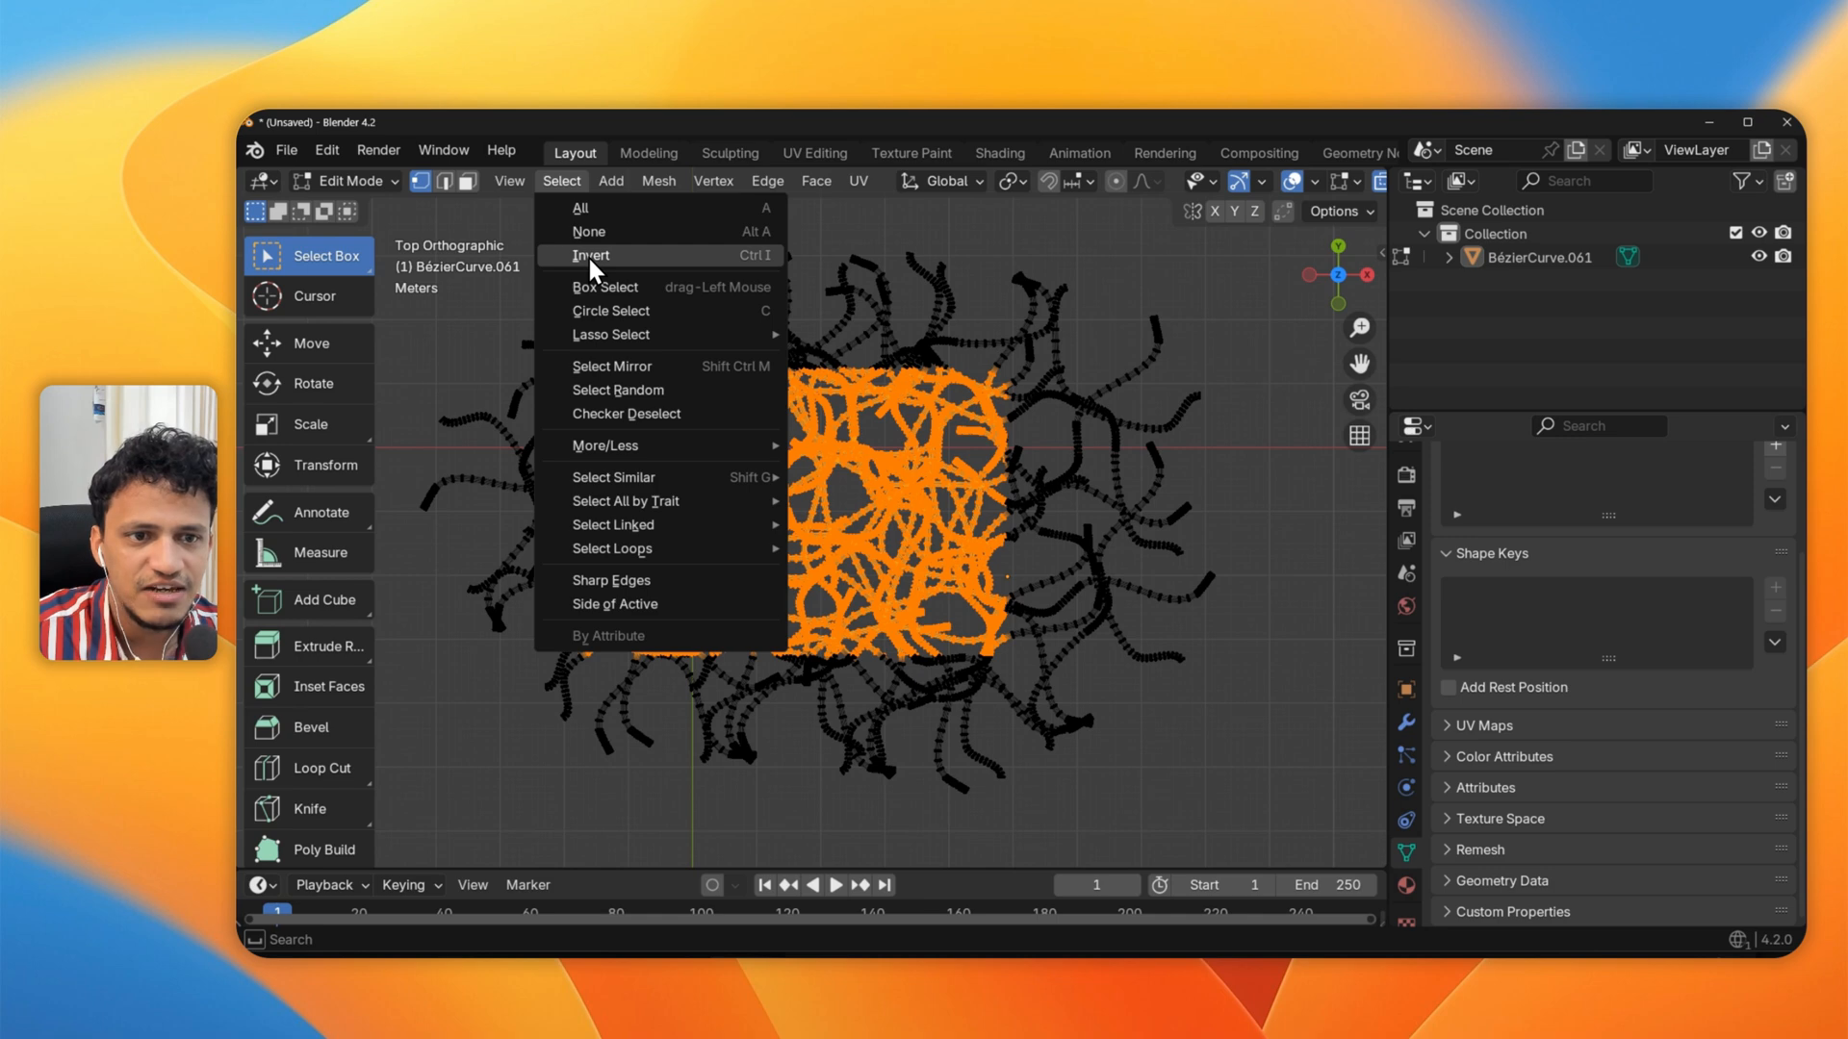
pyautogui.click(591, 254)
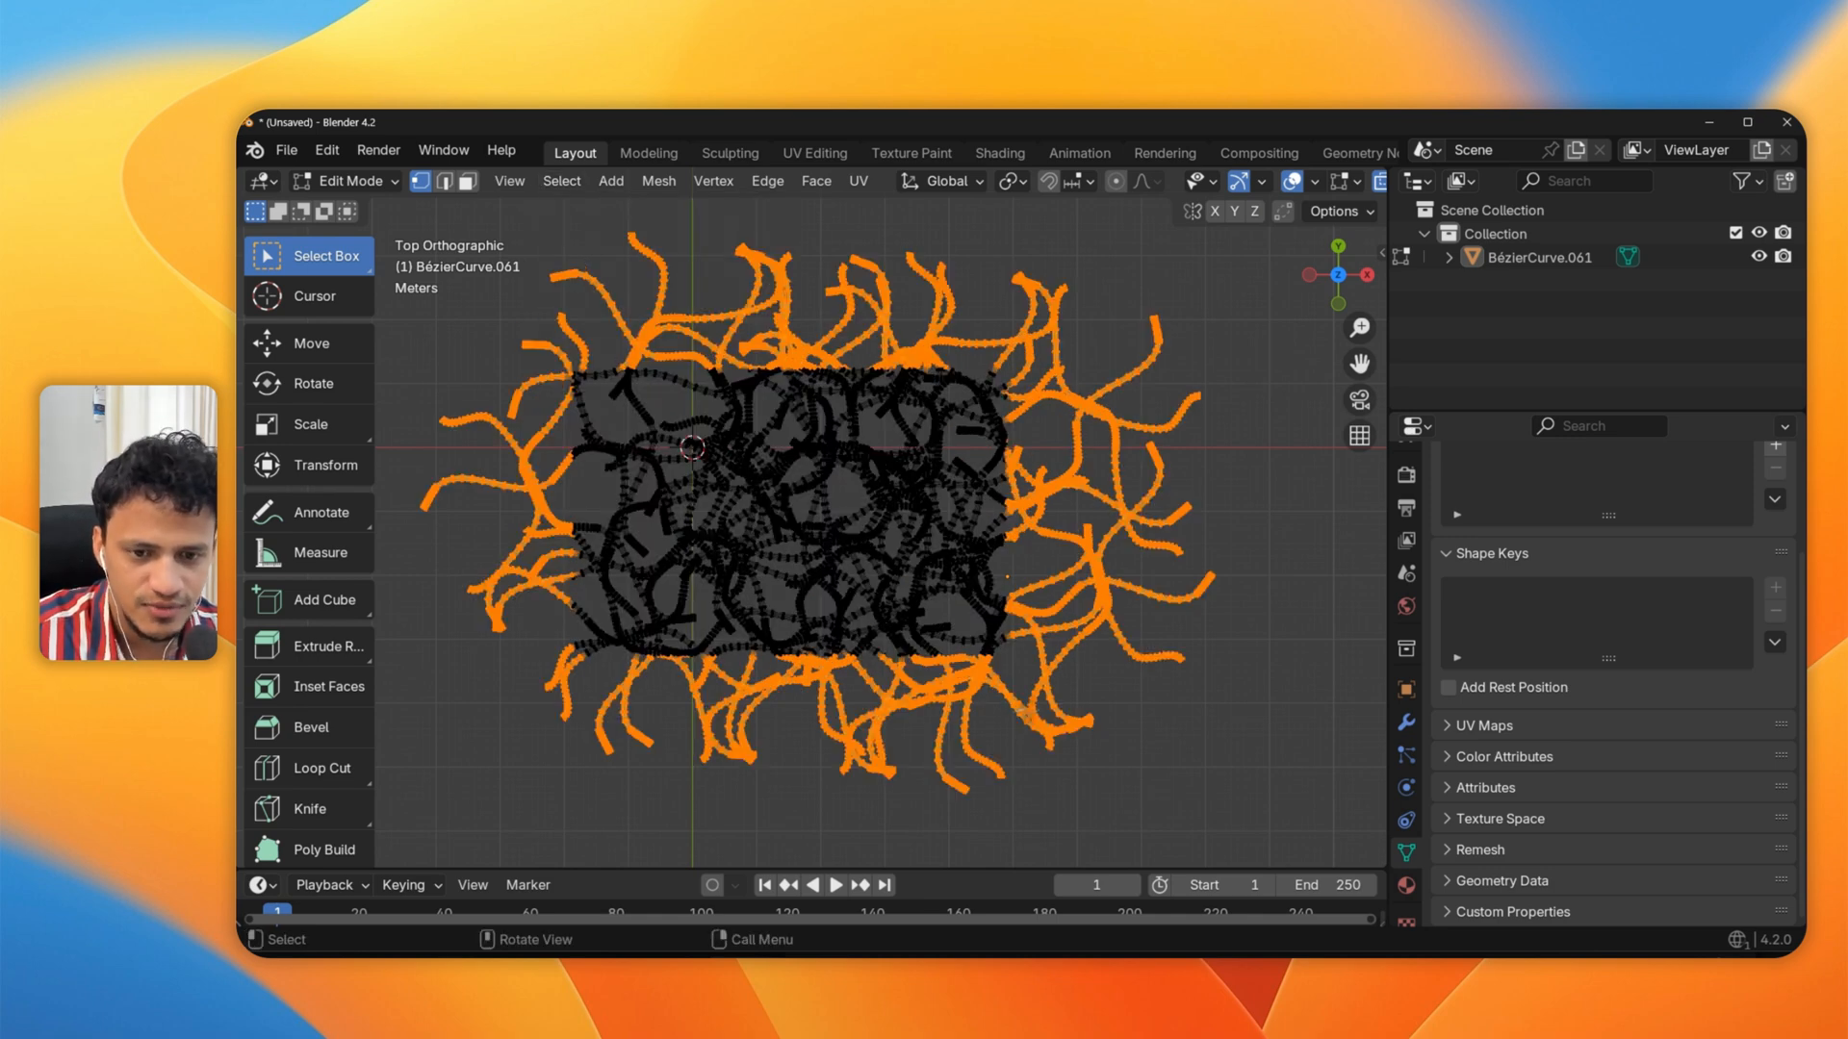
pyautogui.press('X')
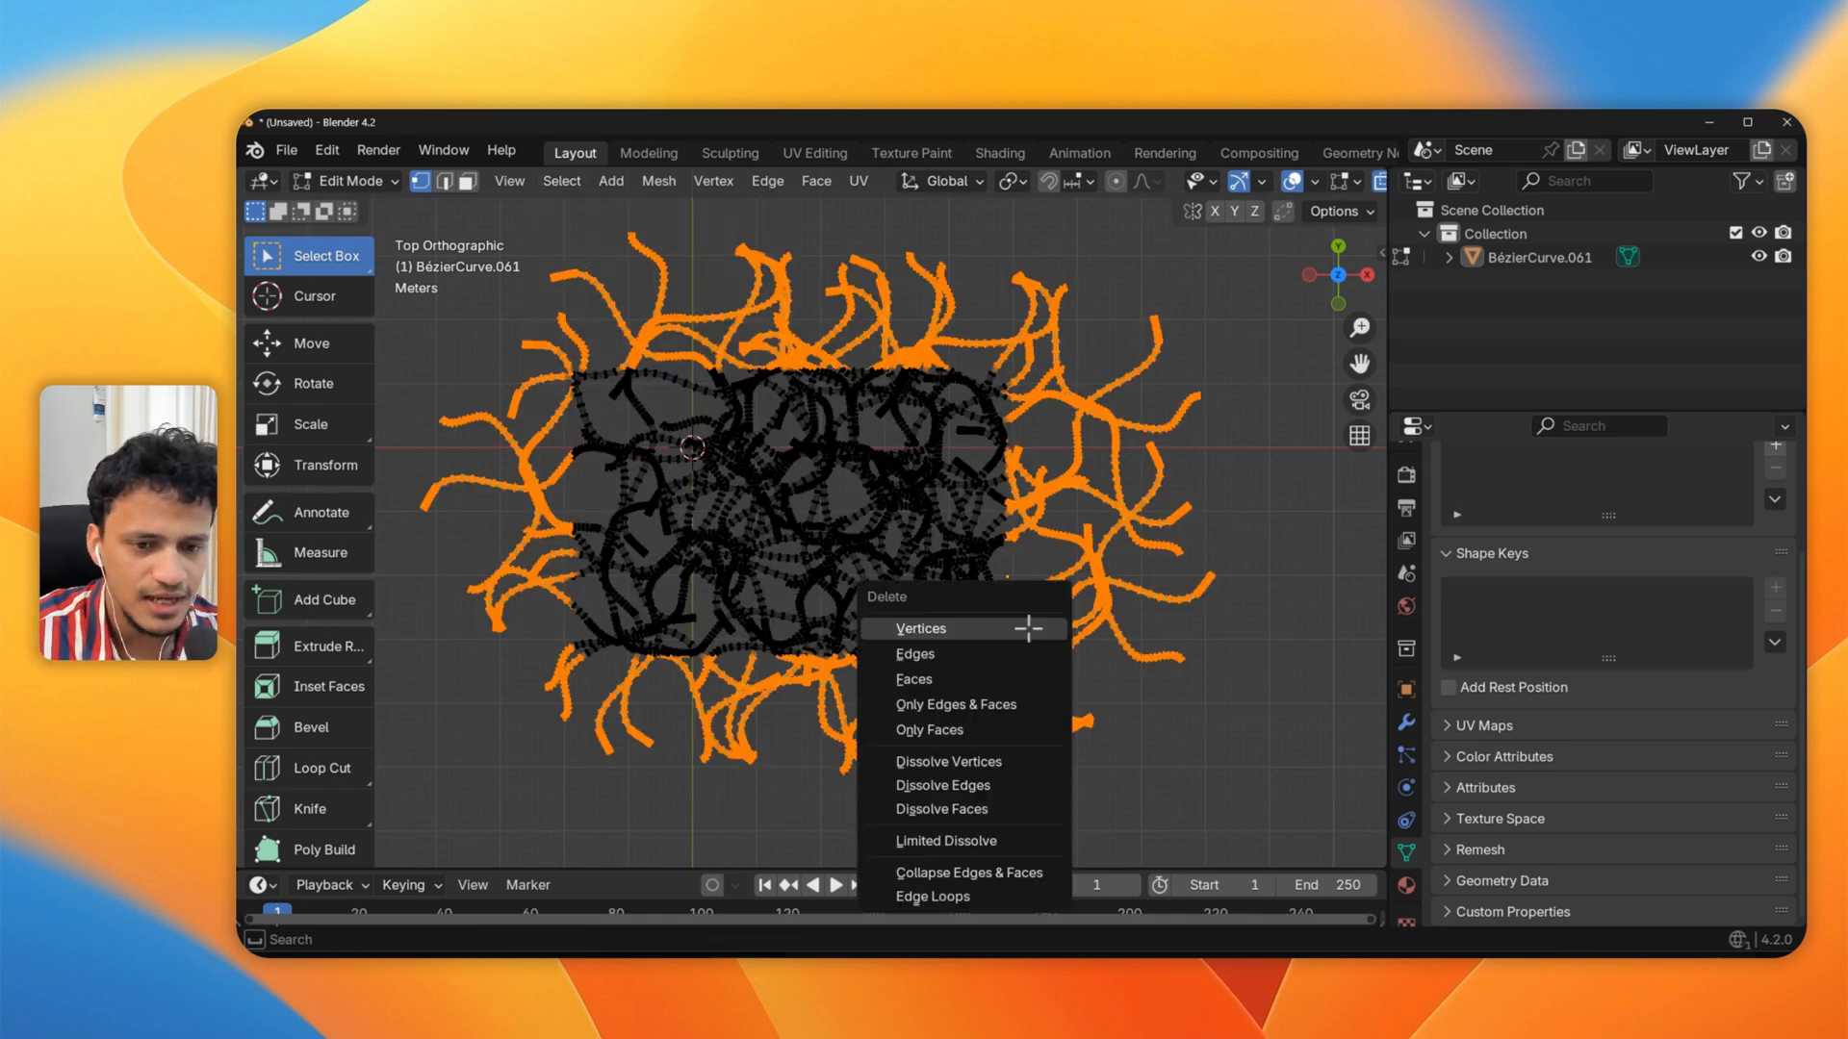
pyautogui.click(920, 628)
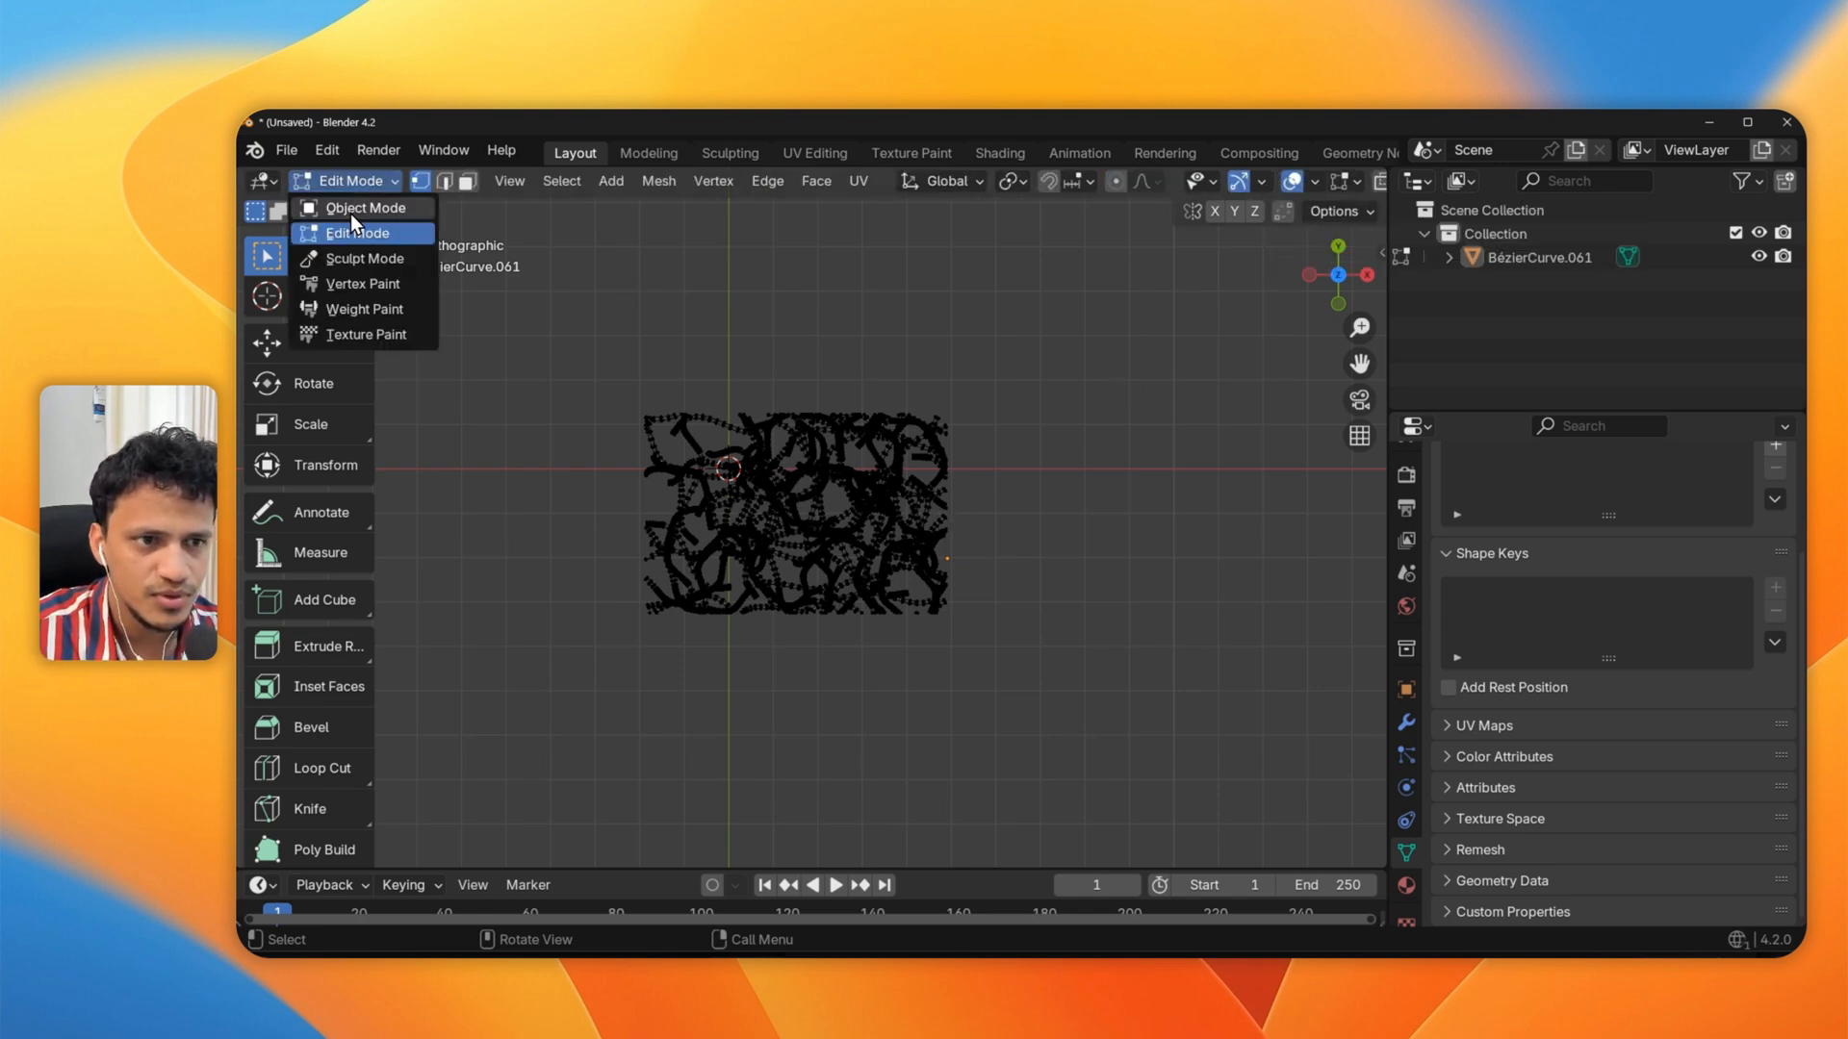
pyautogui.click(363, 208)
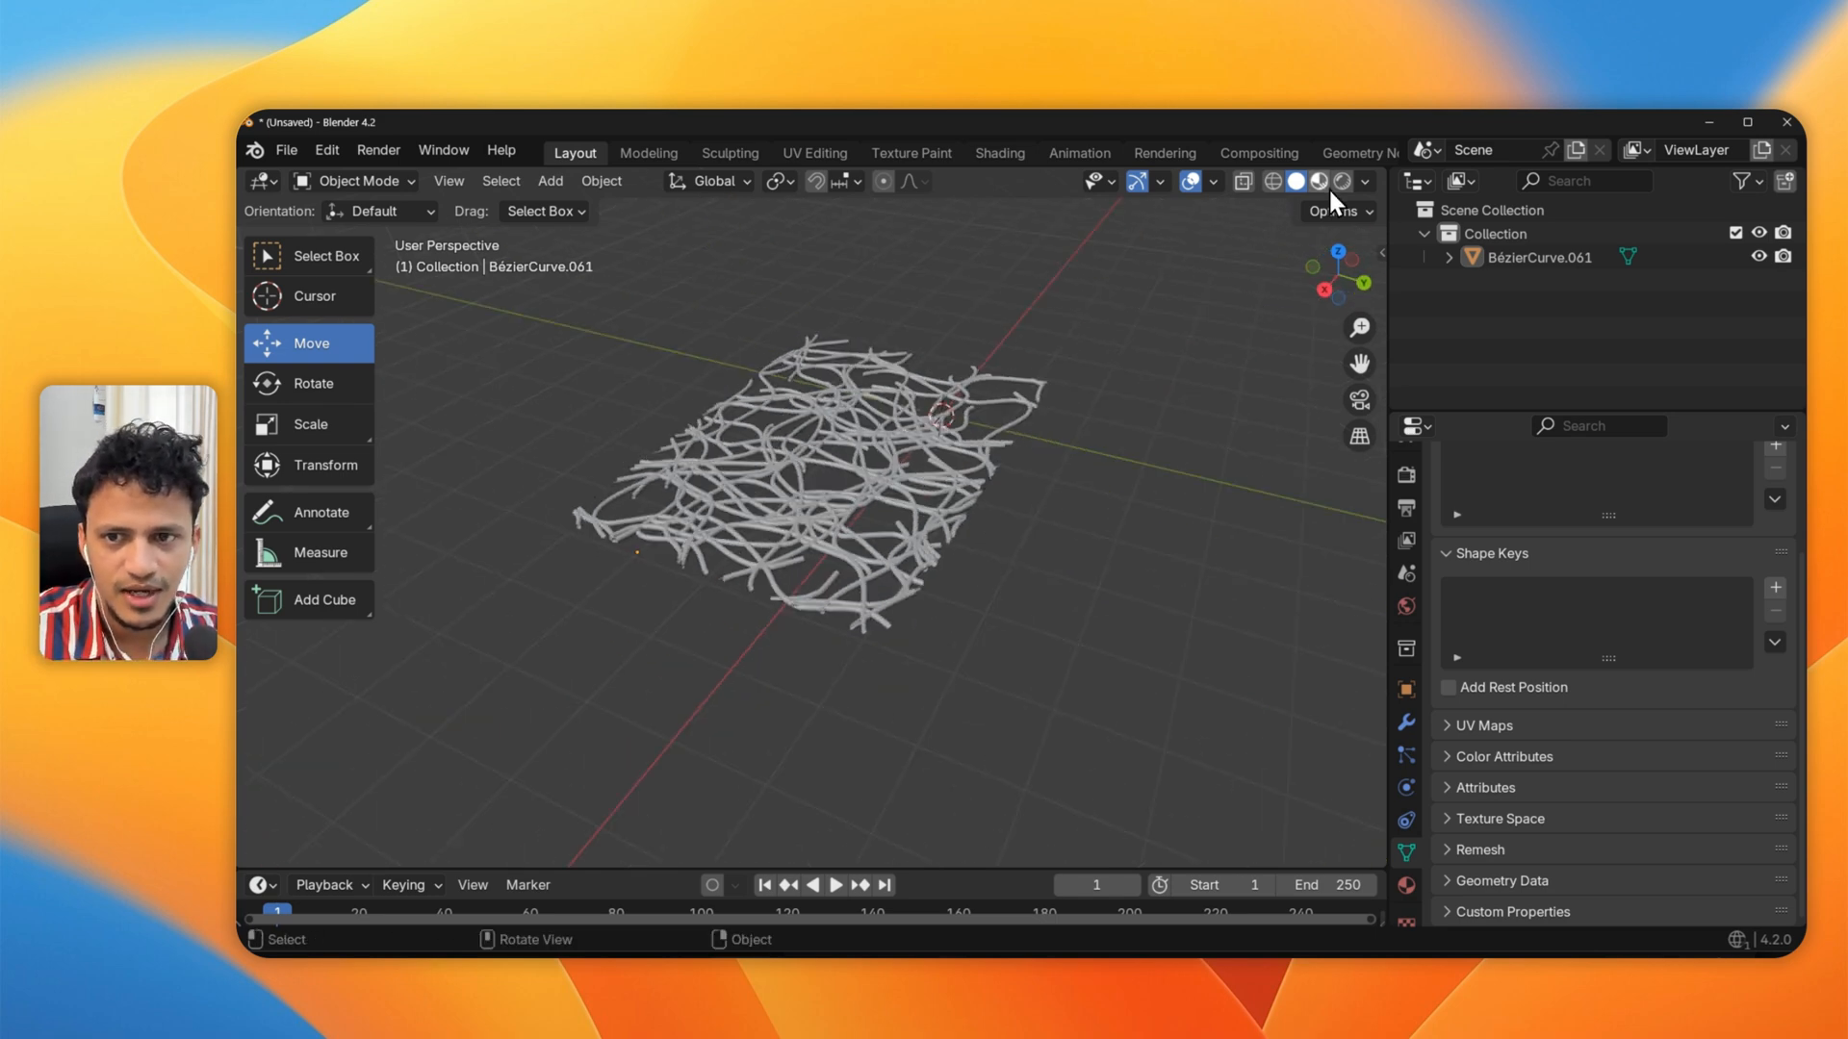
# Add an area light, raise it above the network, then select the fibre object
pyautogui.click(551, 181)
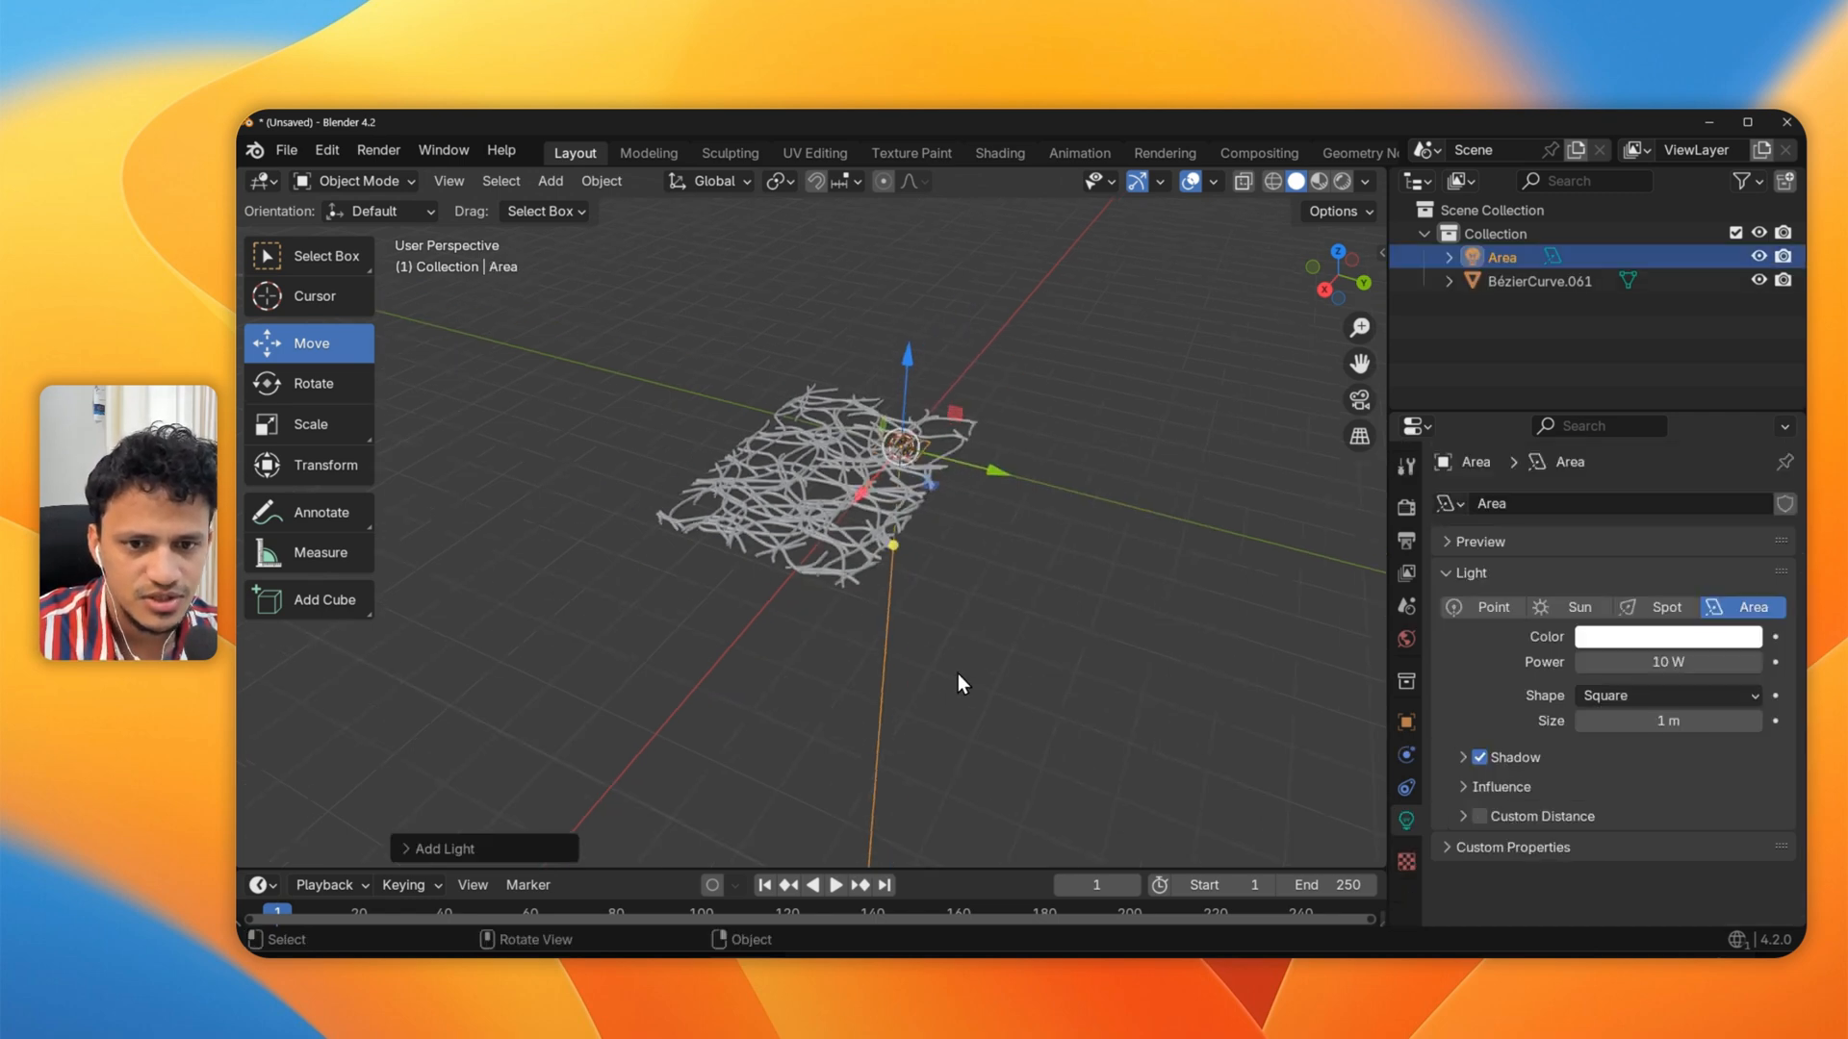
pyautogui.moveTo(905, 443); pyautogui.dragTo(920, 329)
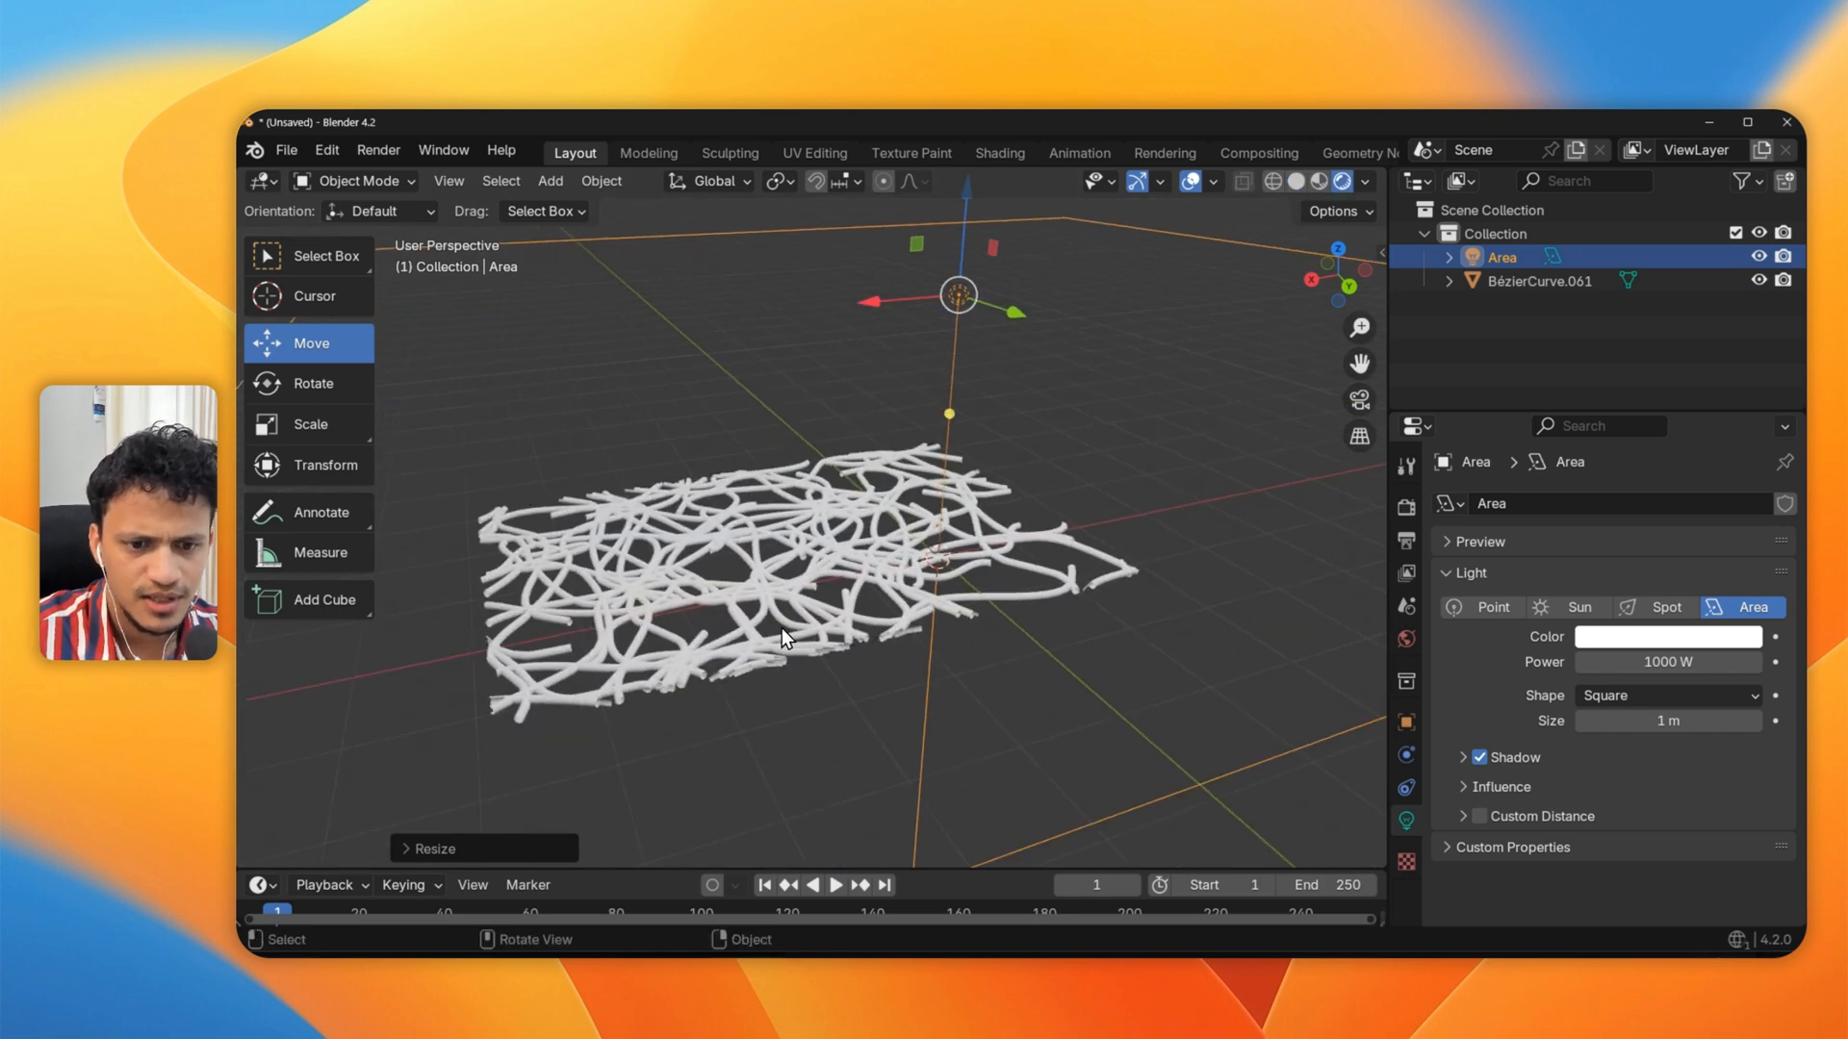
pyautogui.click(1536, 281)
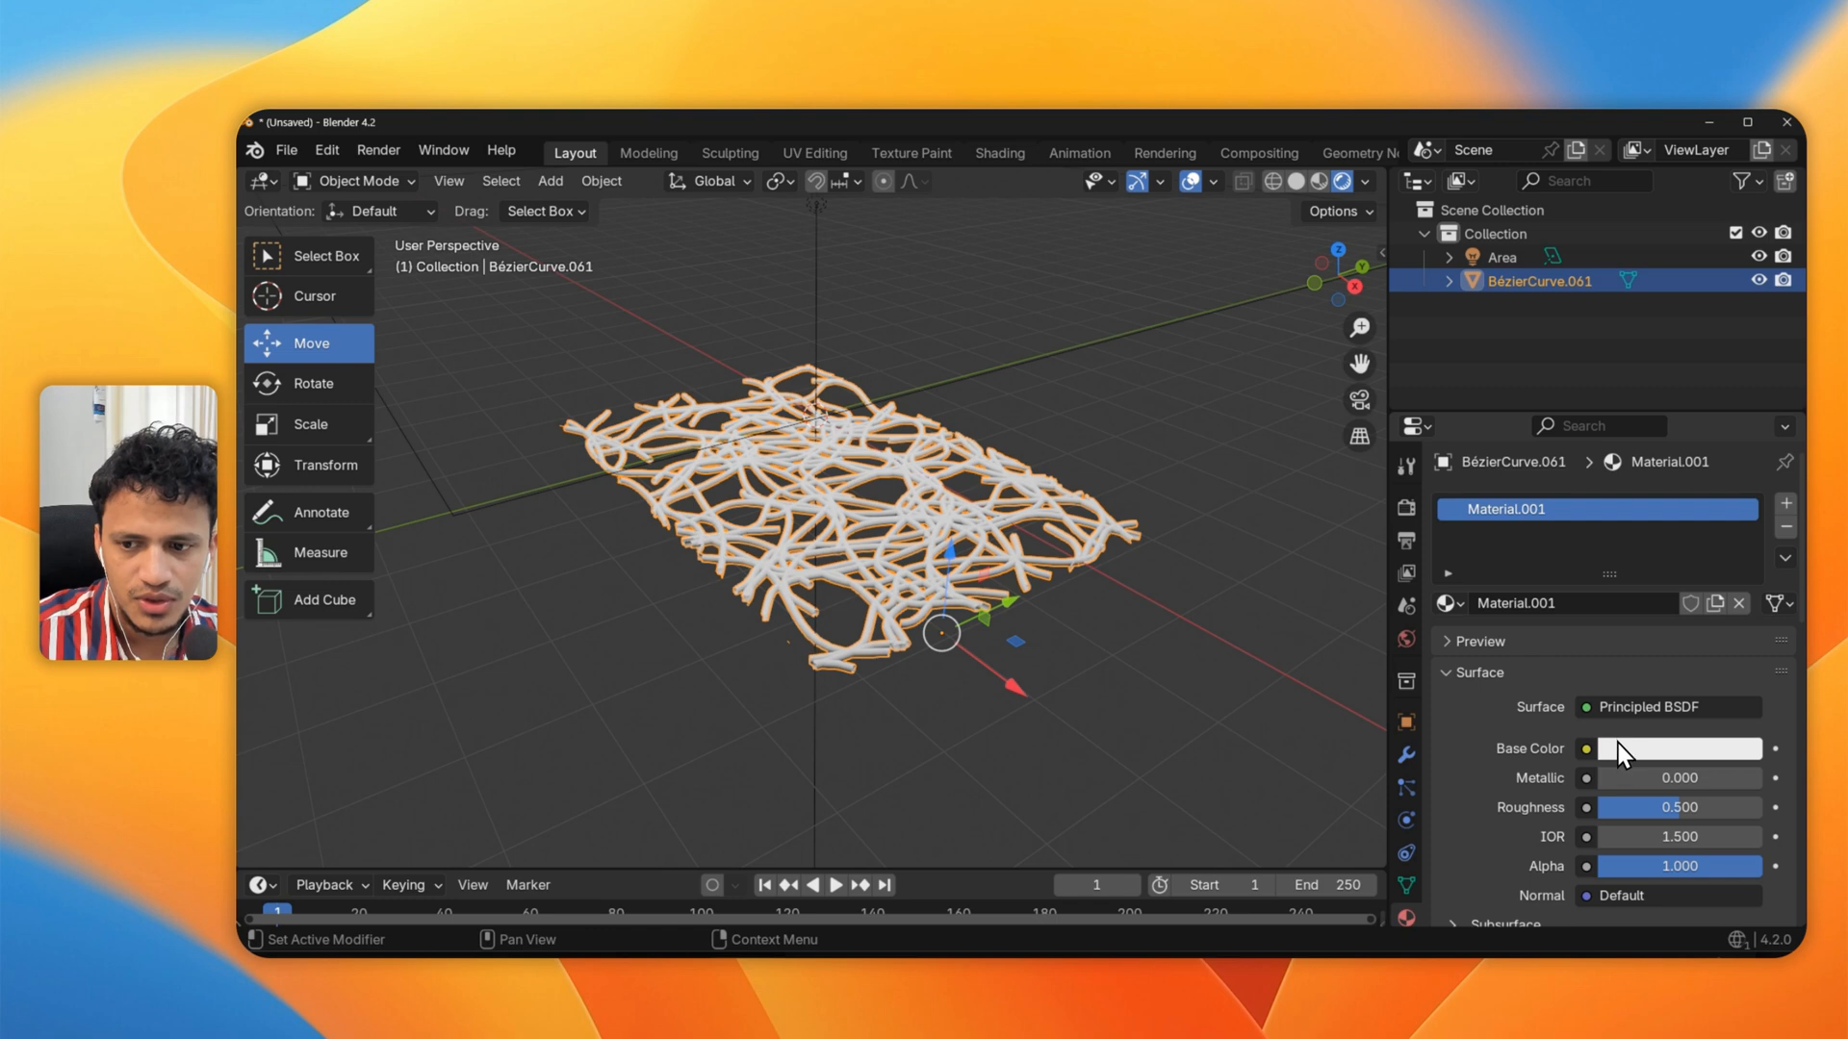
# Set the material's Base Color to light blue, Metallic about 0.386 and Roughness about 0.114
pyautogui.click(1674, 749)
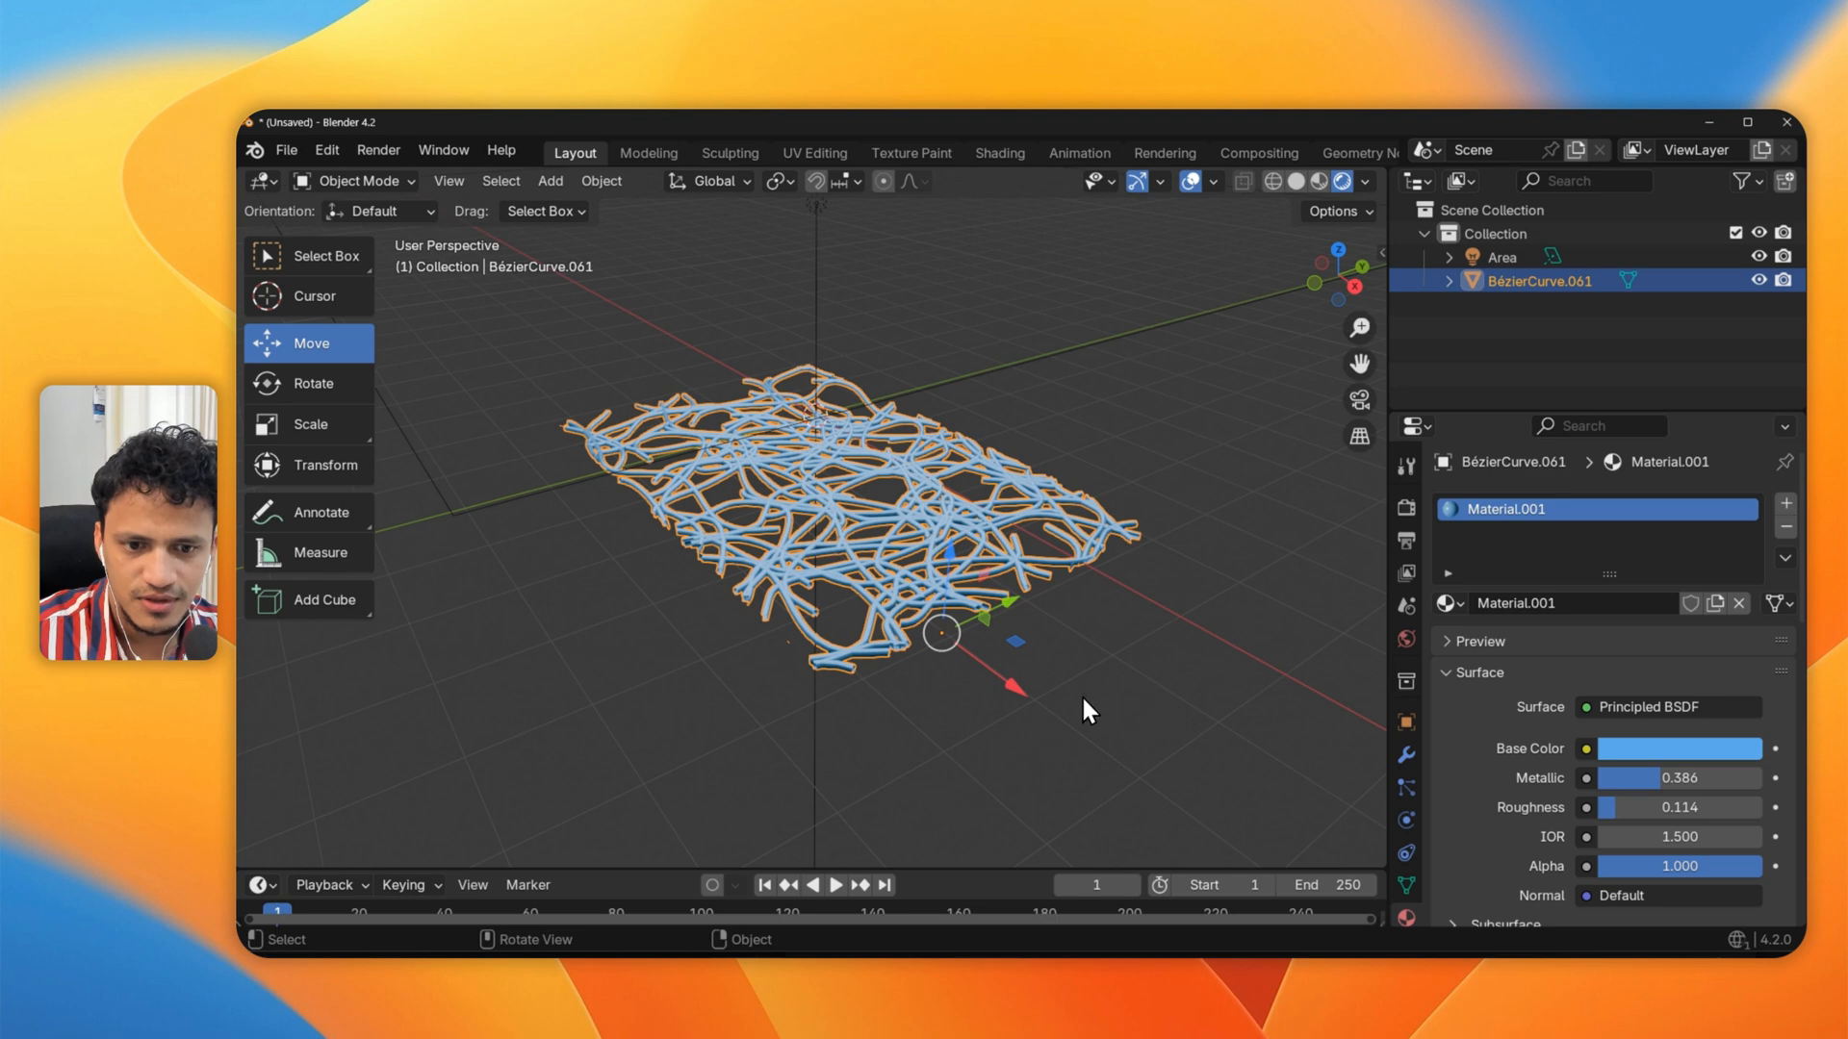
pyautogui.click(1087, 713)
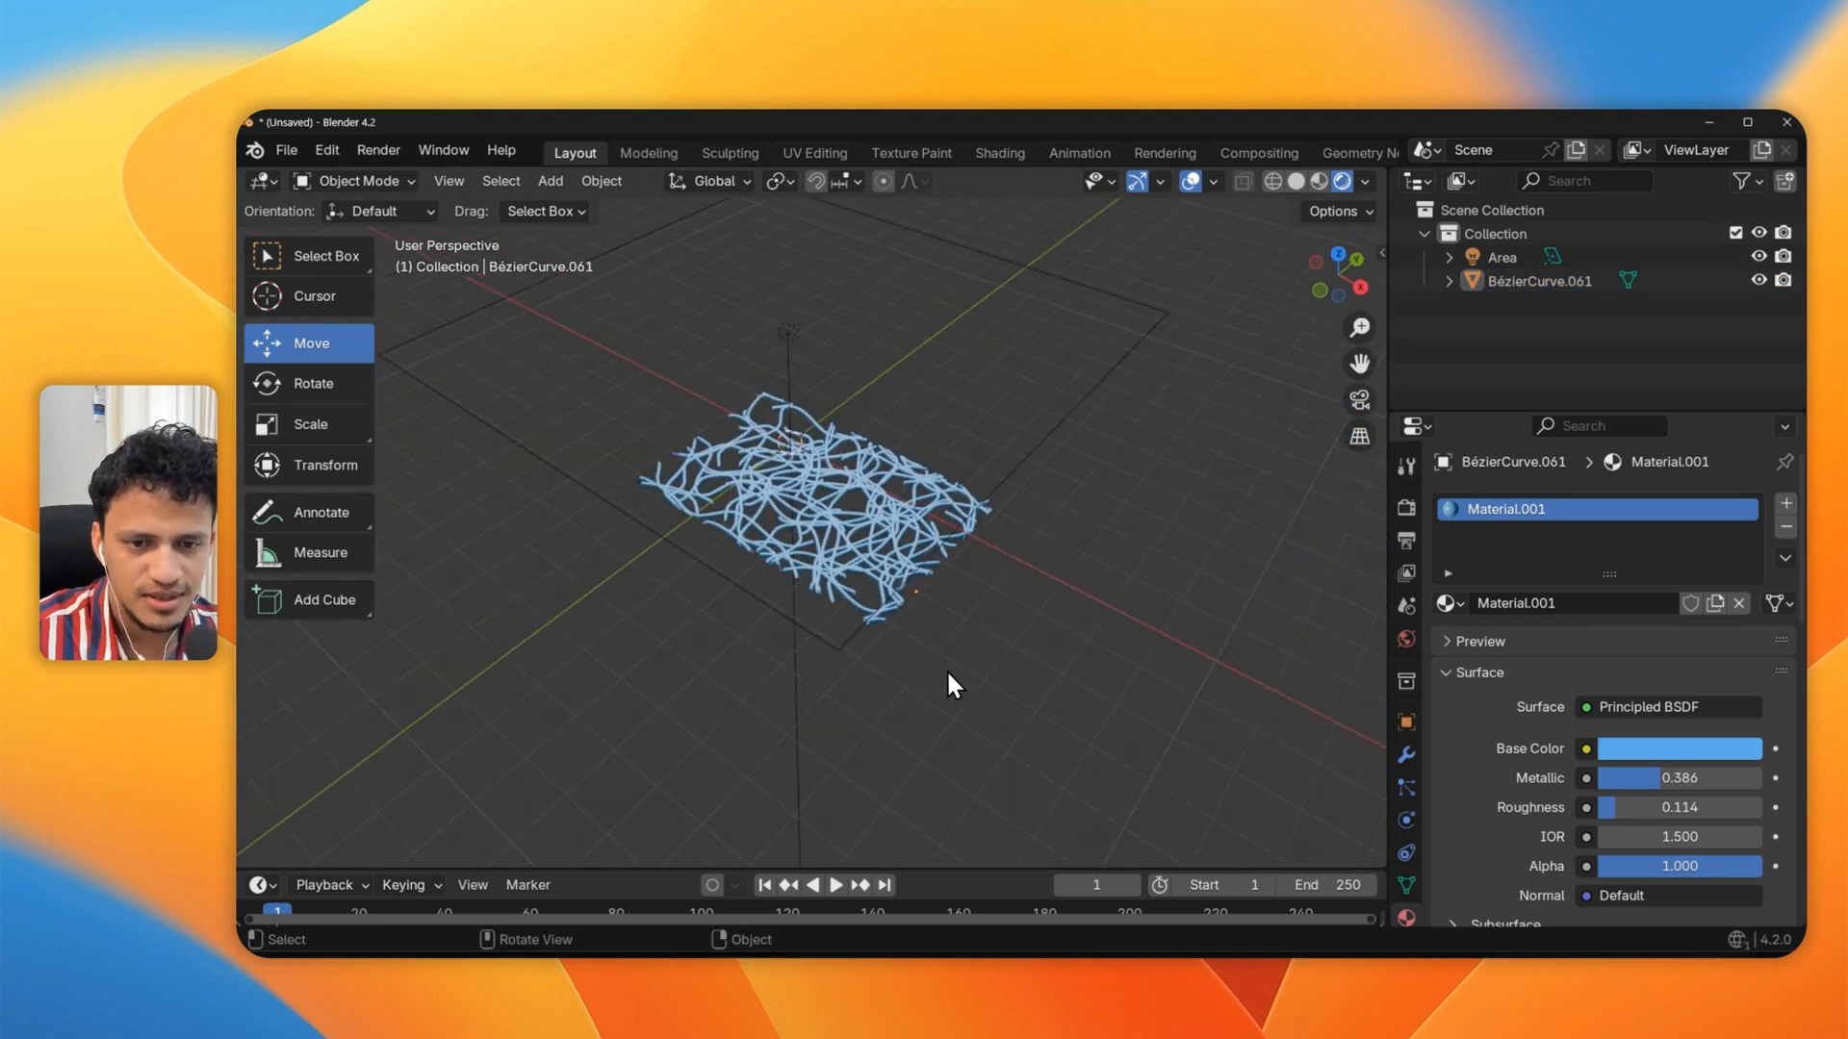
pyautogui.click(550, 181)
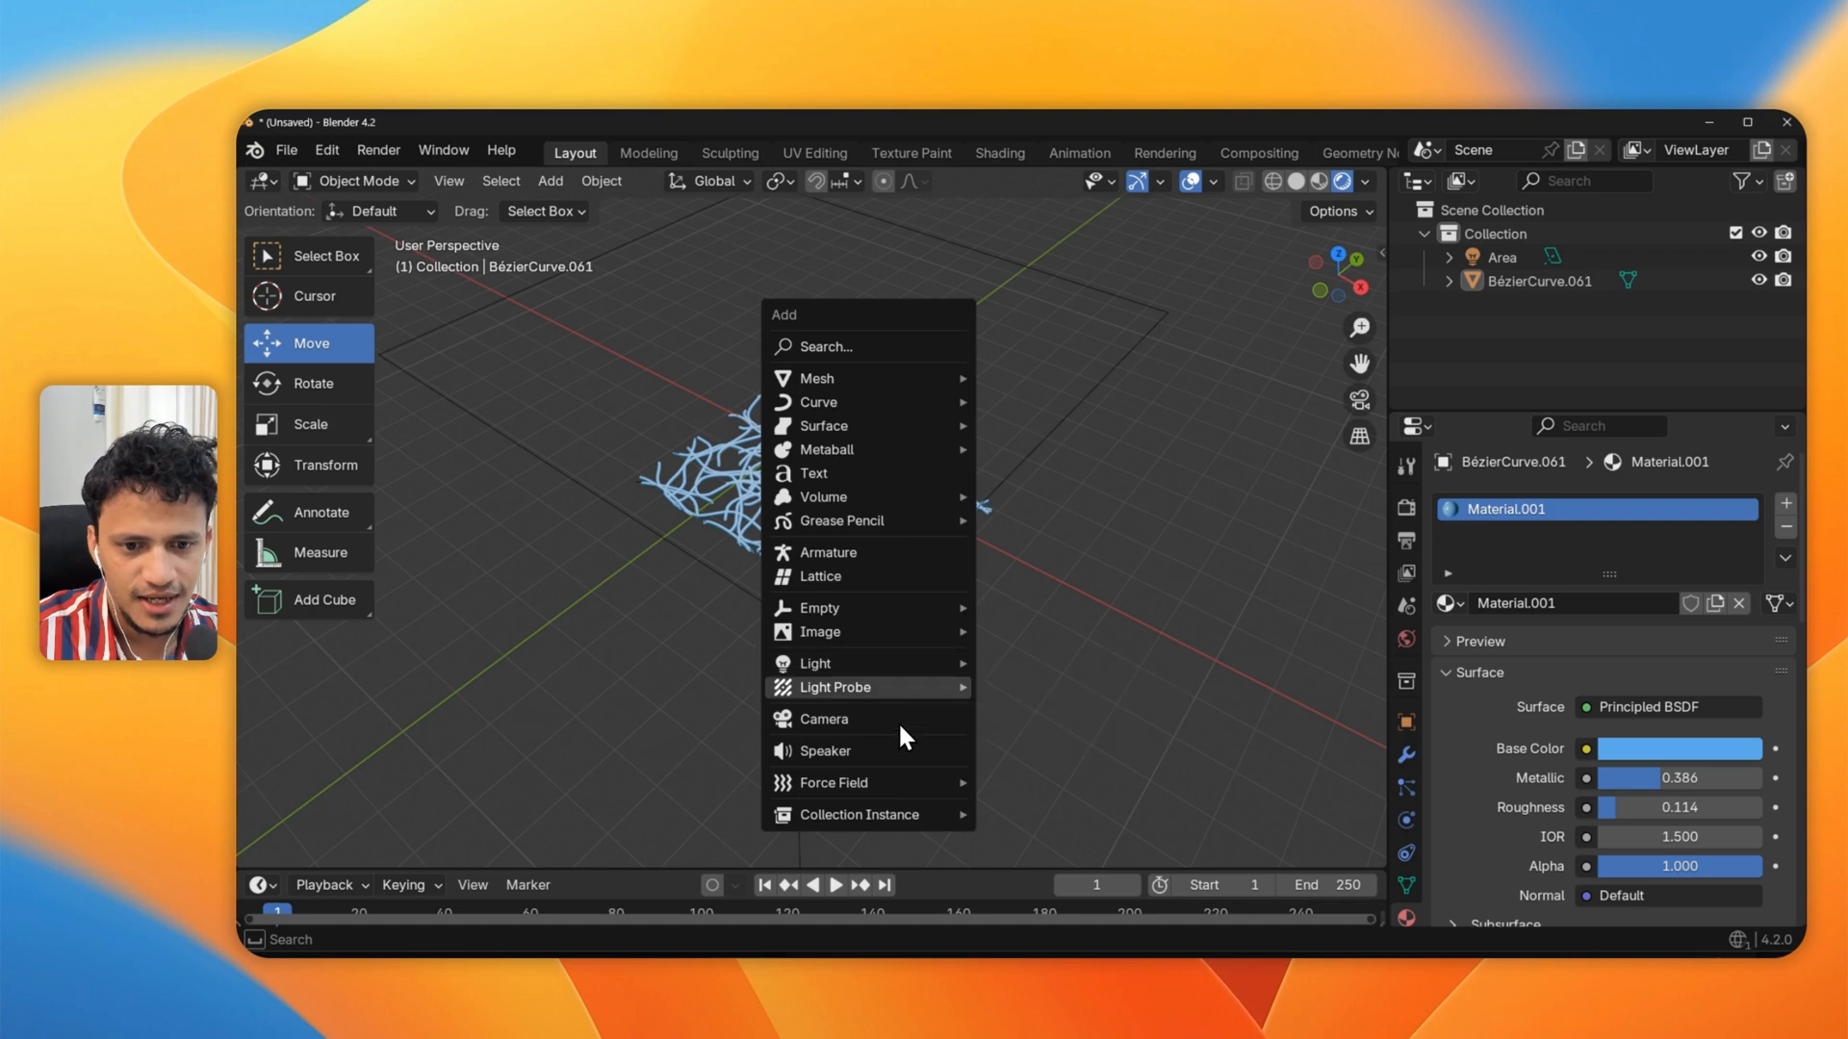
# Add a camera framing the network and bring up the Render Properties
pyautogui.click(824, 720)
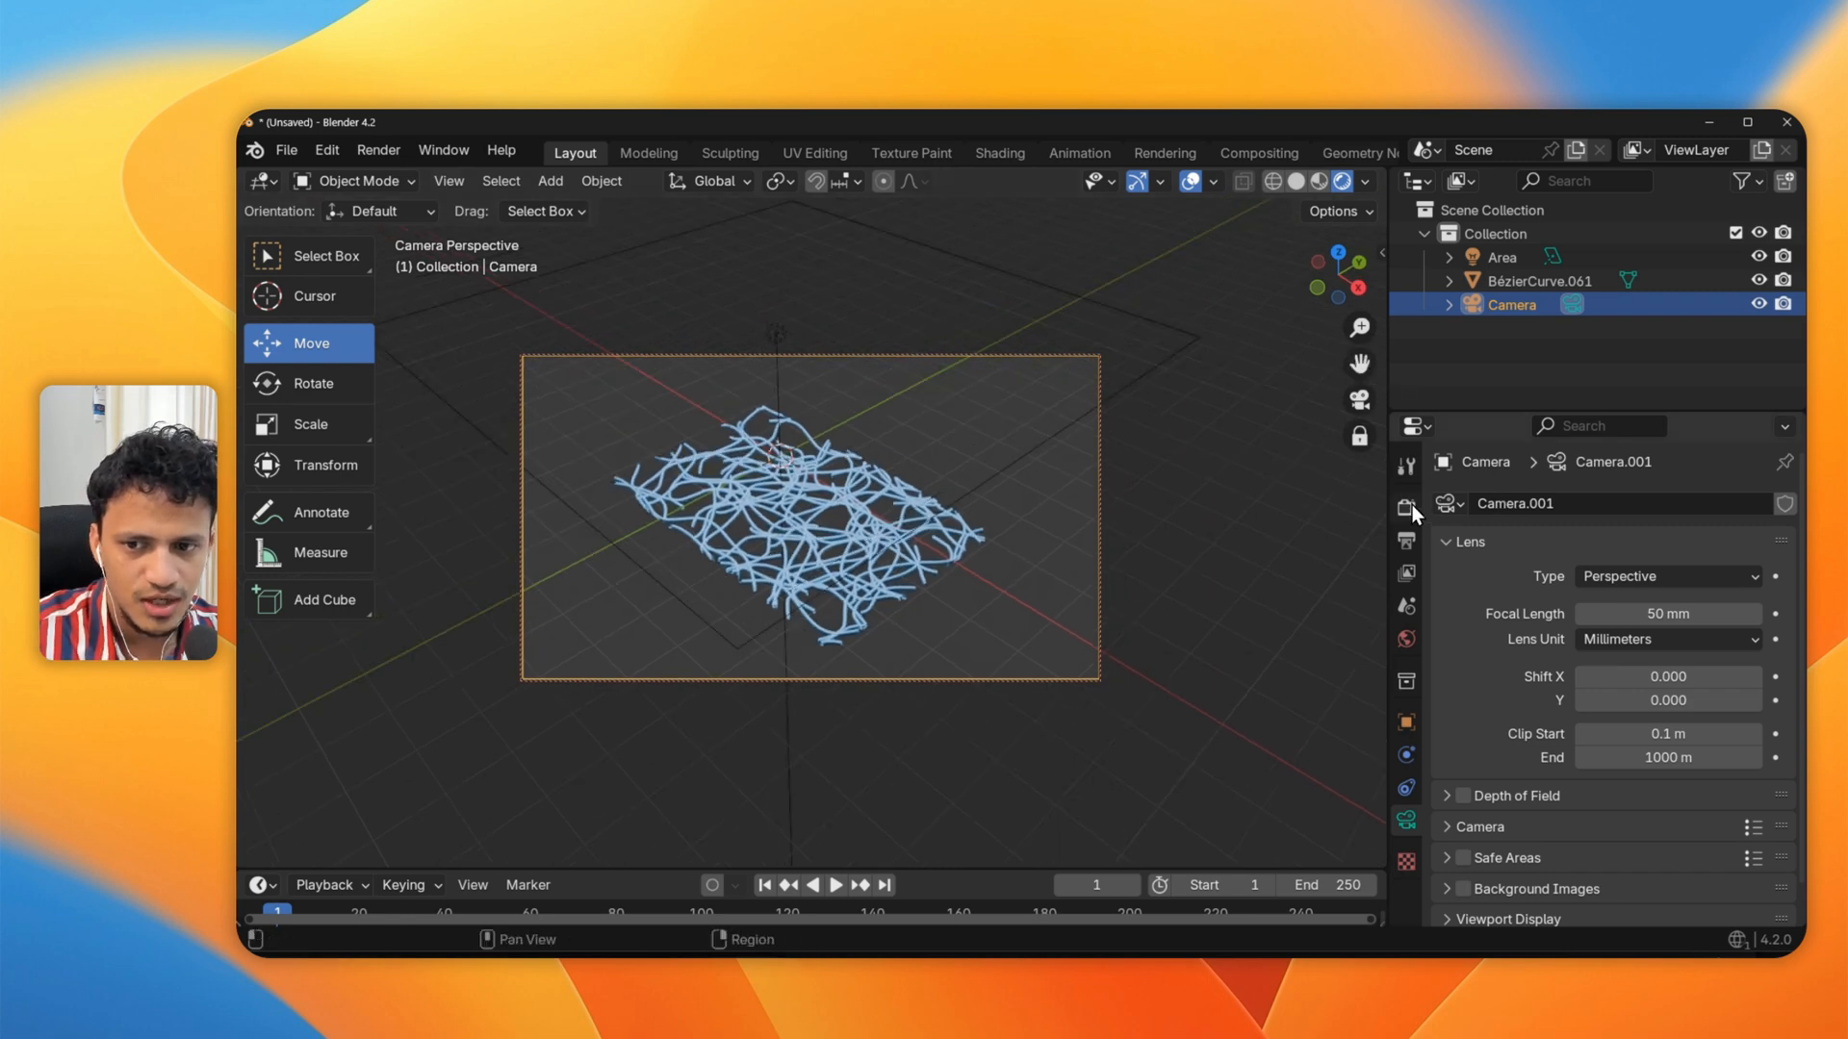
pyautogui.click(1405, 508)
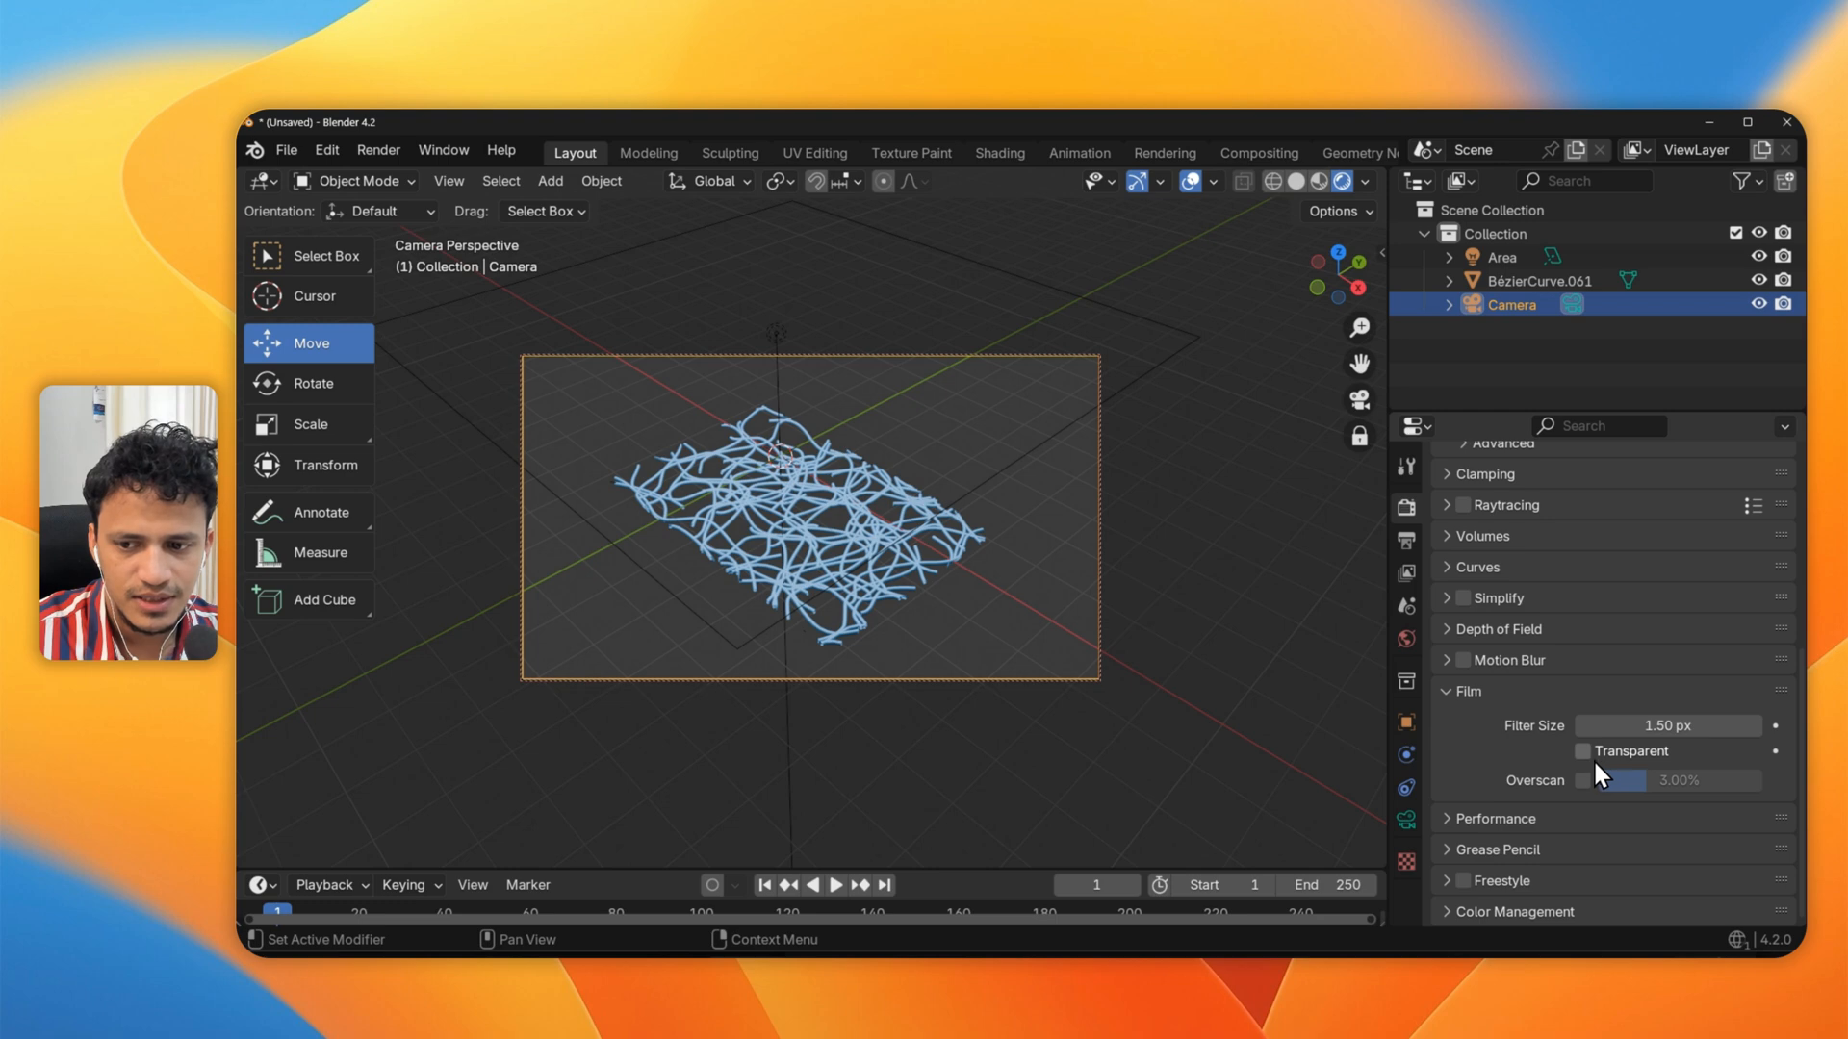
# Enable Film > Transparent and render the still image with F12
pyautogui.click(1582, 751)
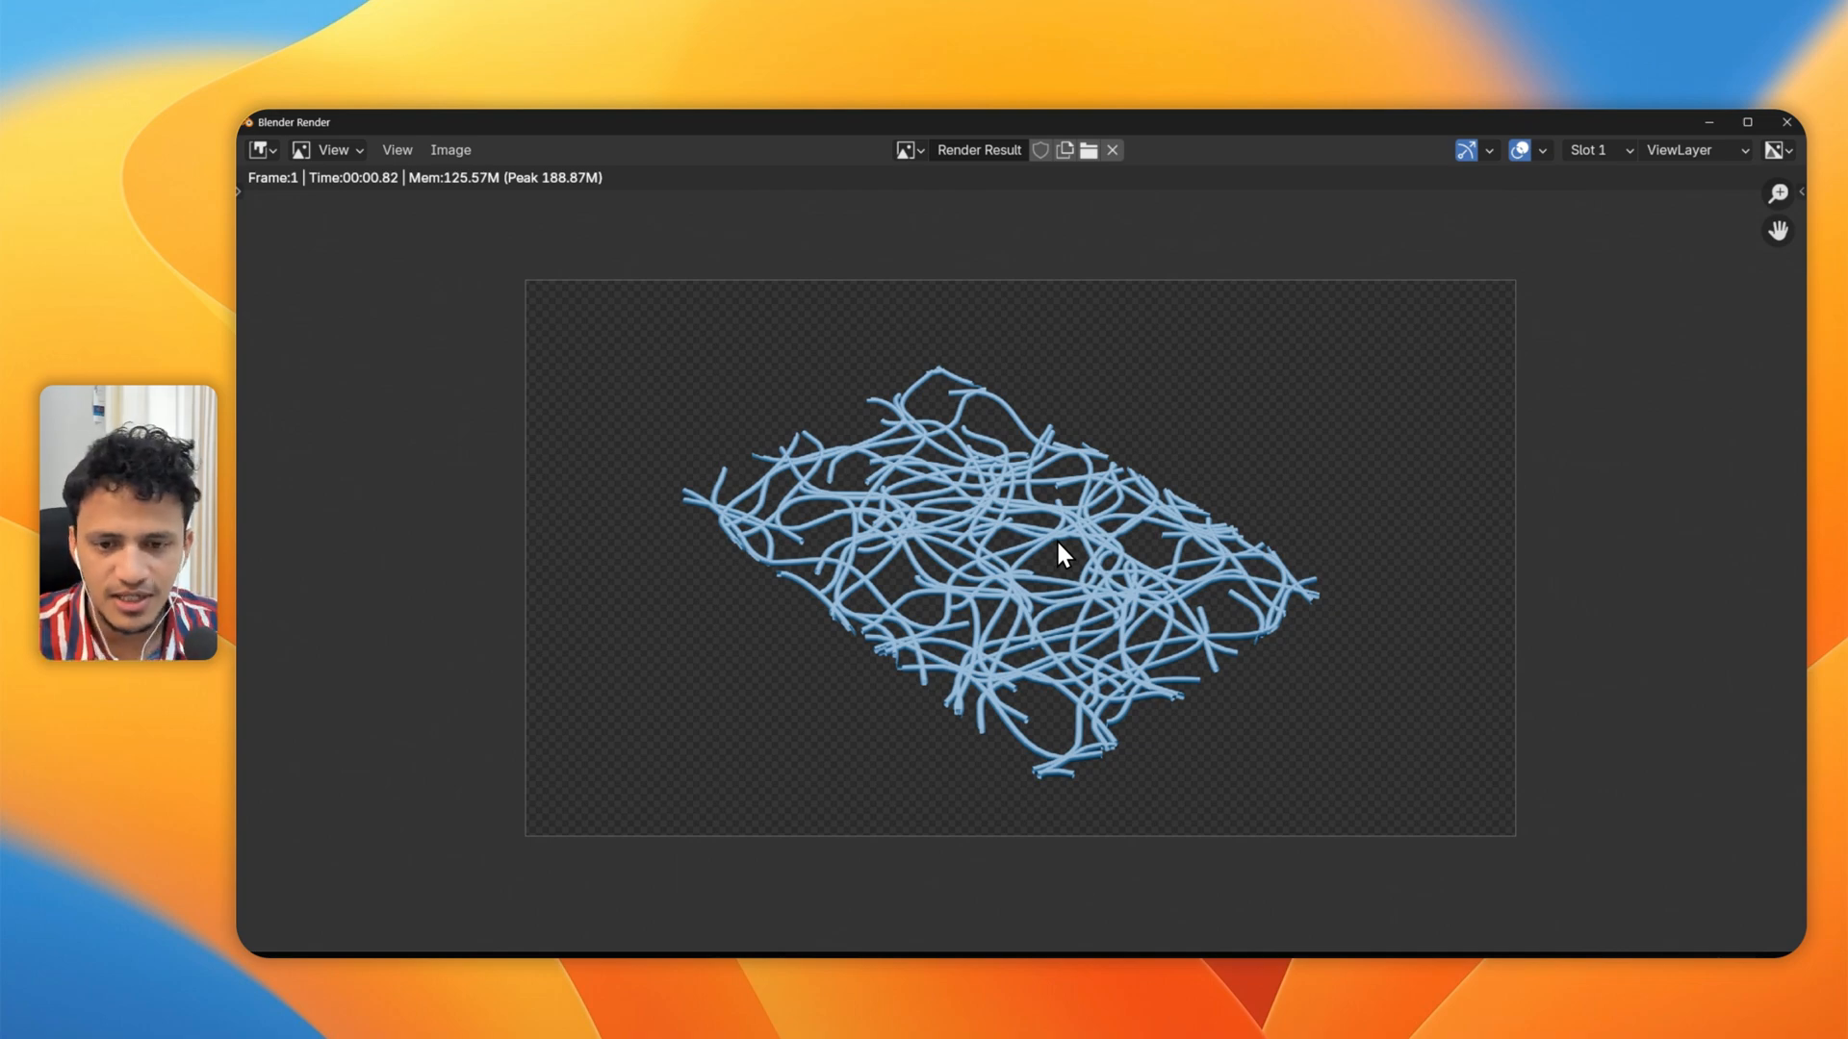
# Scroll the properties panel after closing the render window
pyautogui.scroll(-3)
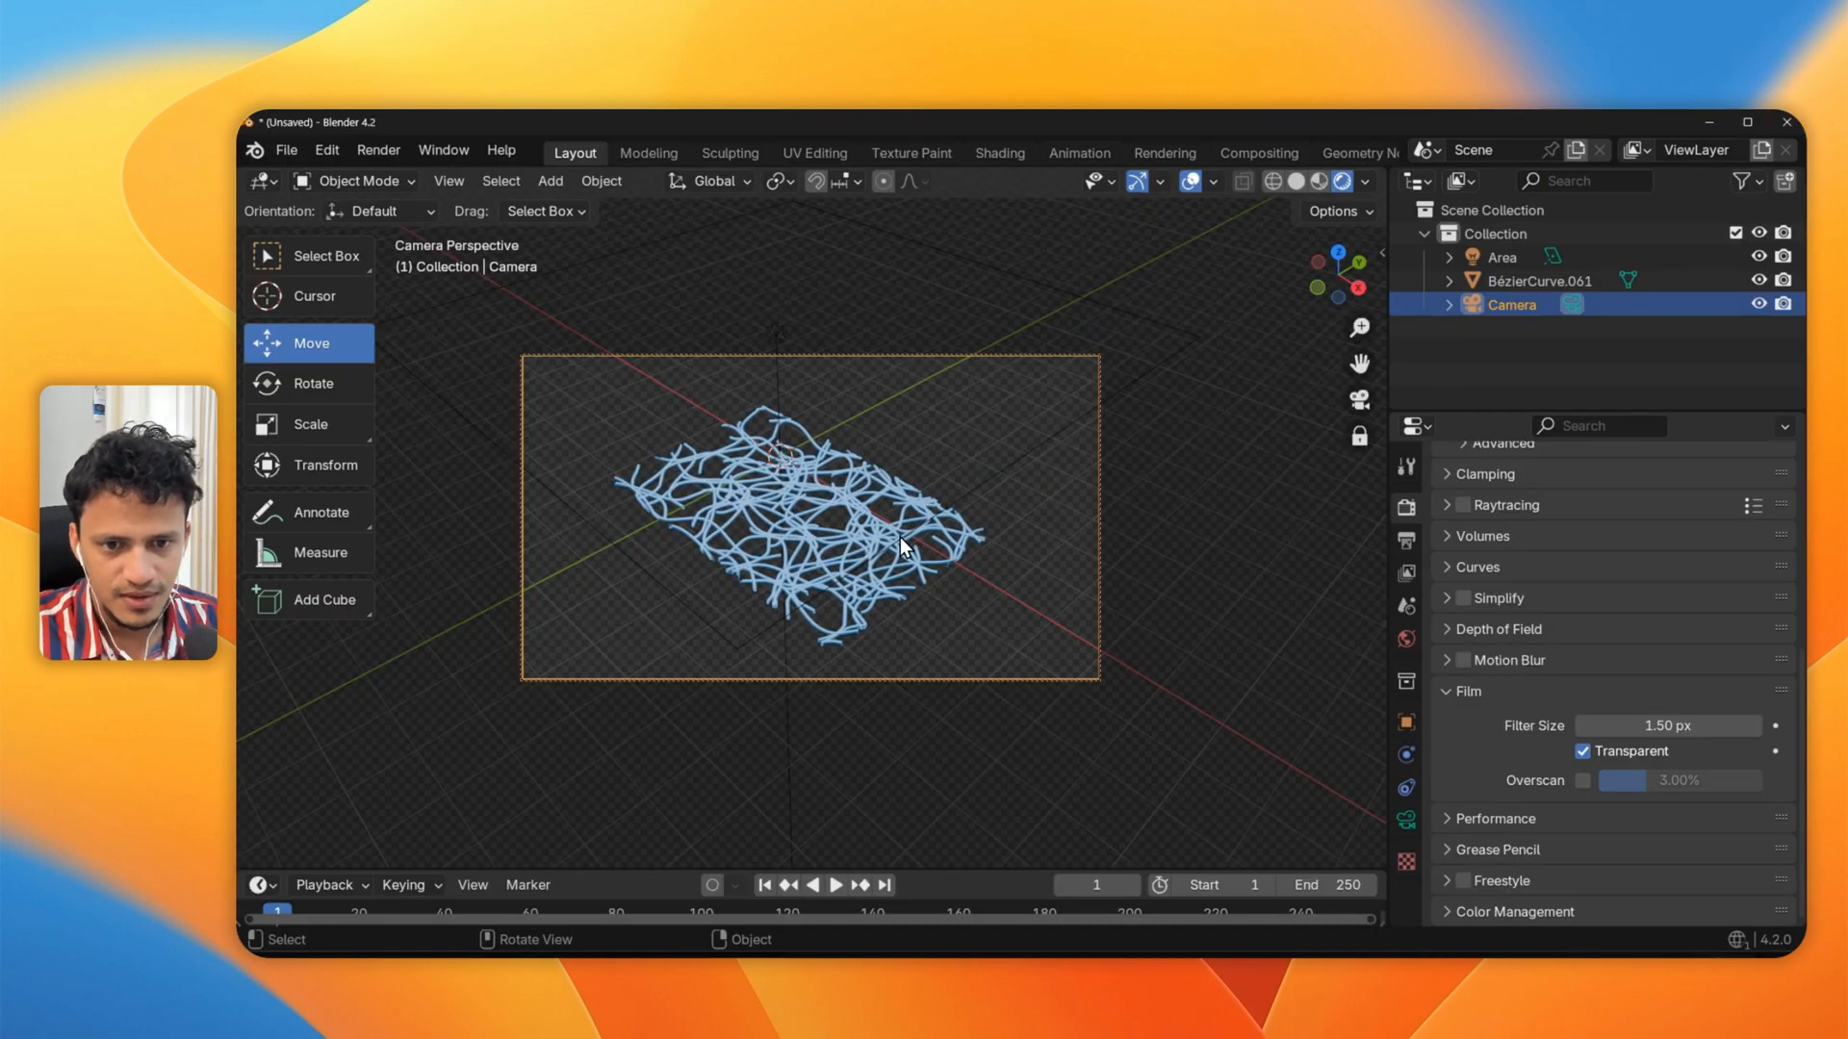
# Select the BézierCurve object and enter Edit Mode on its points
pyautogui.click(901, 550)
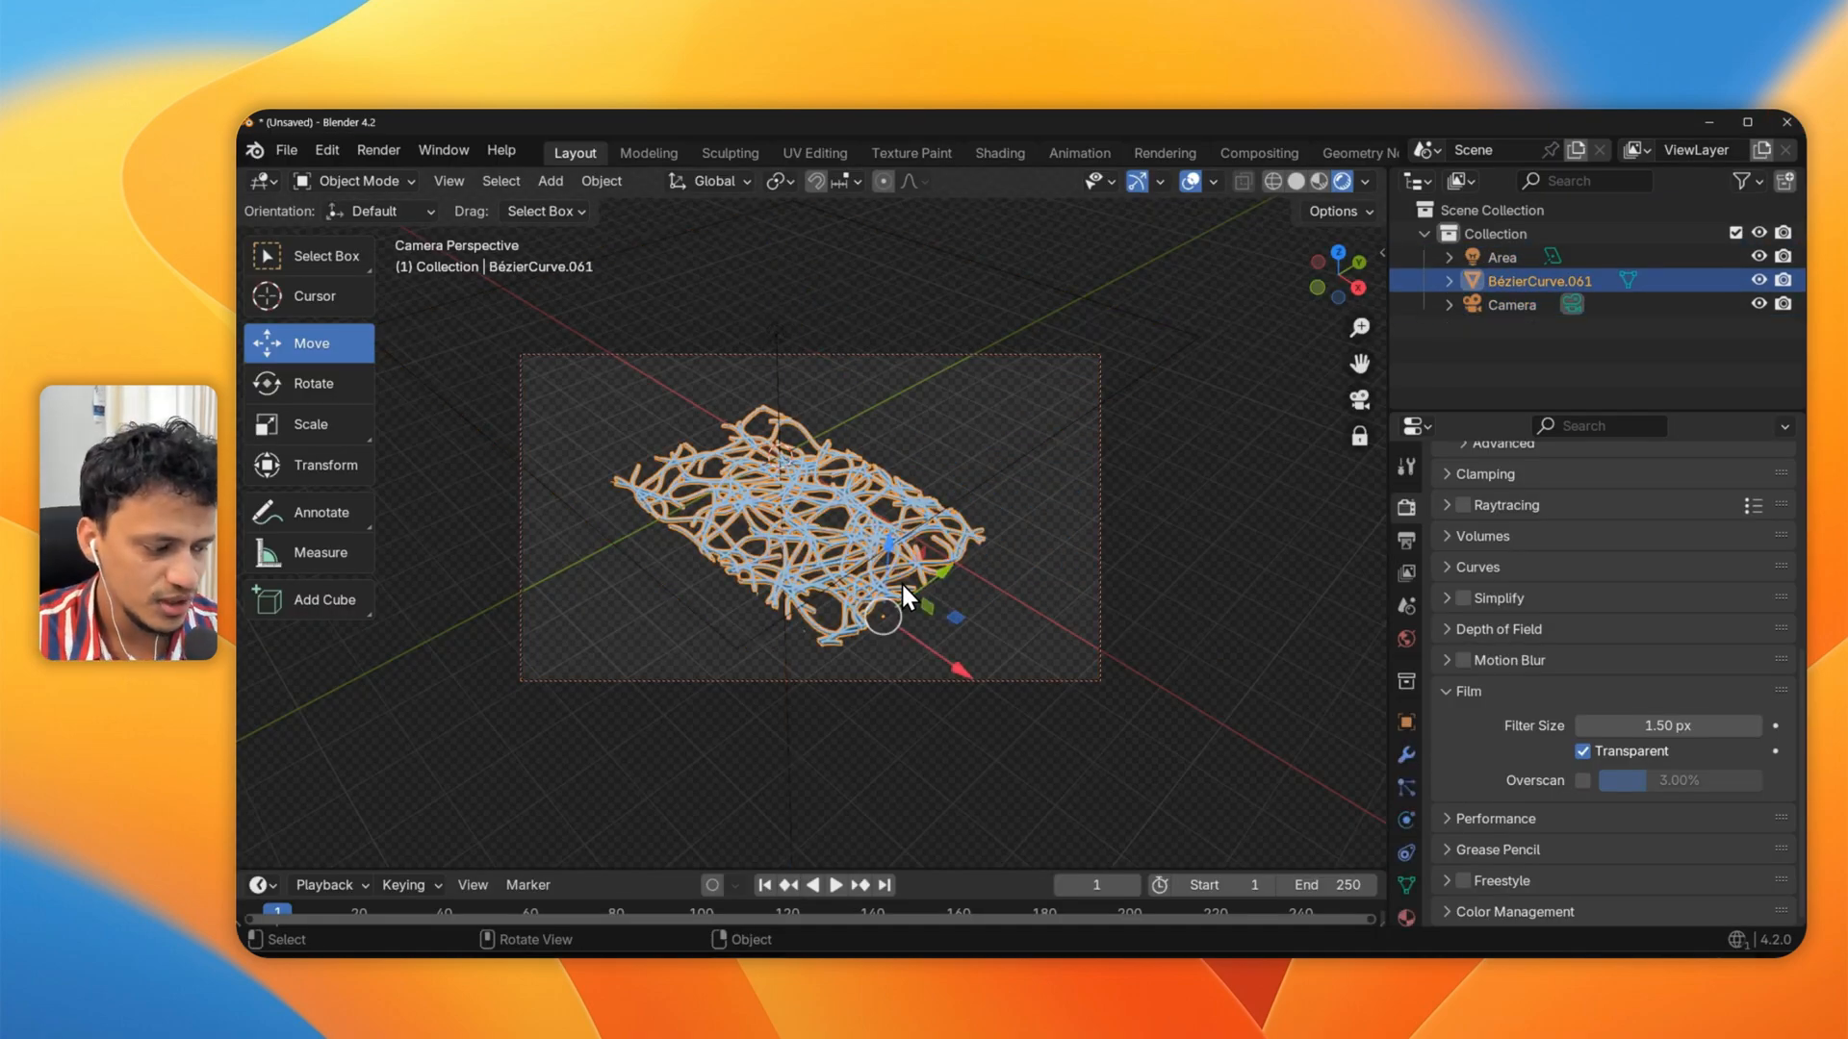
pyautogui.press('Tab')
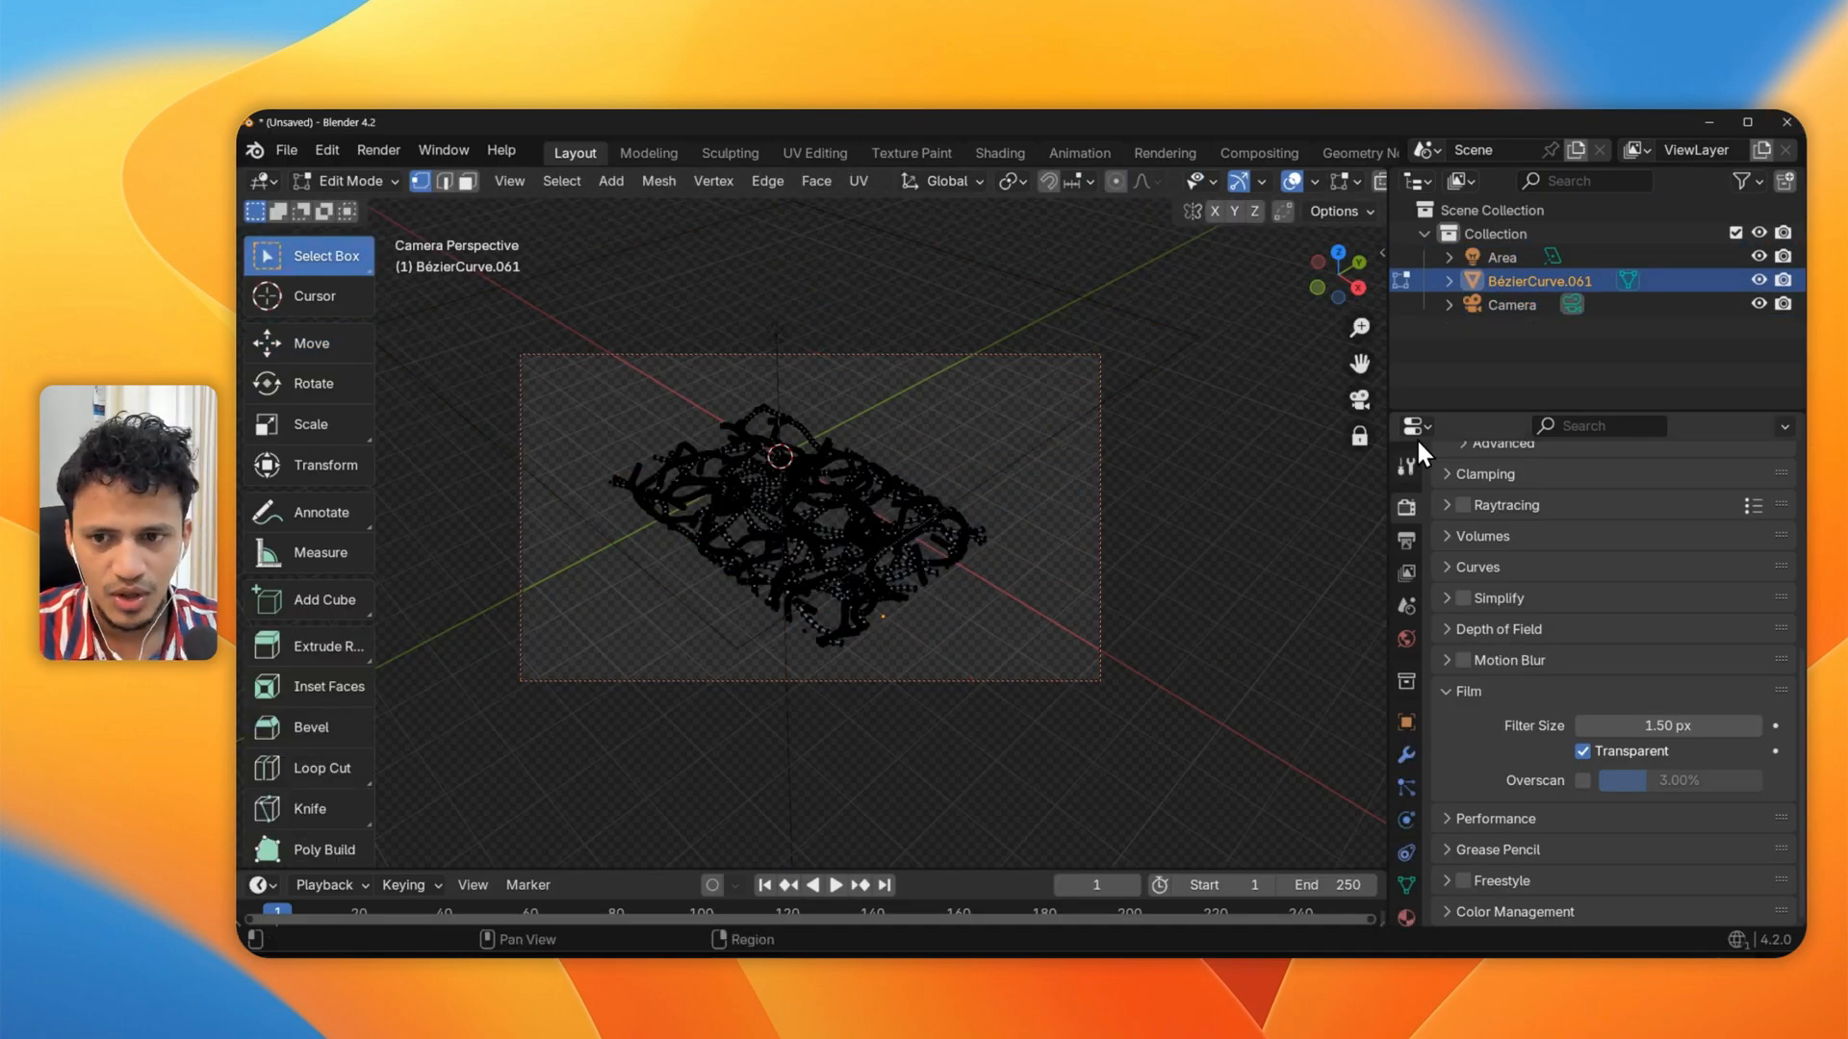